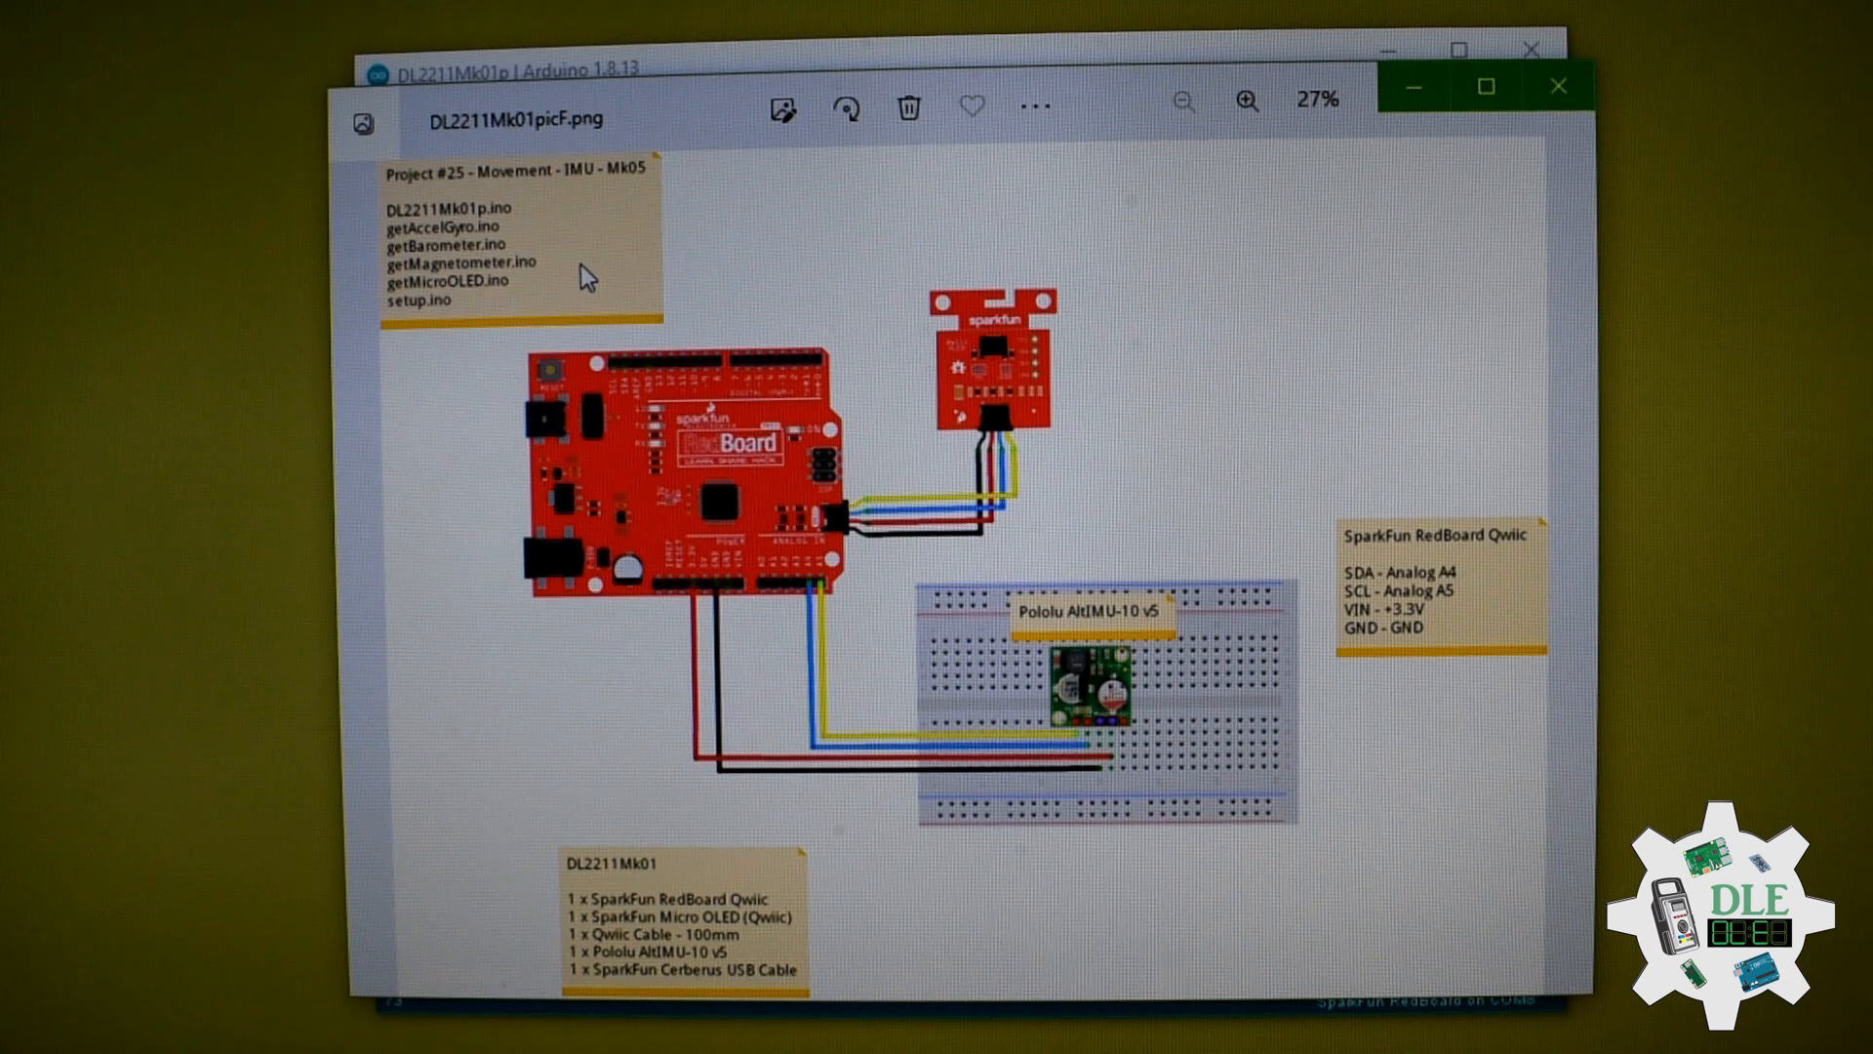
pyautogui.moveTo(537, 297)
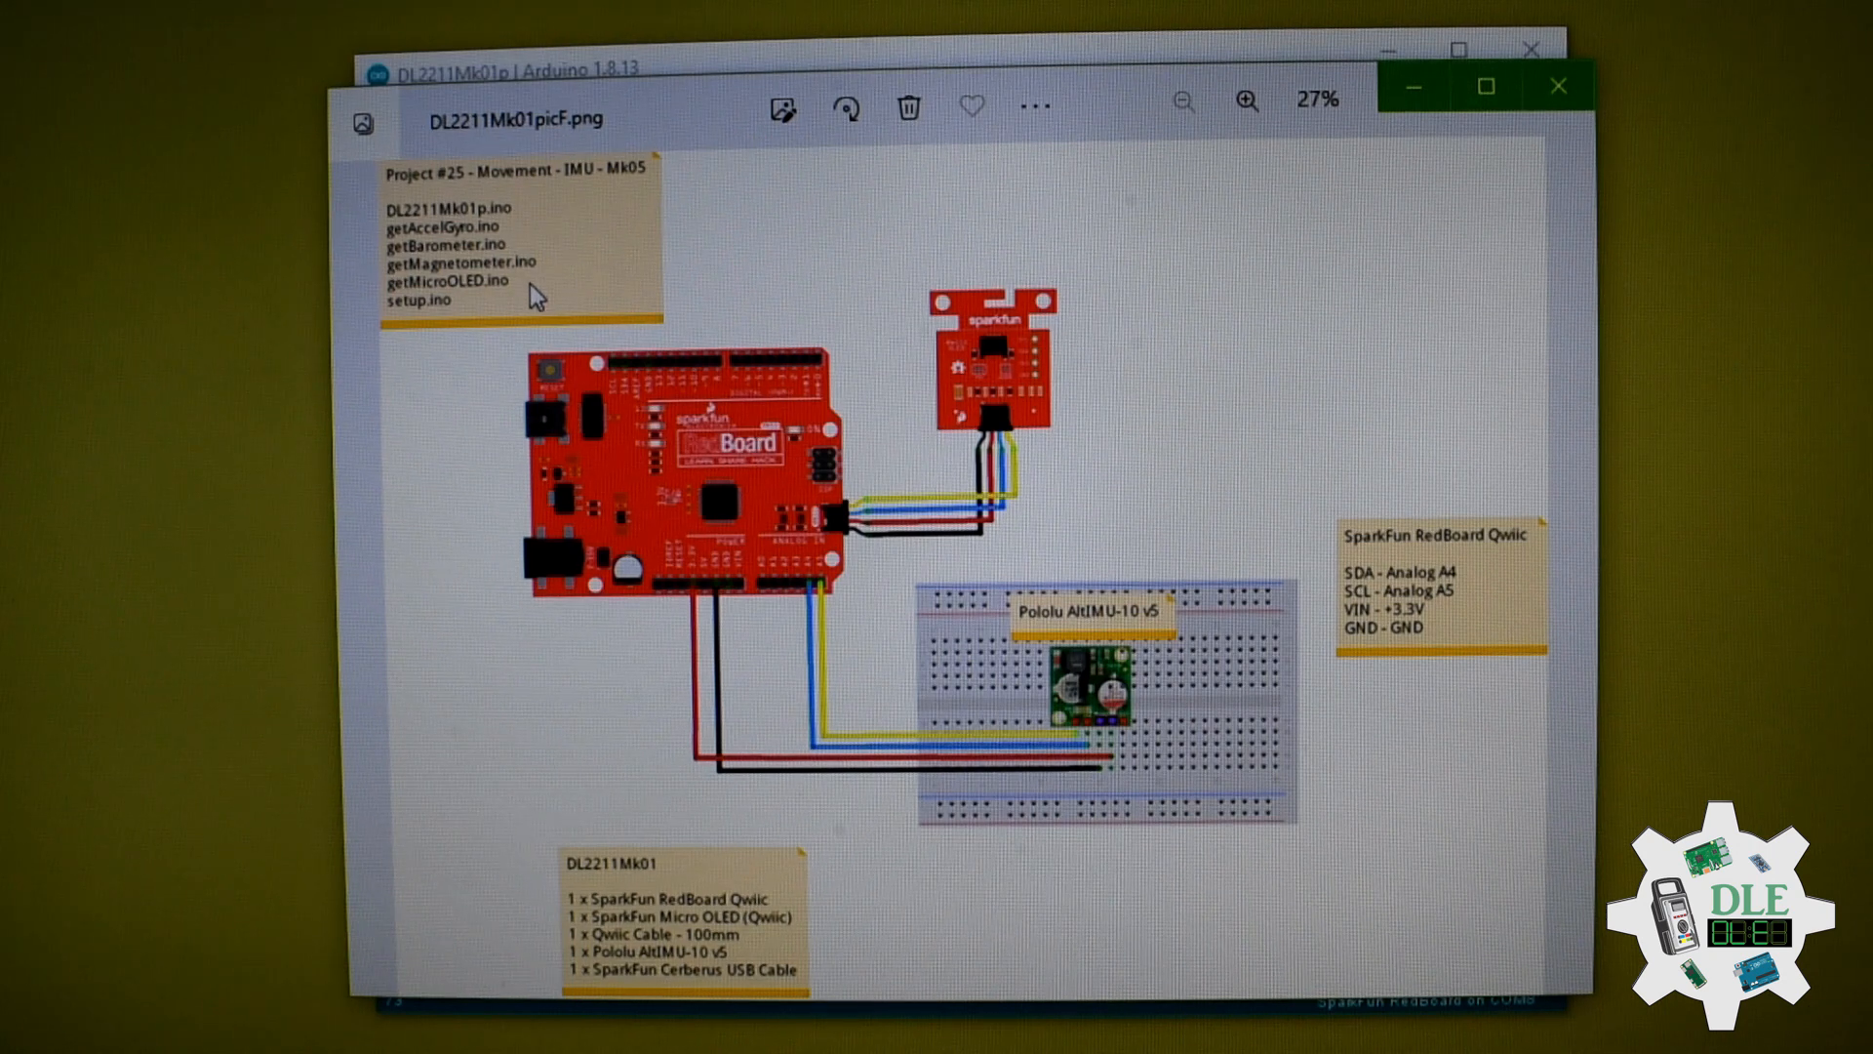
pyautogui.moveTo(555, 287)
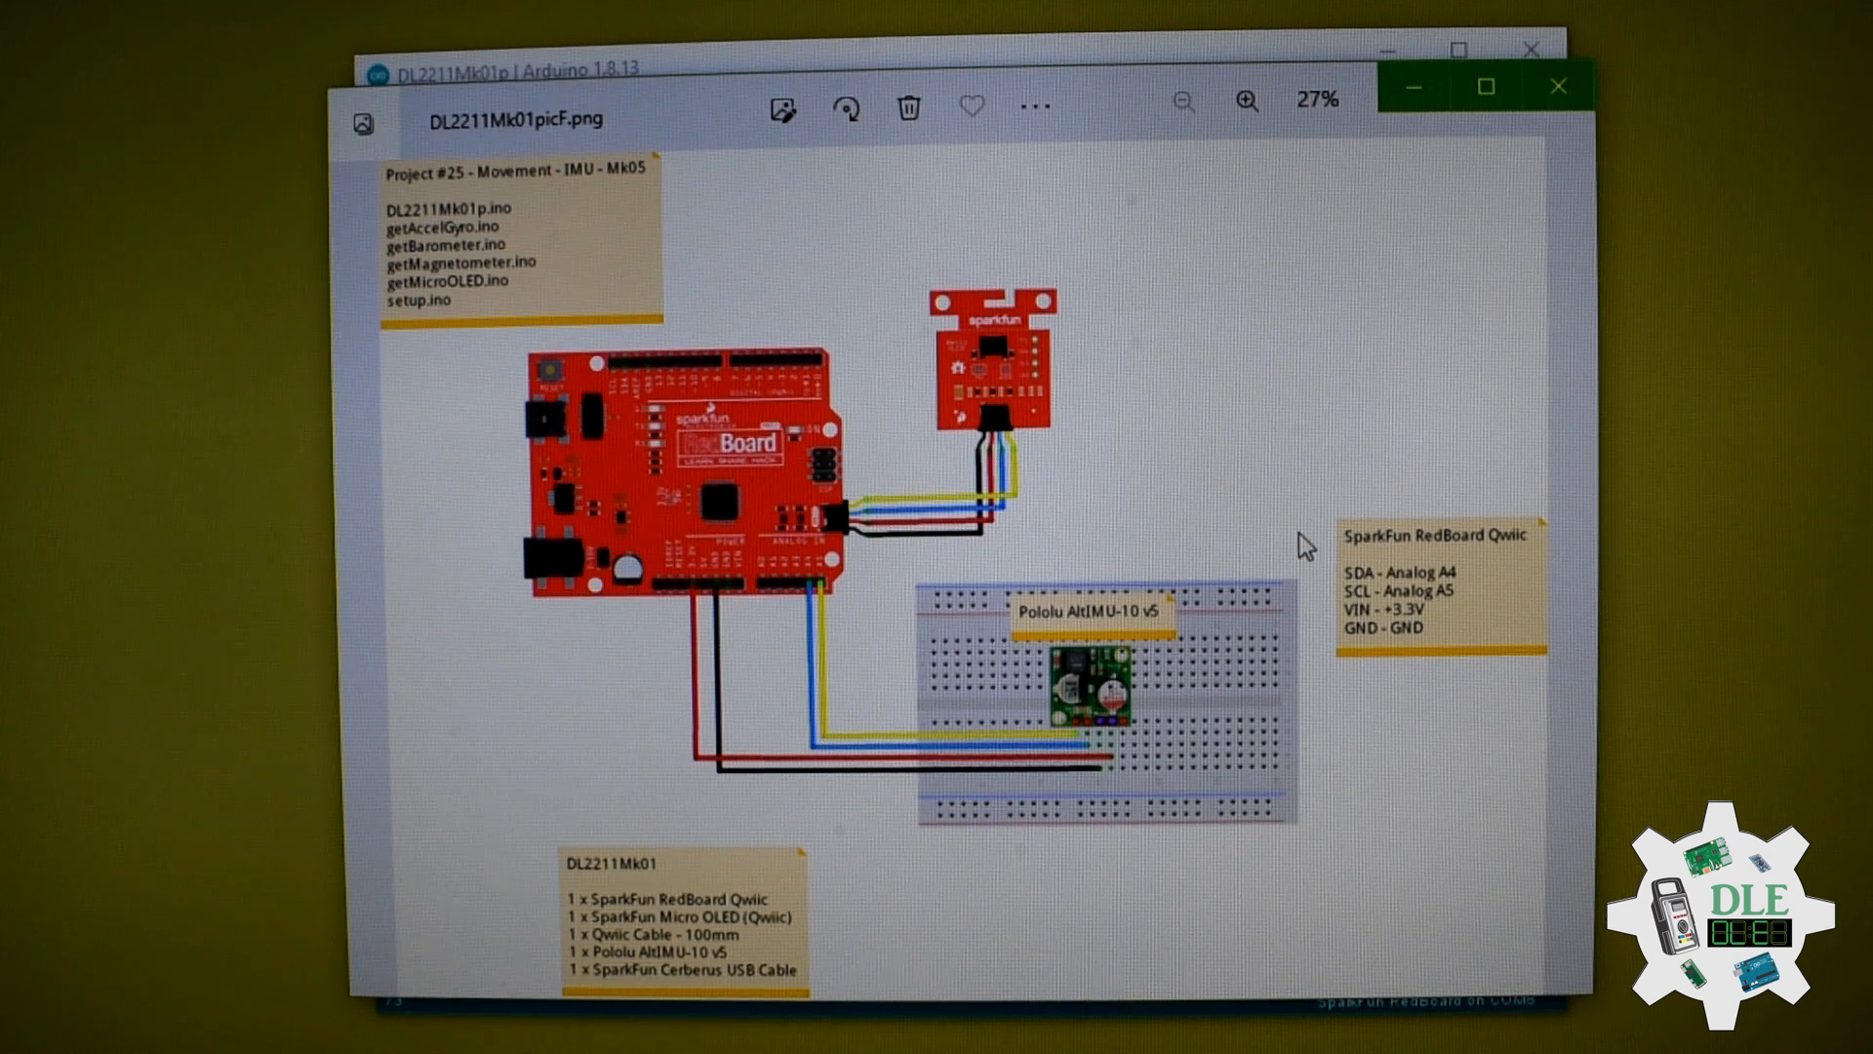
pyautogui.moveTo(1309, 570)
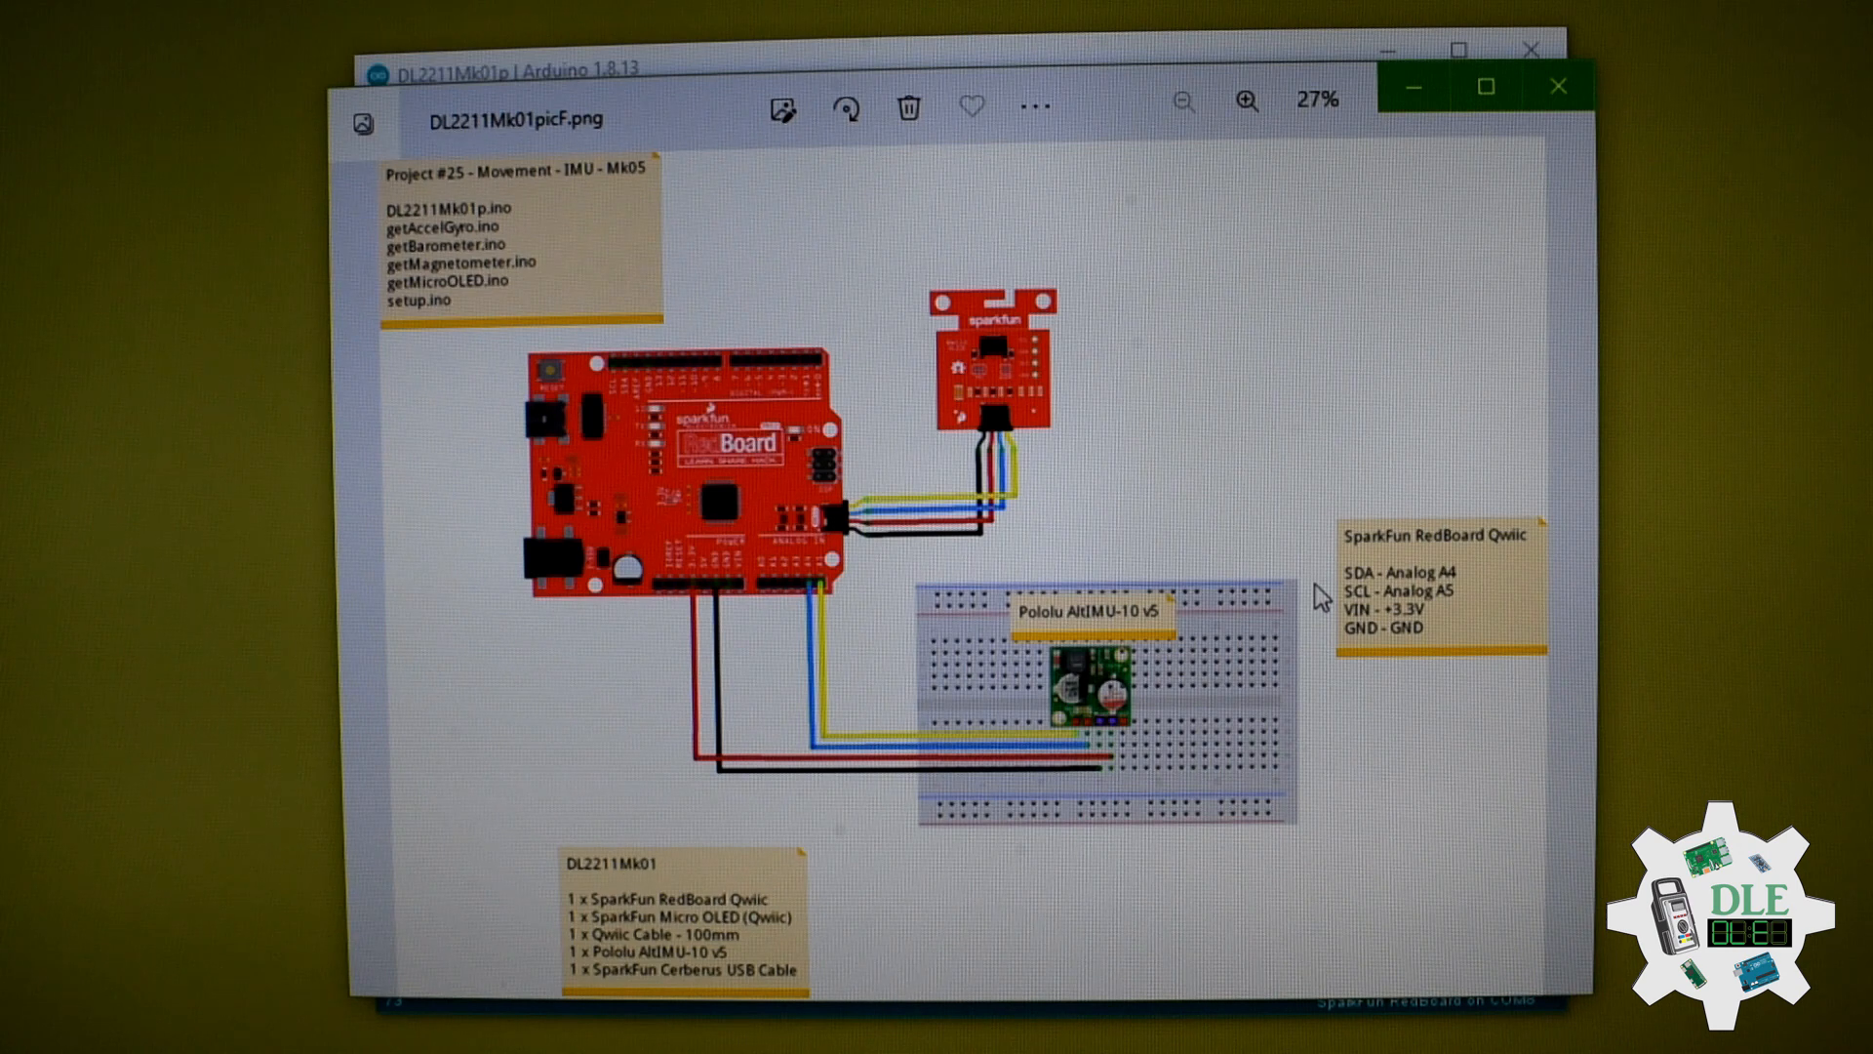
pyautogui.moveTo(961, 547)
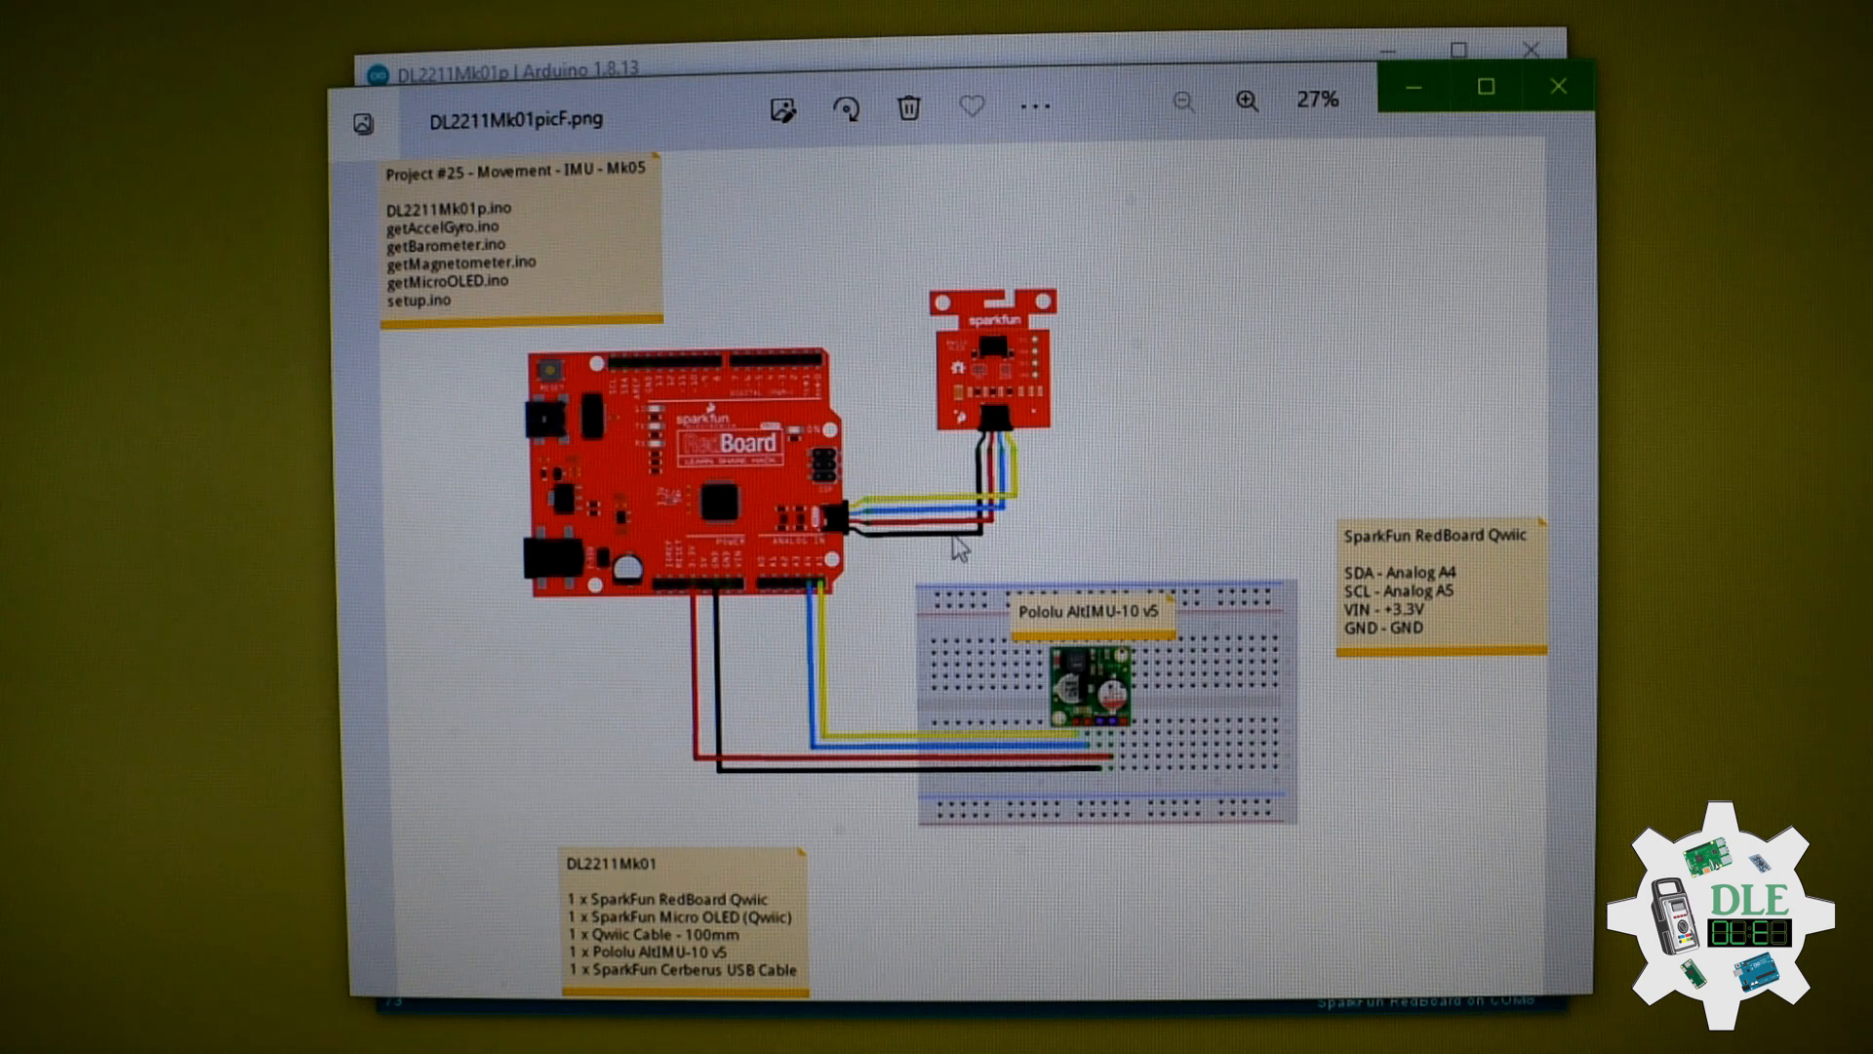
pyautogui.moveTo(1330, 619)
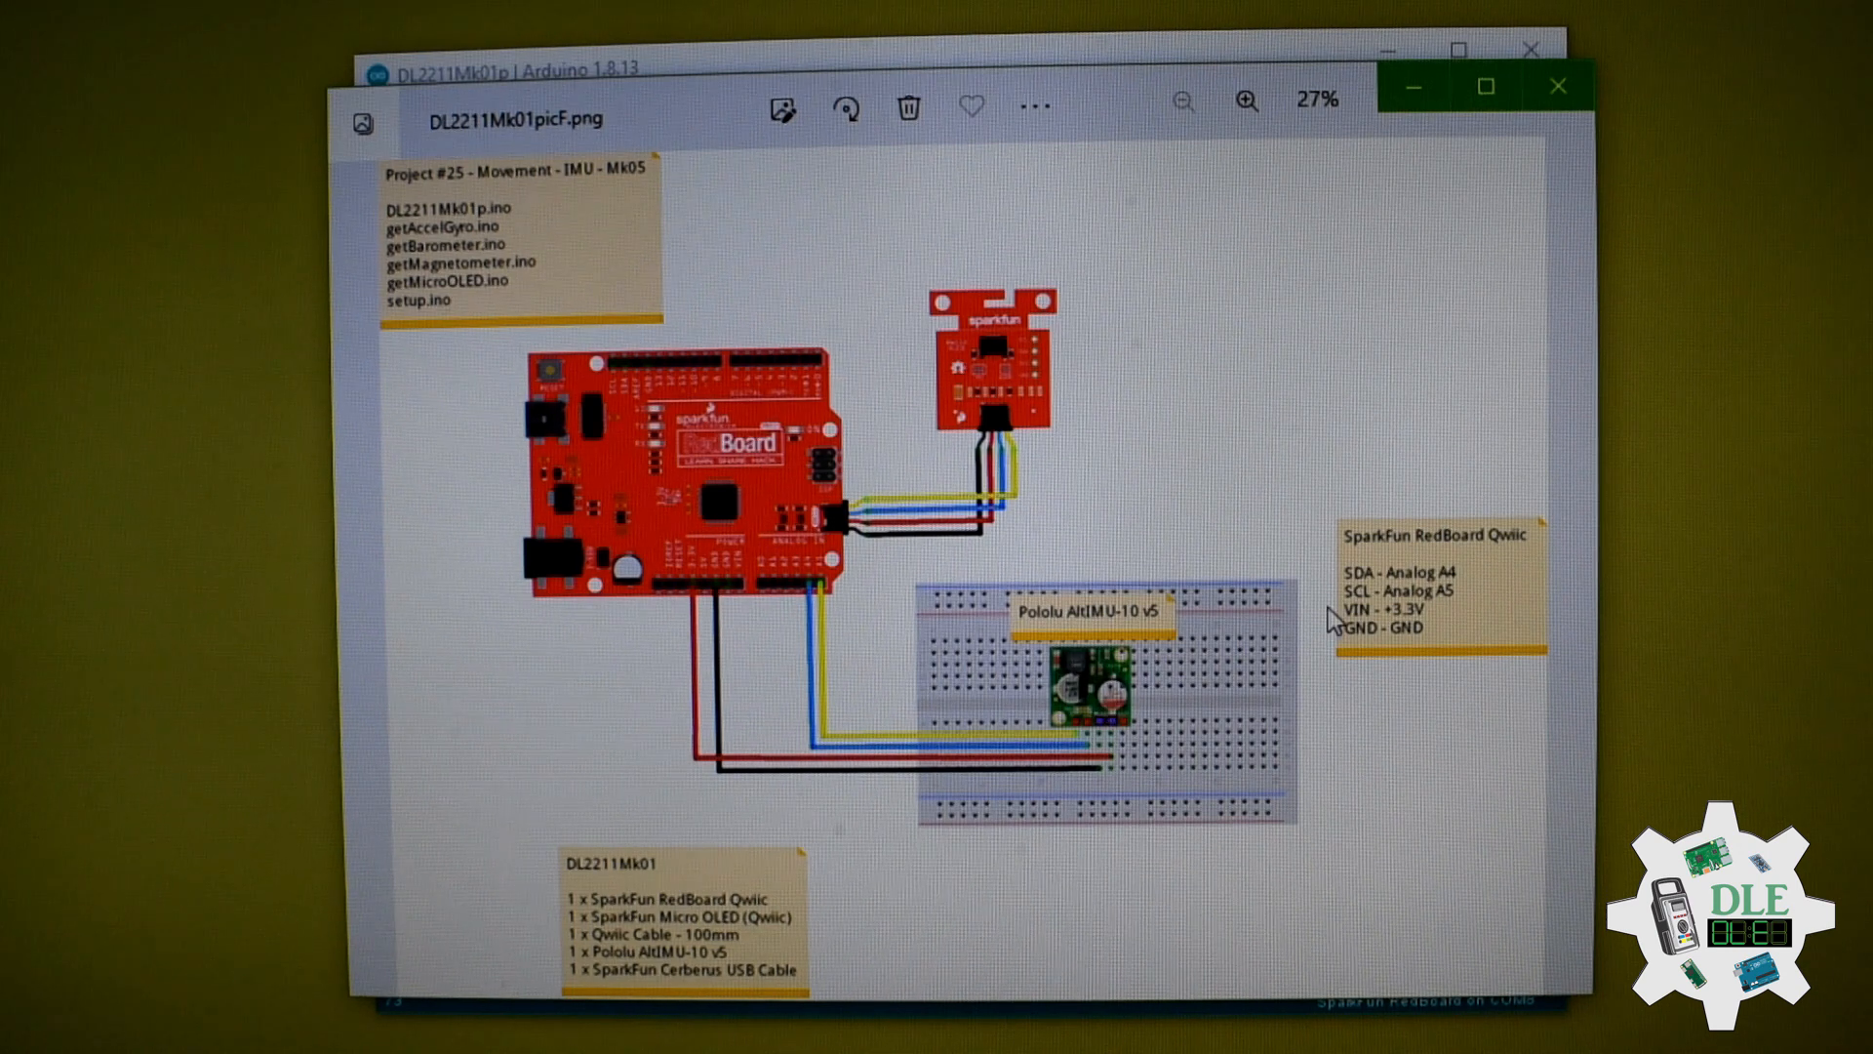
pyautogui.moveTo(1329, 639)
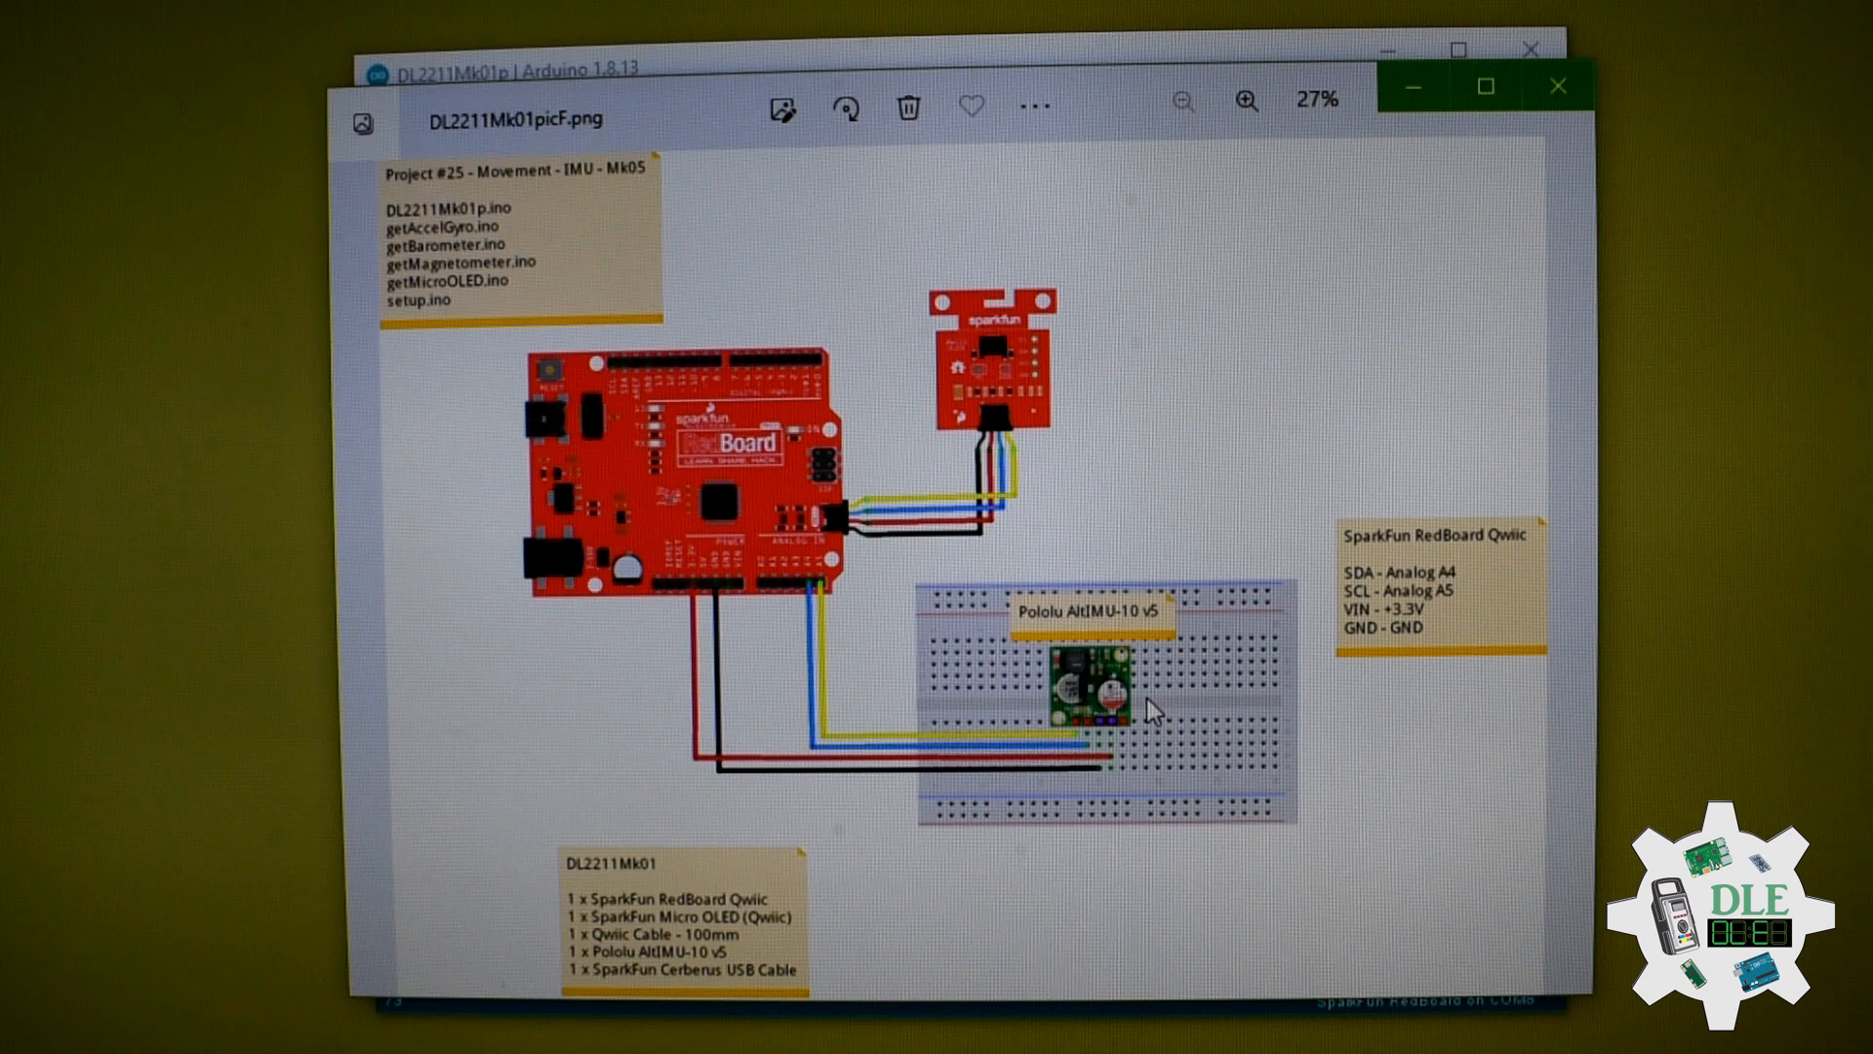
pyautogui.moveTo(1069, 687)
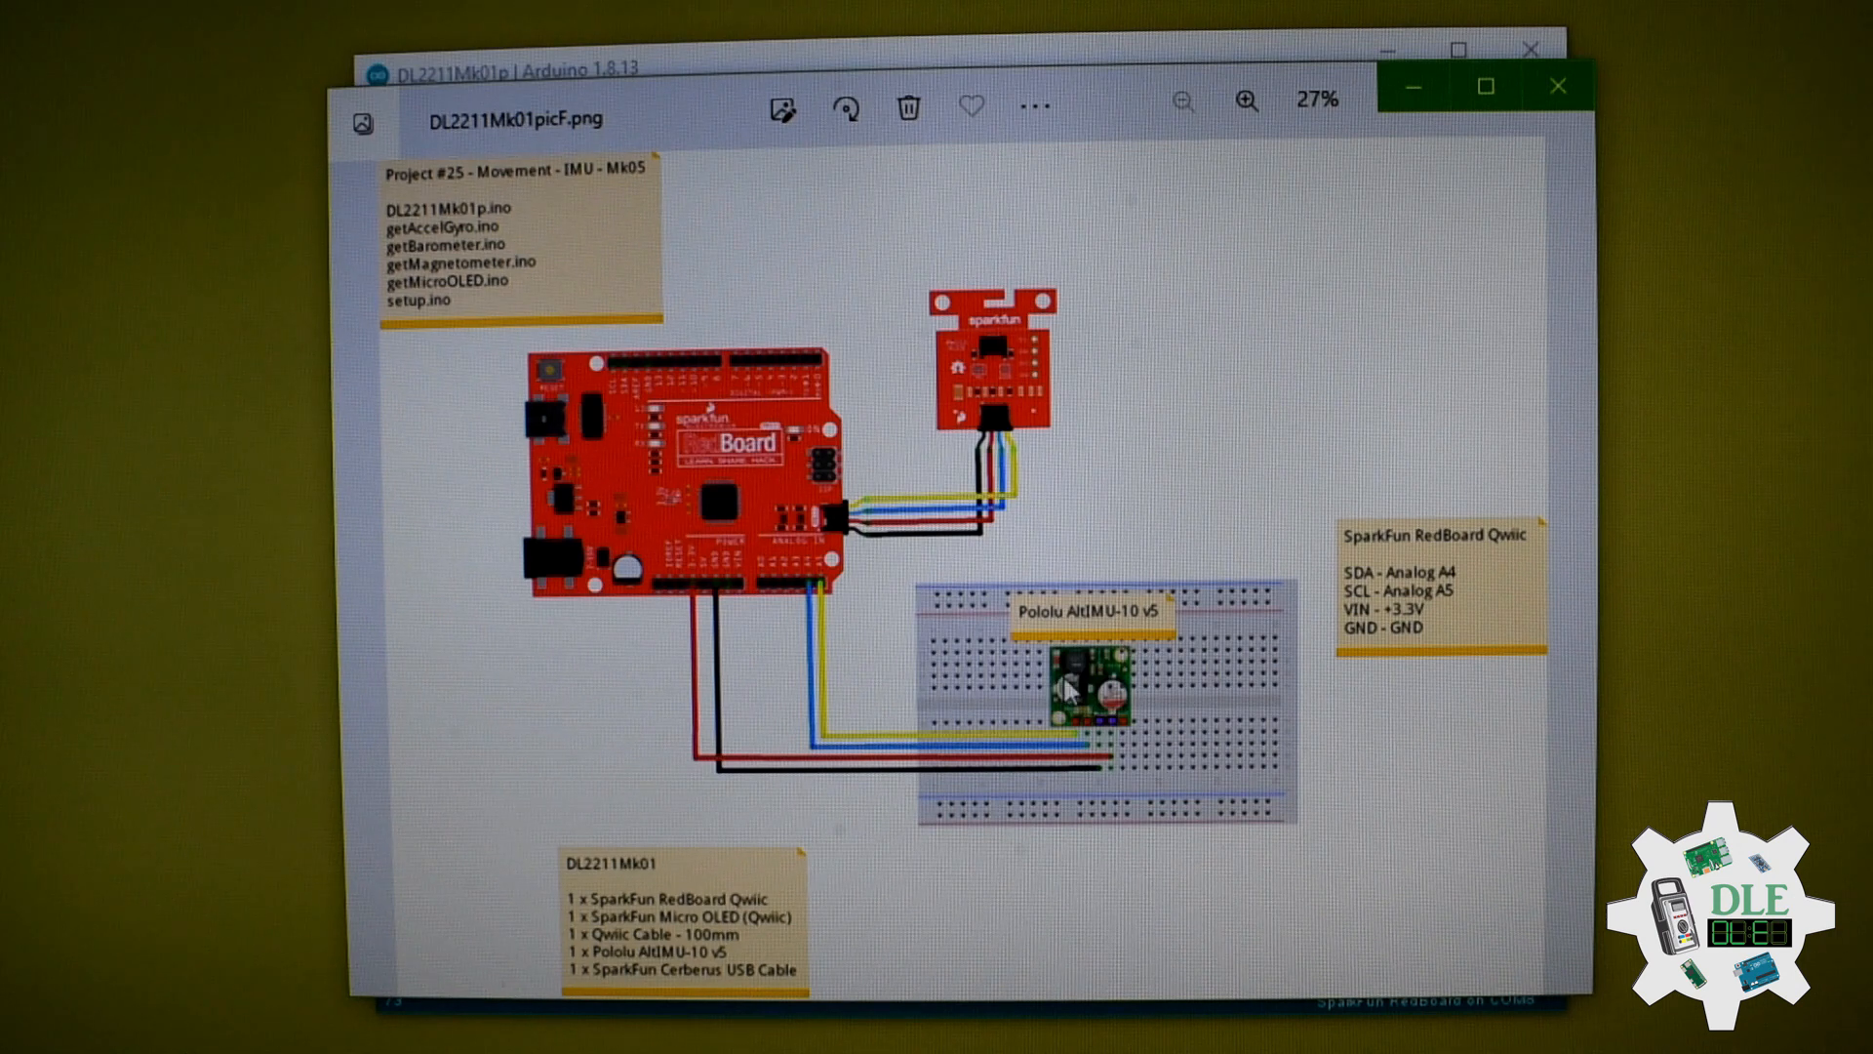
pyautogui.moveTo(777, 920)
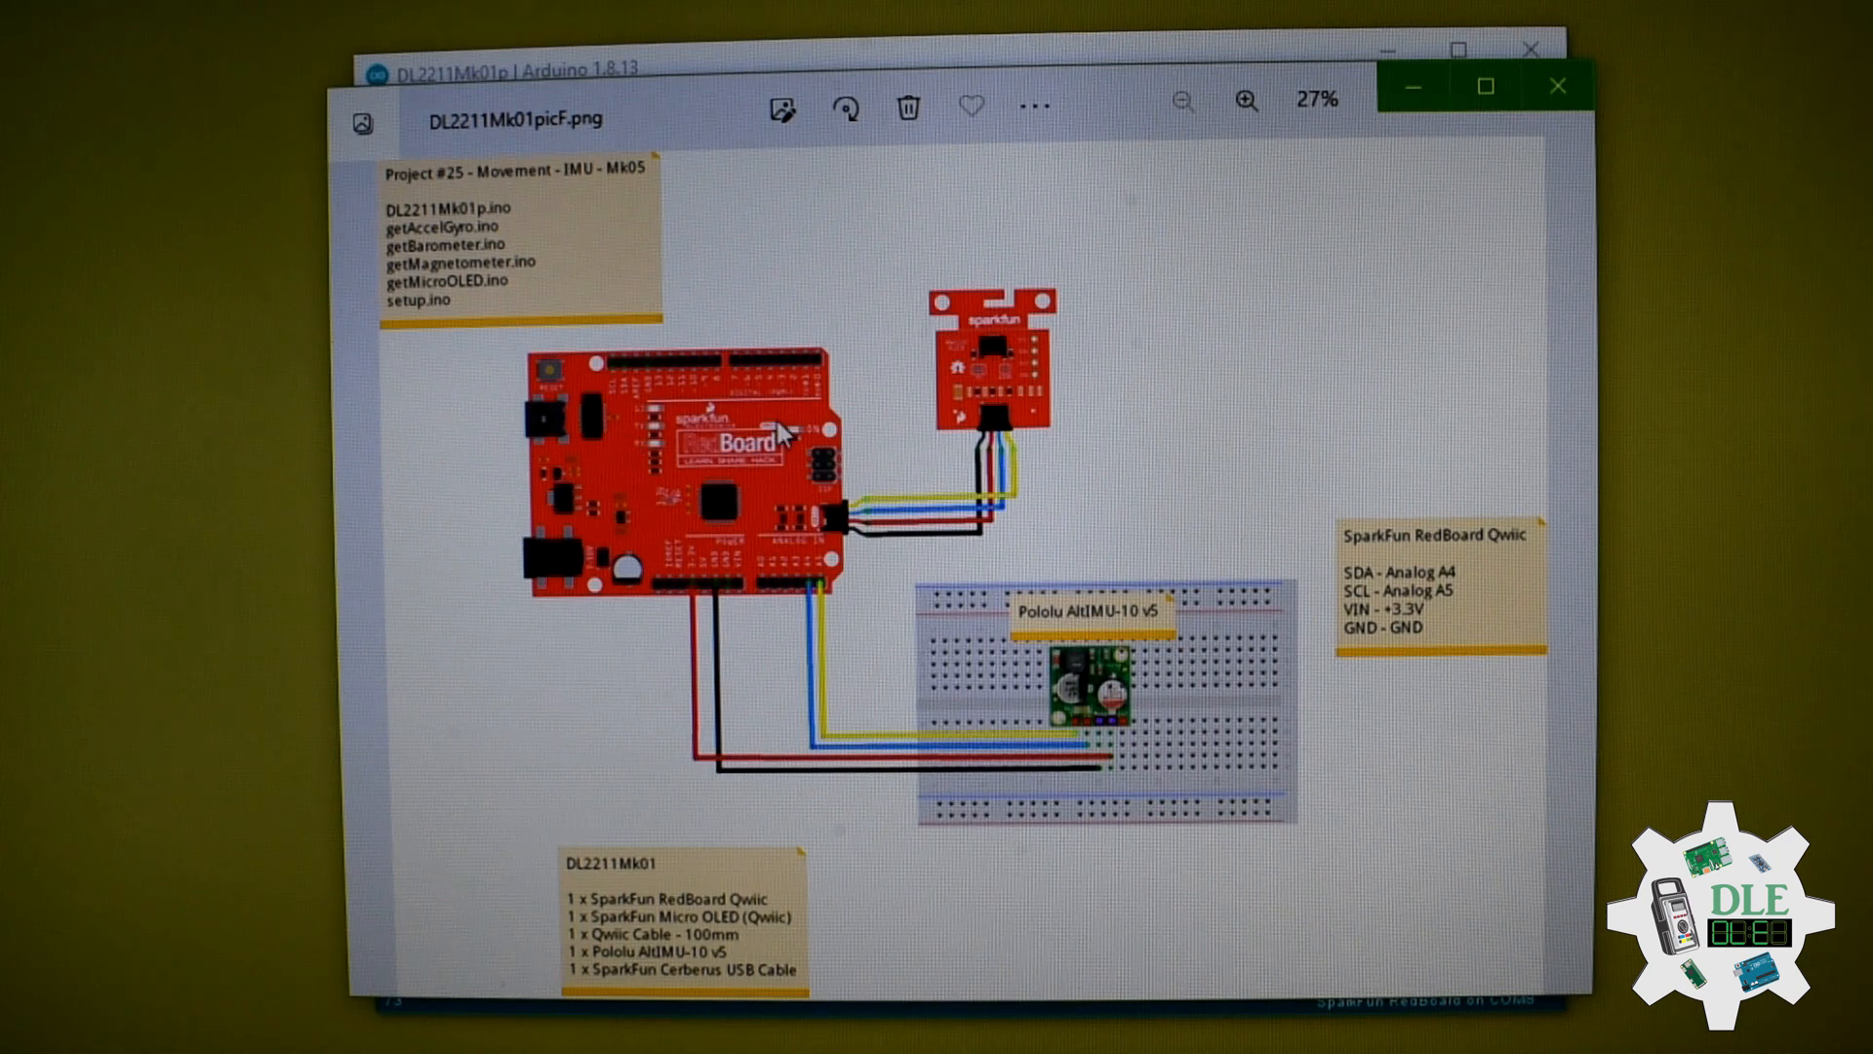
pyautogui.moveTo(1033, 364)
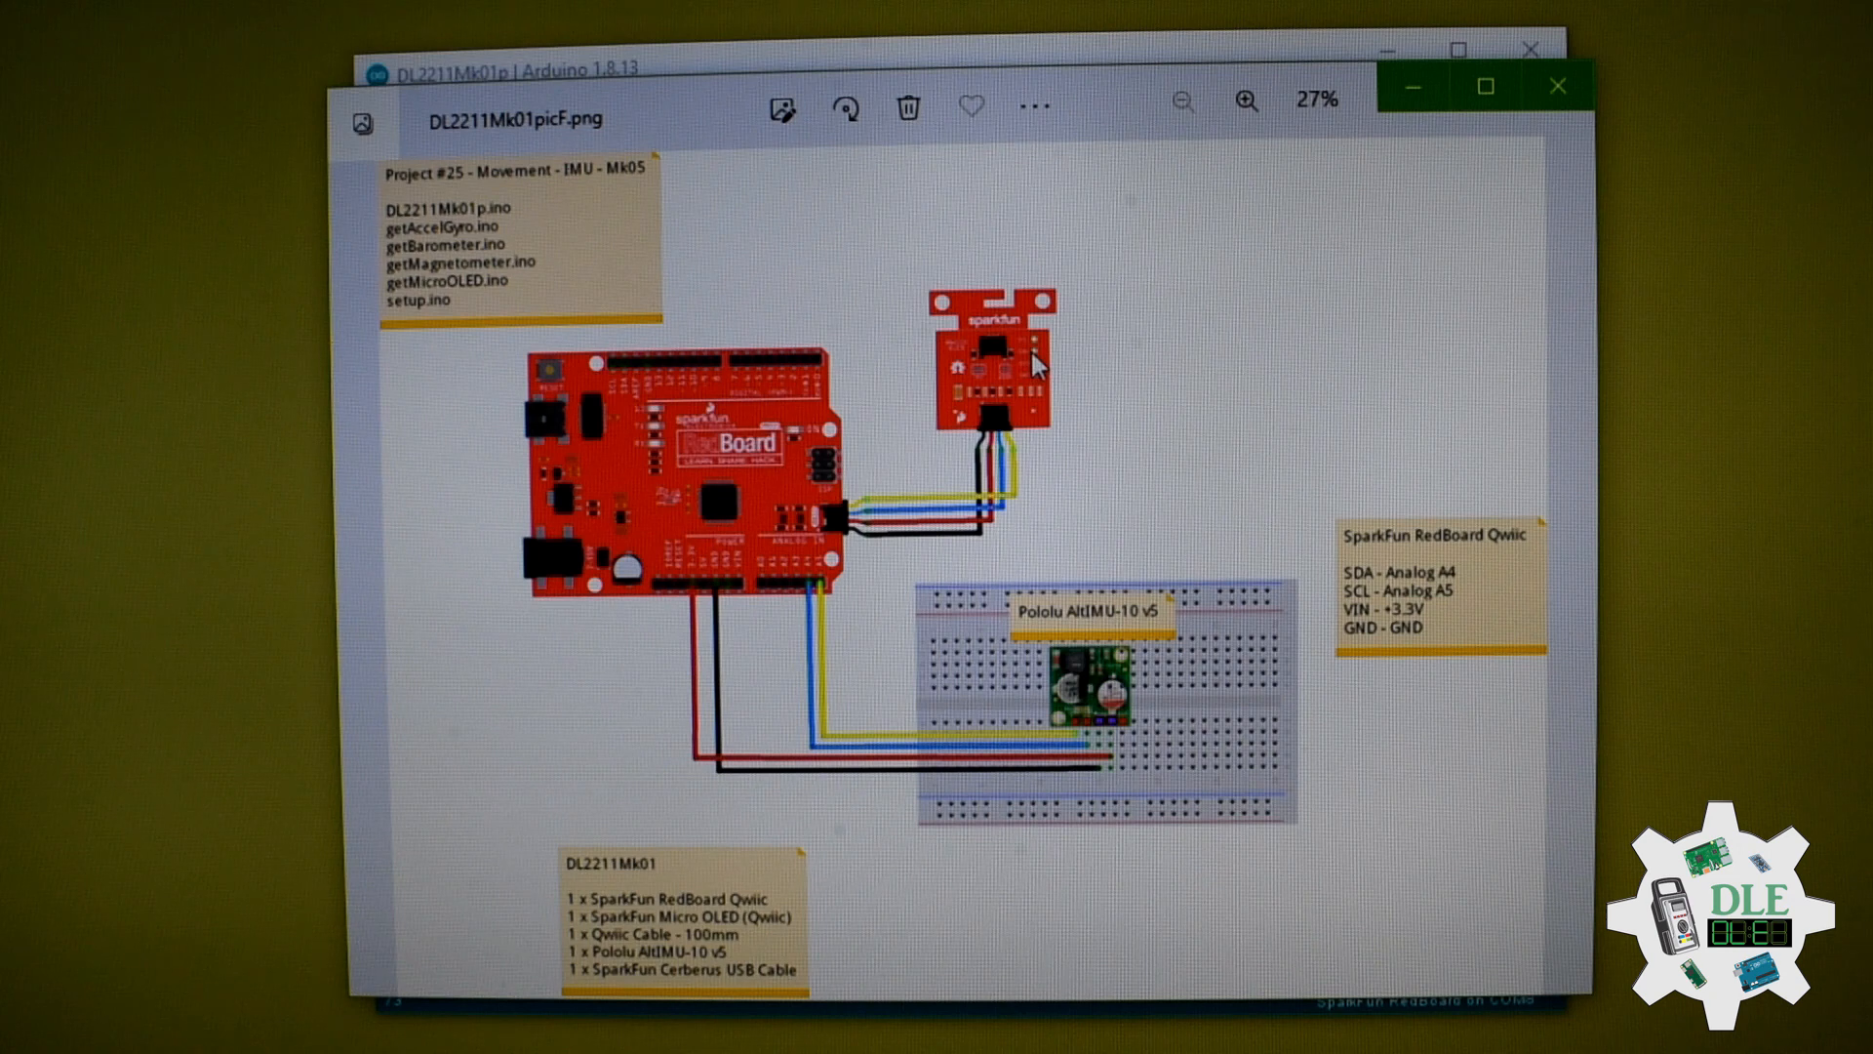
pyautogui.moveTo(1254, 452)
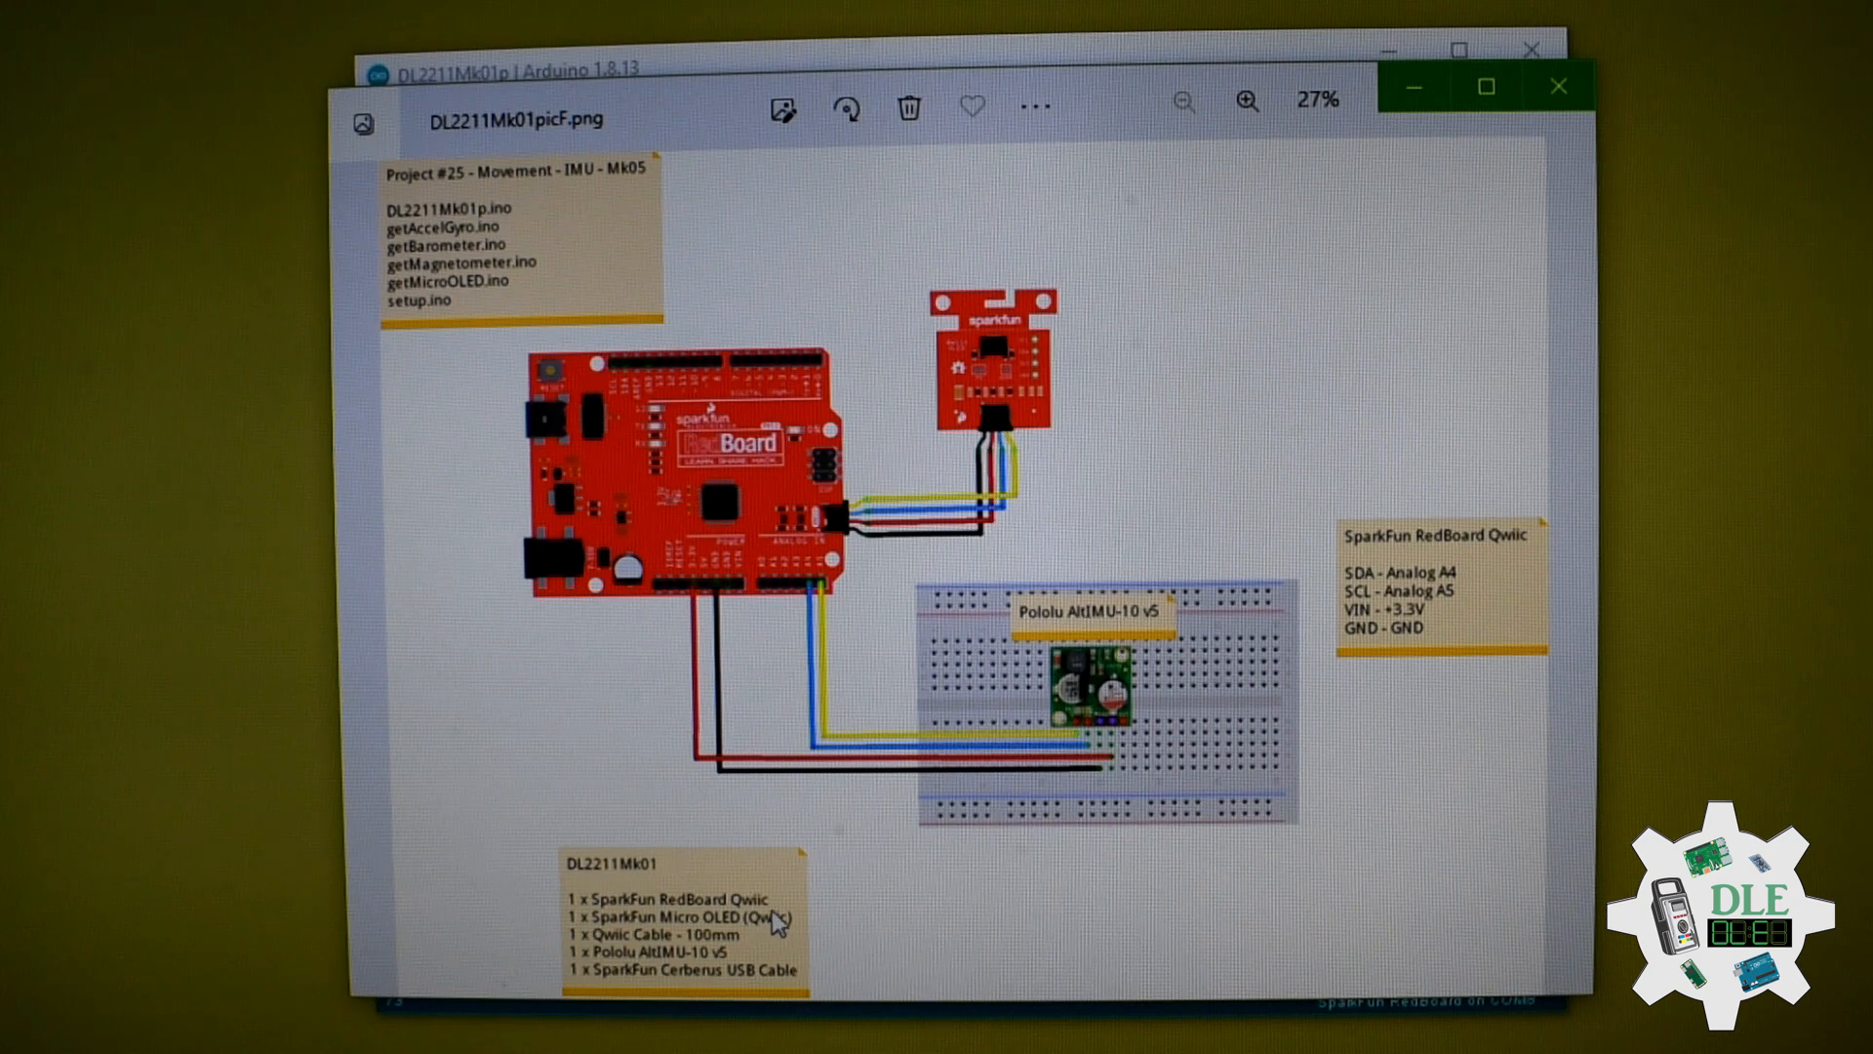
pyautogui.moveTo(1302, 615)
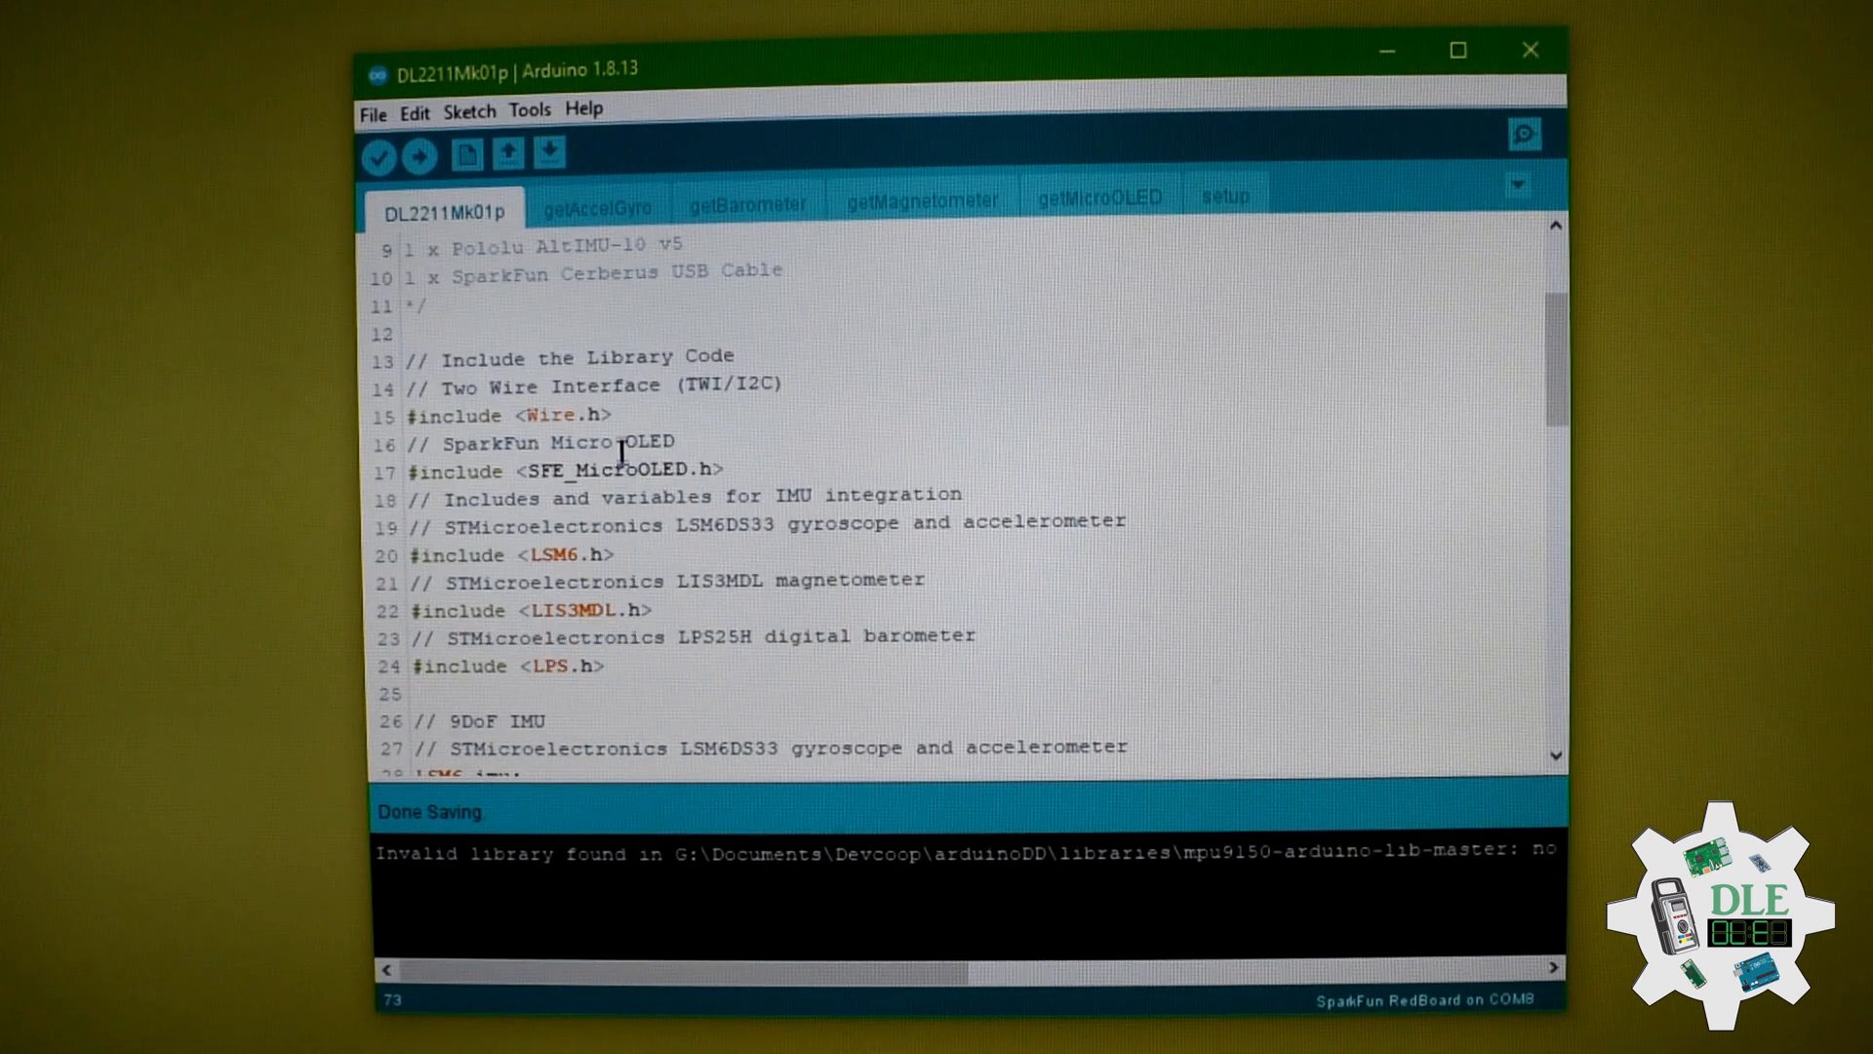
pyautogui.moveTo(654, 471)
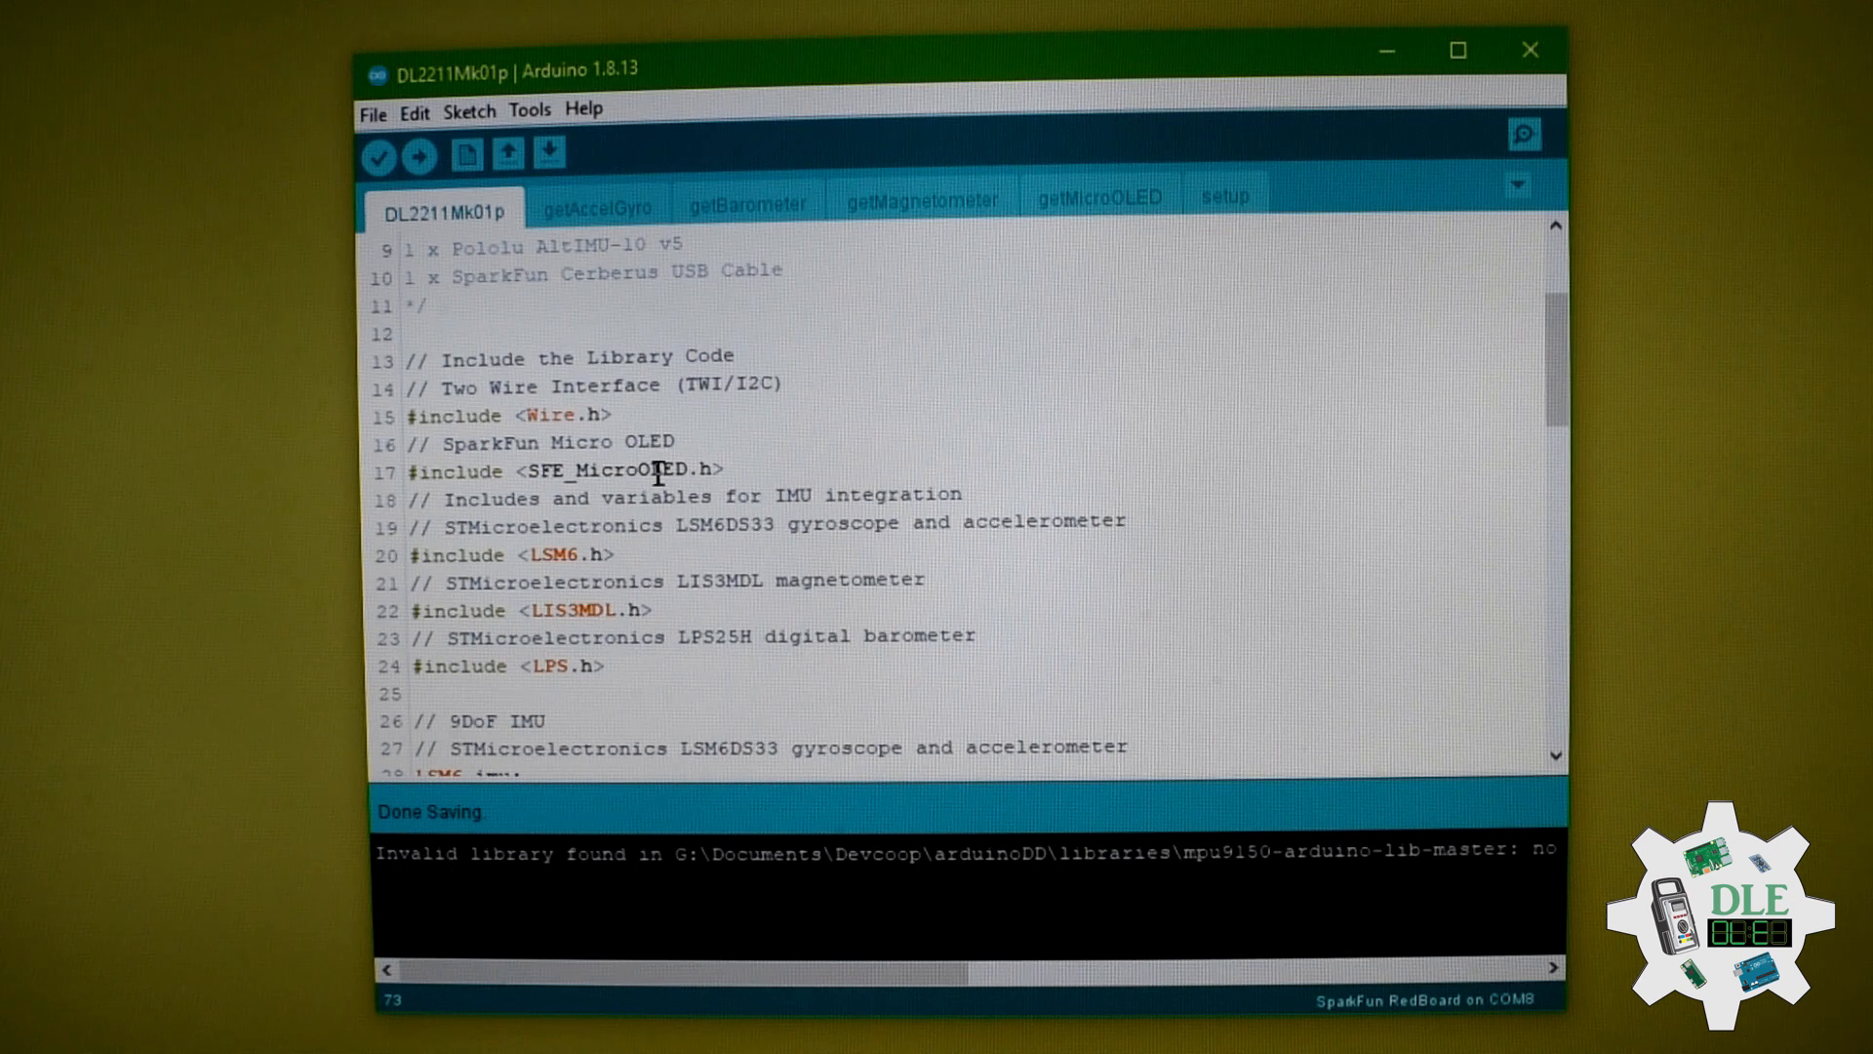
pyautogui.moveTo(666, 452)
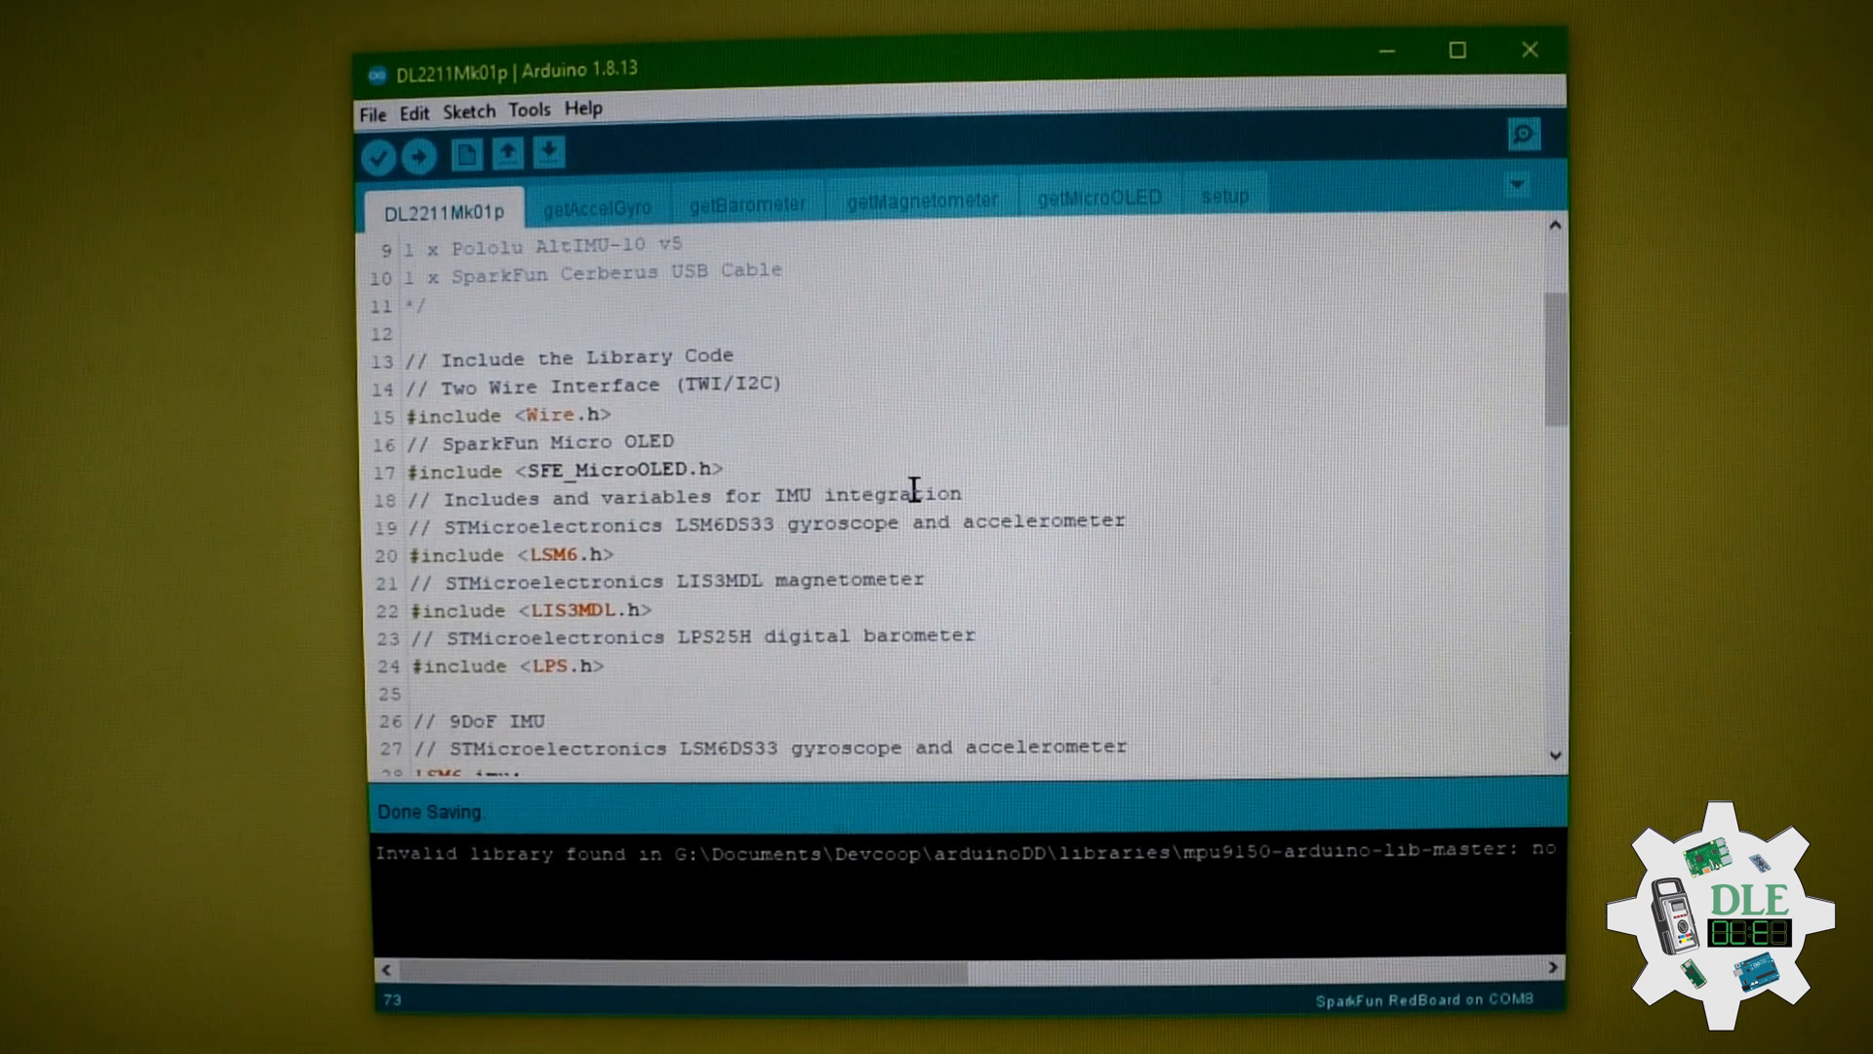
pyautogui.moveTo(825, 526)
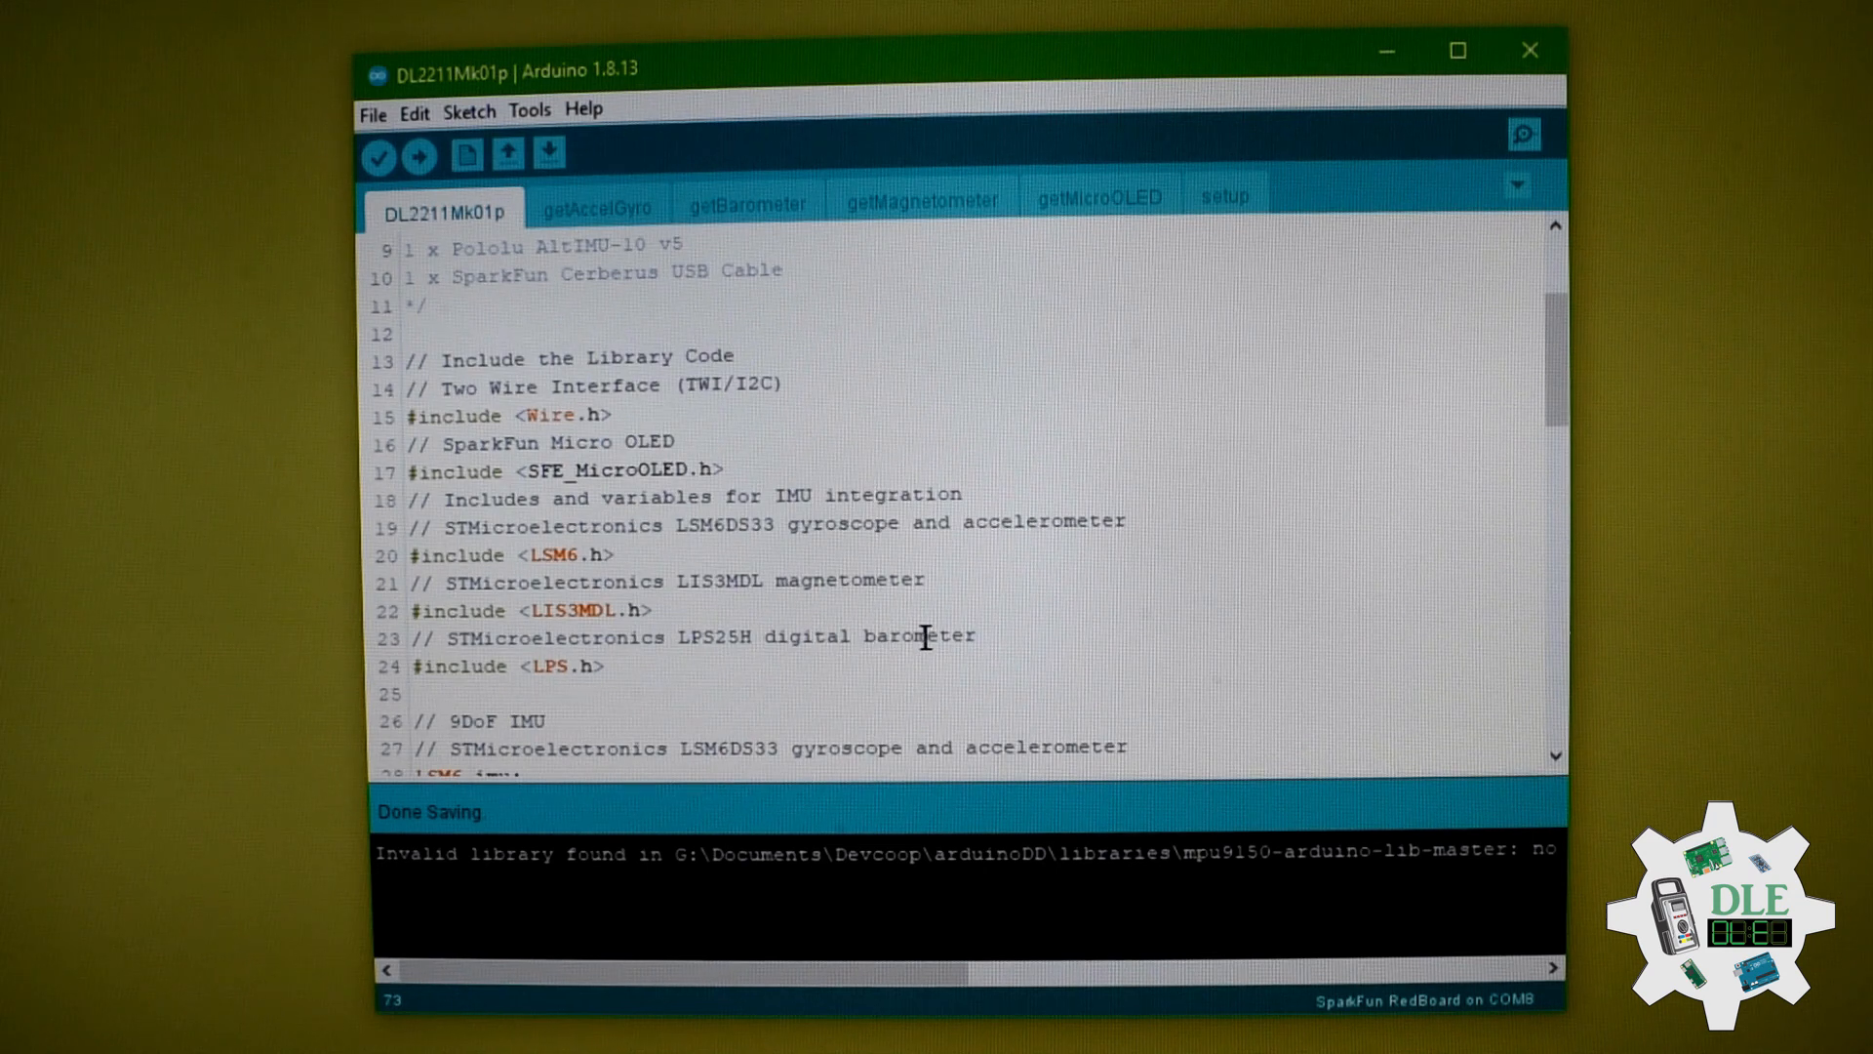
pyautogui.moveTo(672, 682)
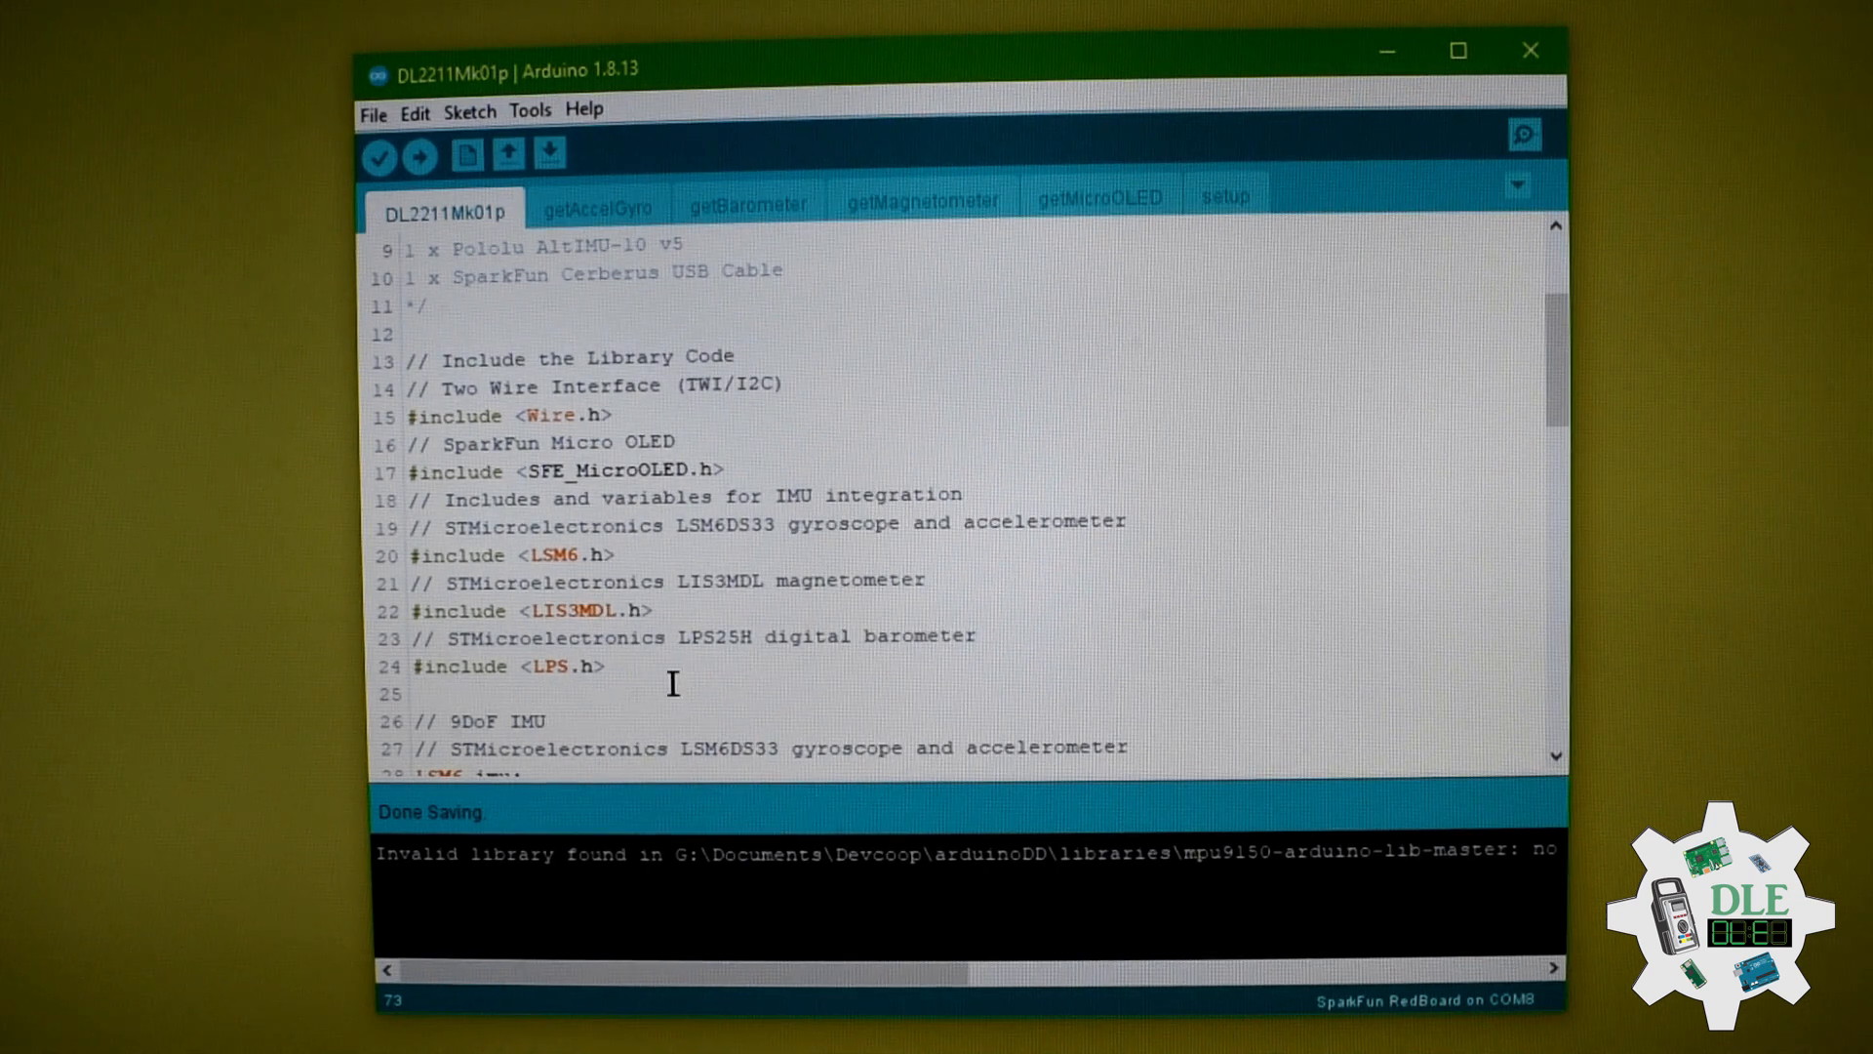
# Step: Scroll DL2211Mk01p to the IMU, magnetometer and barometer declarations on lines 33–51
pyautogui.scroll(-3)
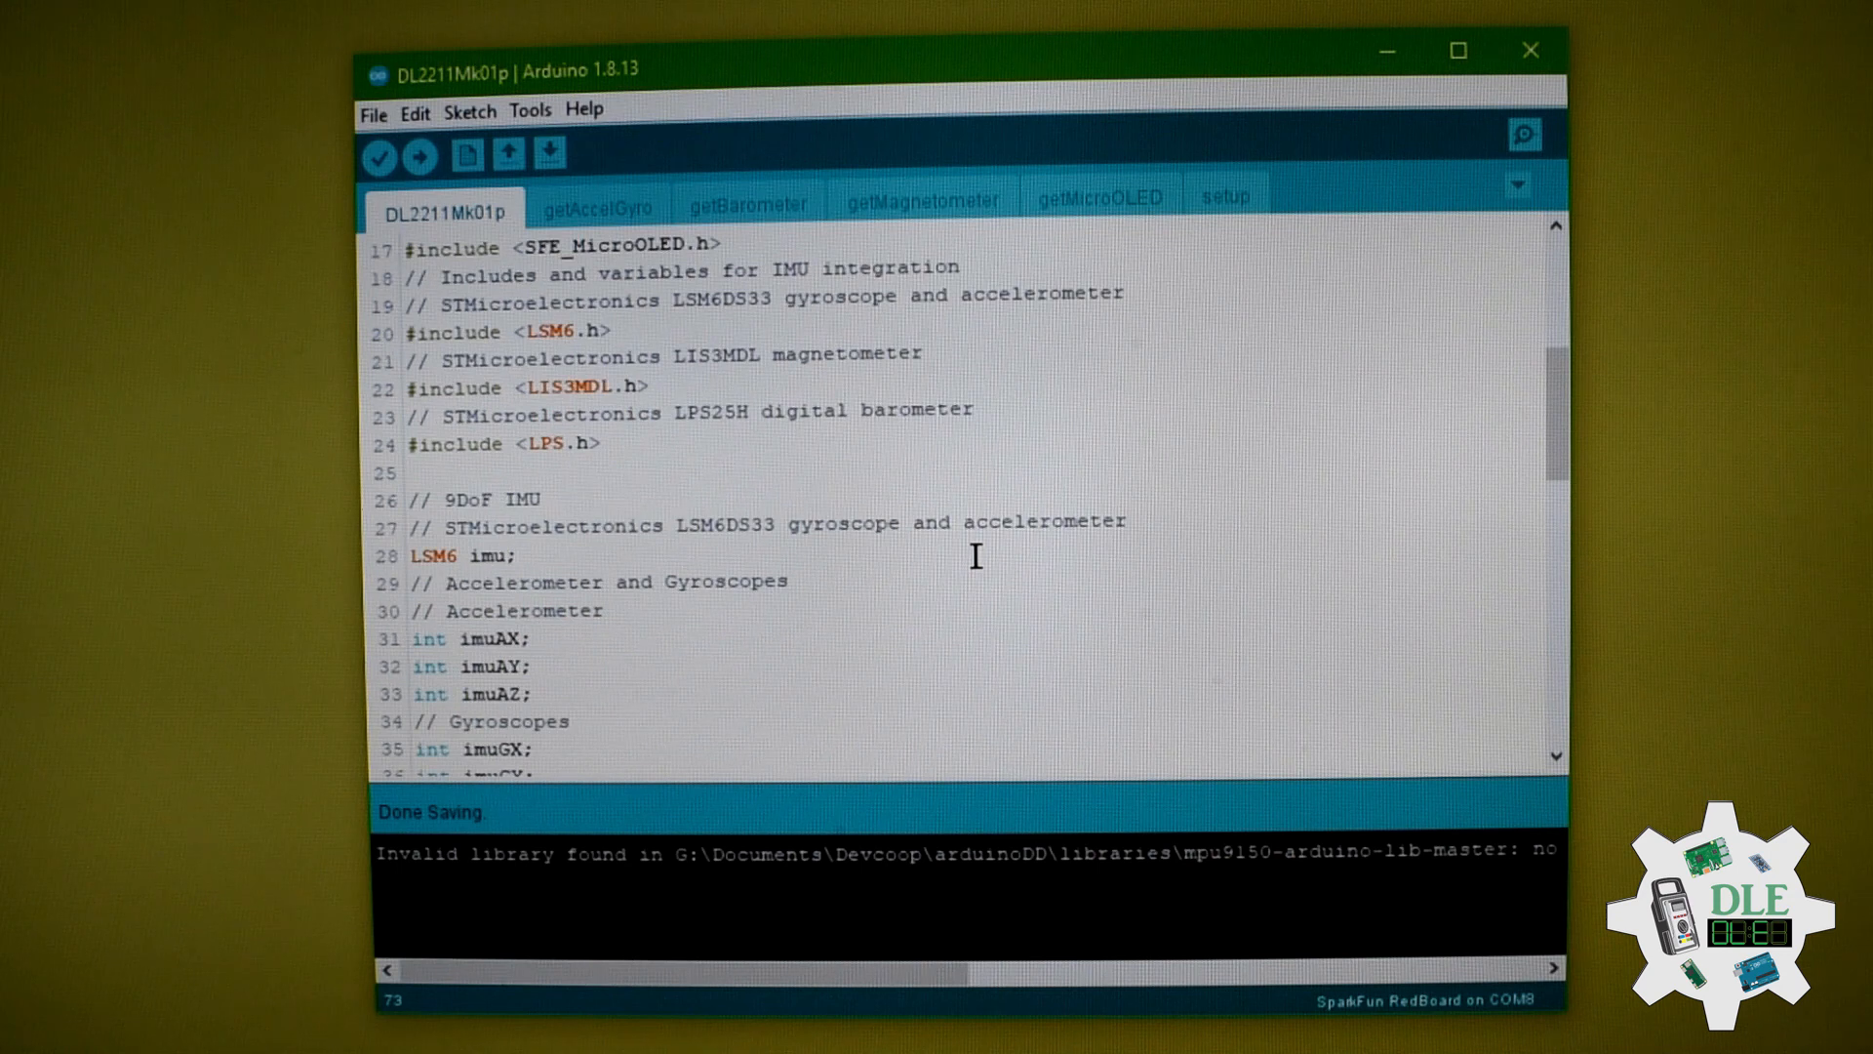
pyautogui.scroll(-3)
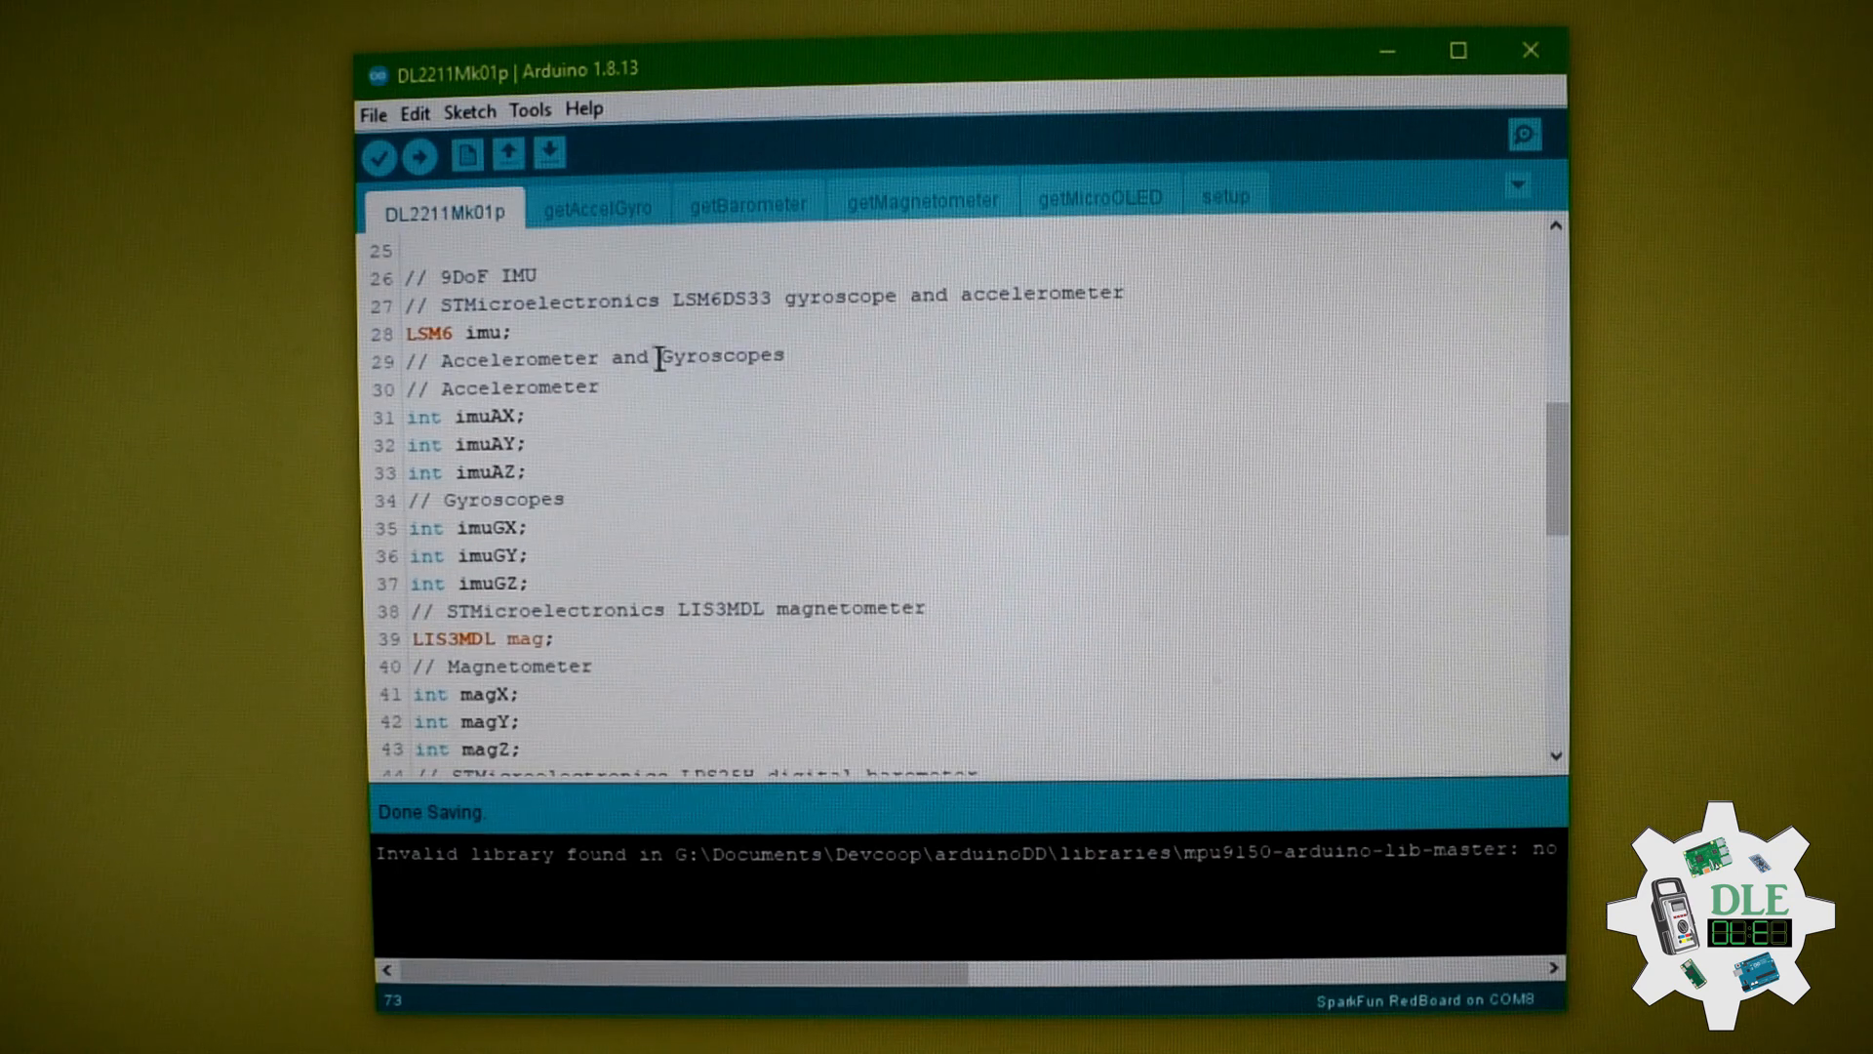
pyautogui.moveTo(606, 540)
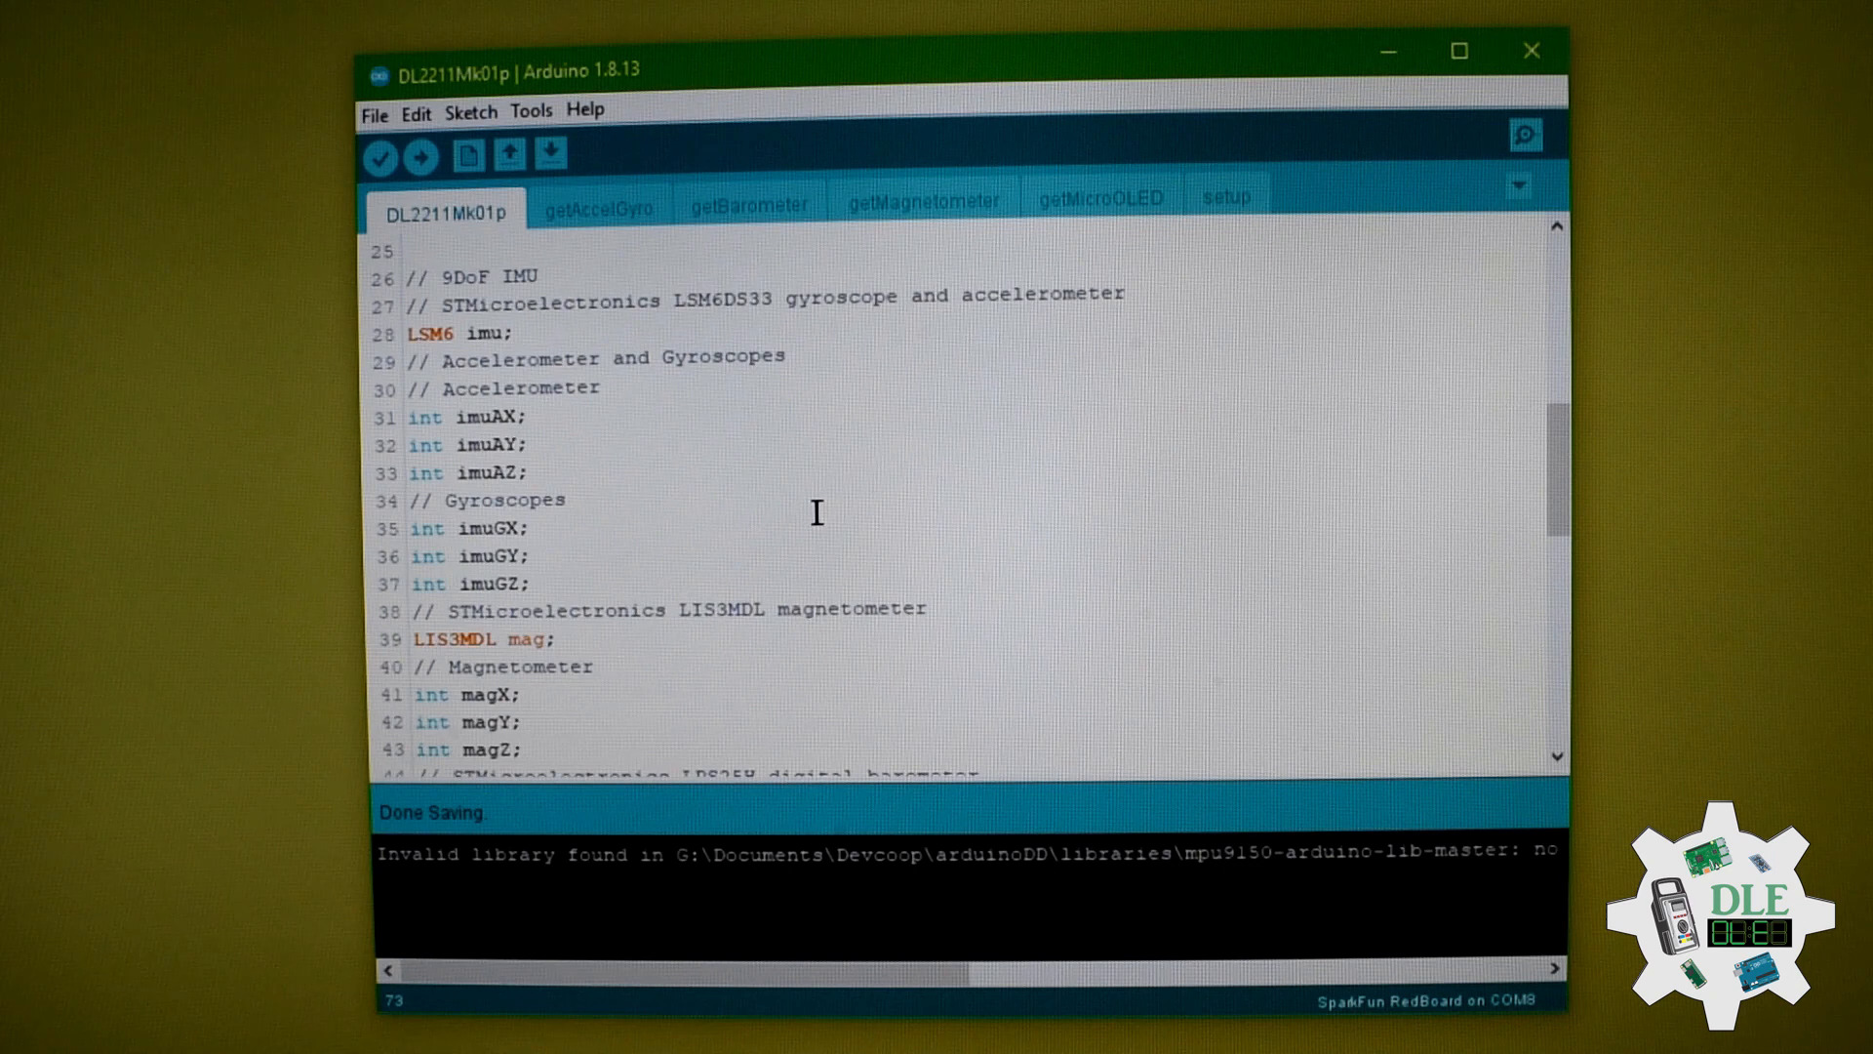
pyautogui.scroll(-3)
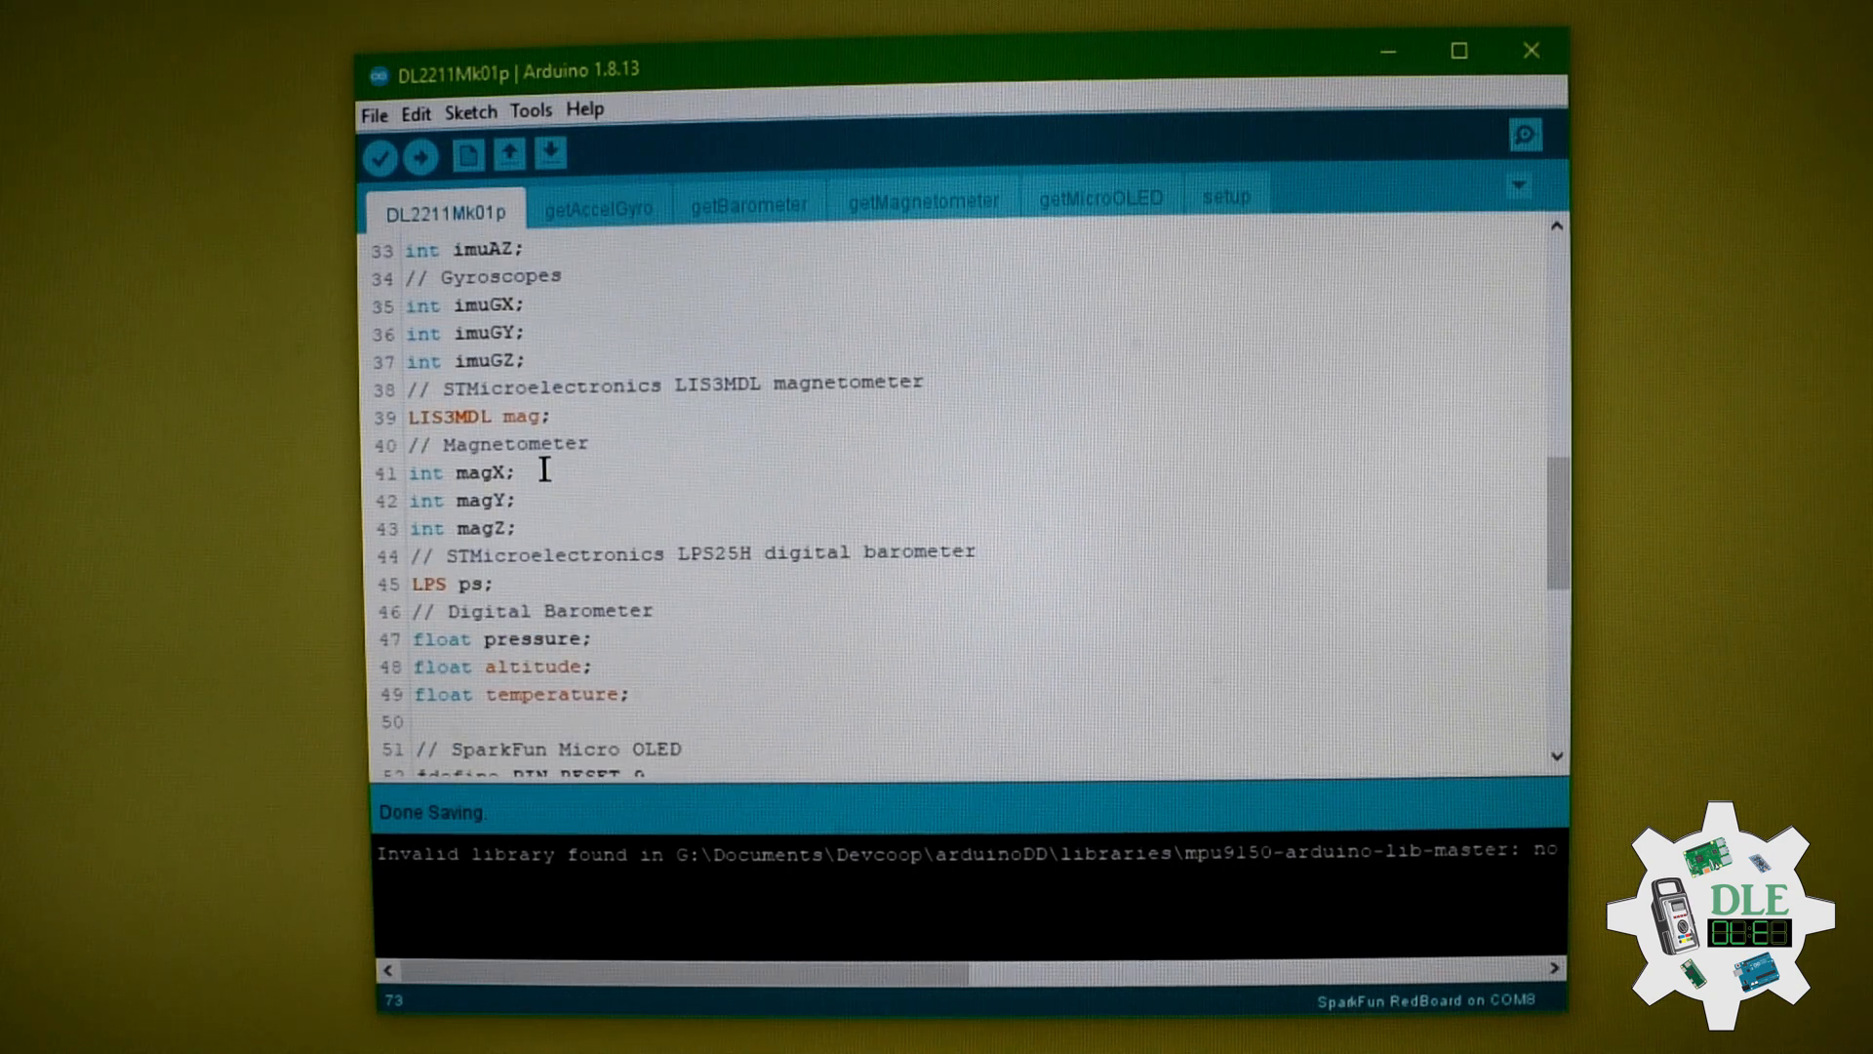
pyautogui.moveTo(566, 498)
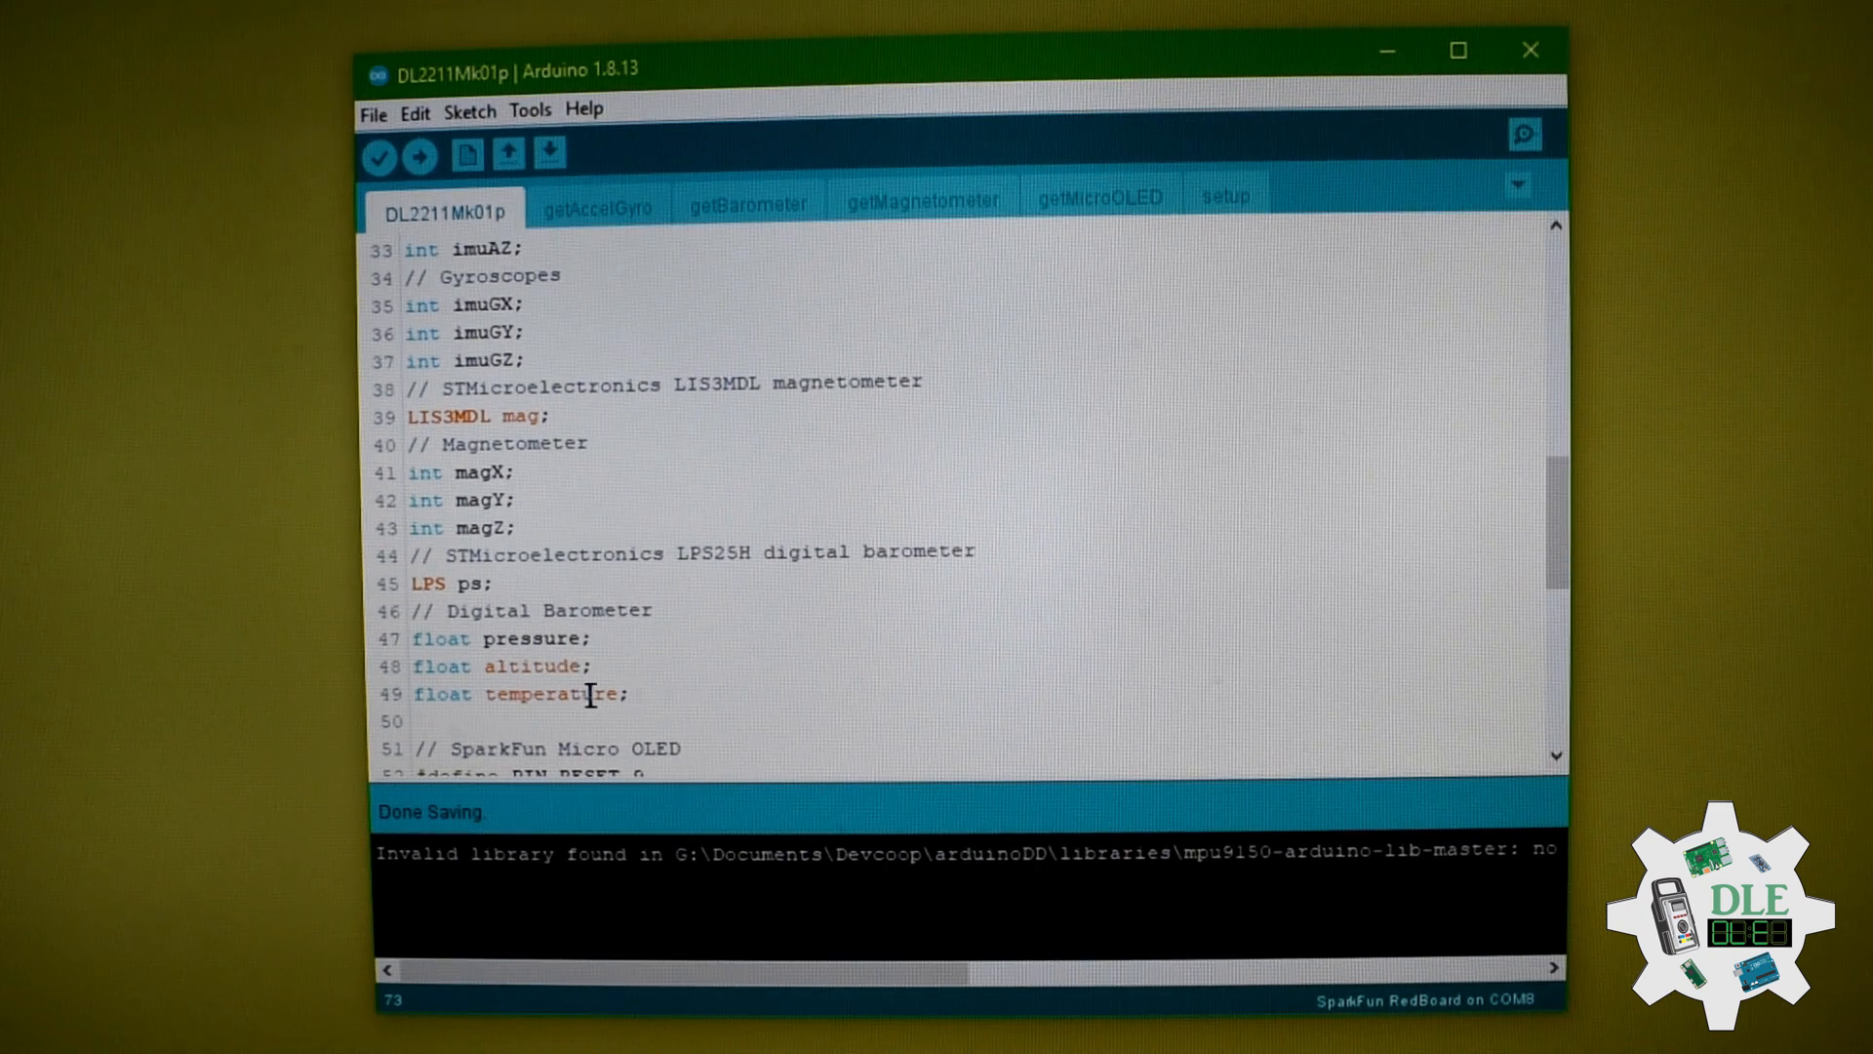
pyautogui.moveTo(622, 666)
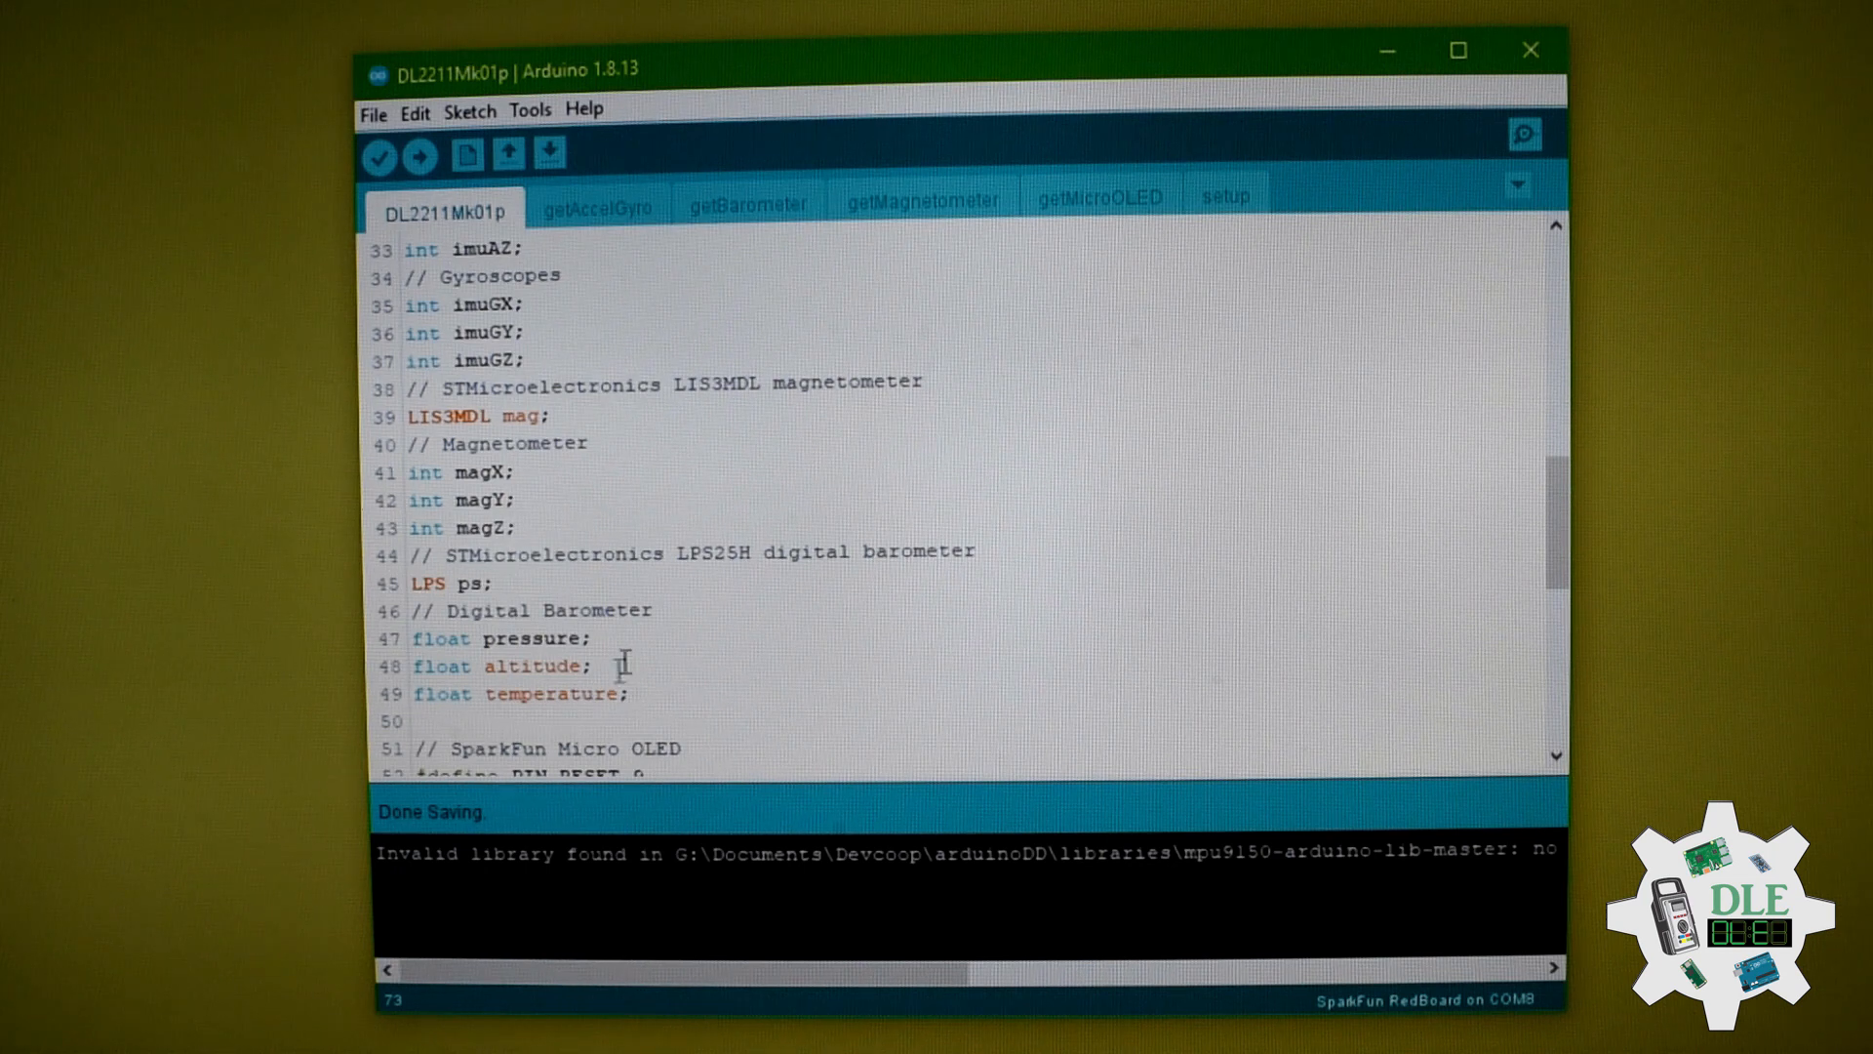
pyautogui.scroll(-3)
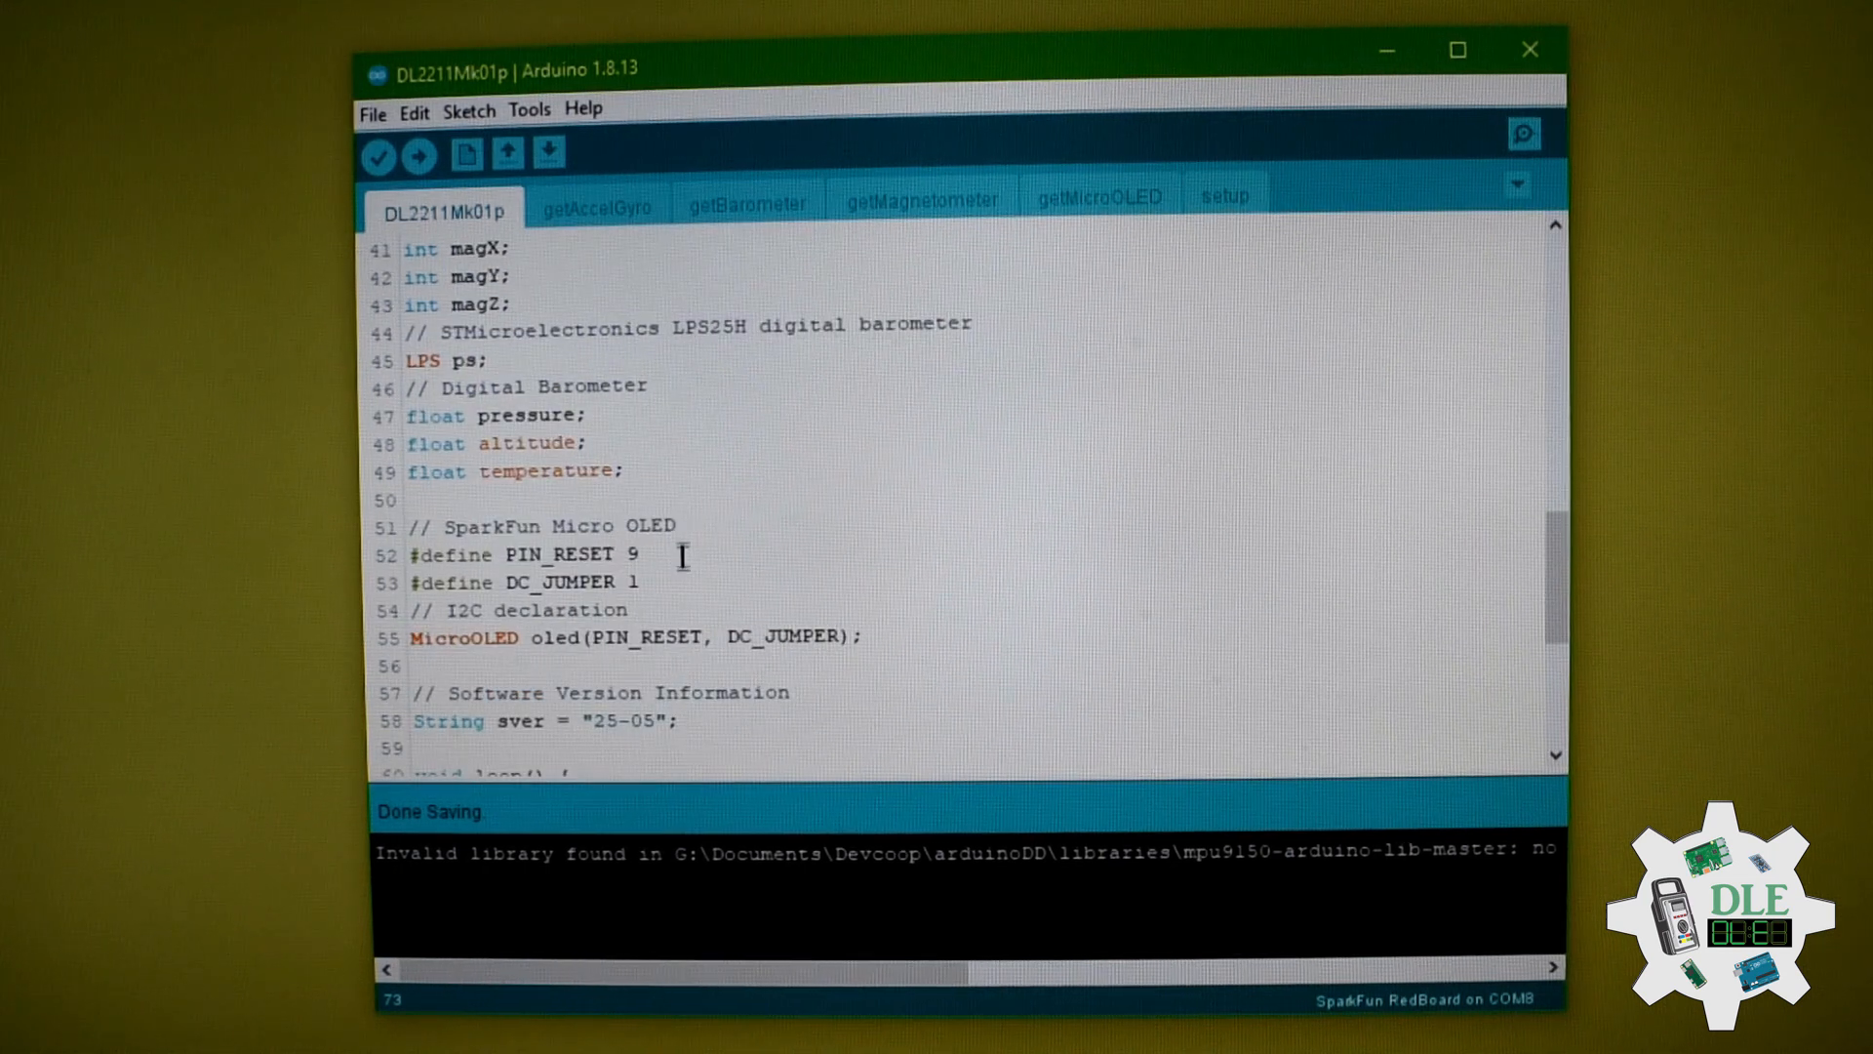
pyautogui.moveTo(765, 538)
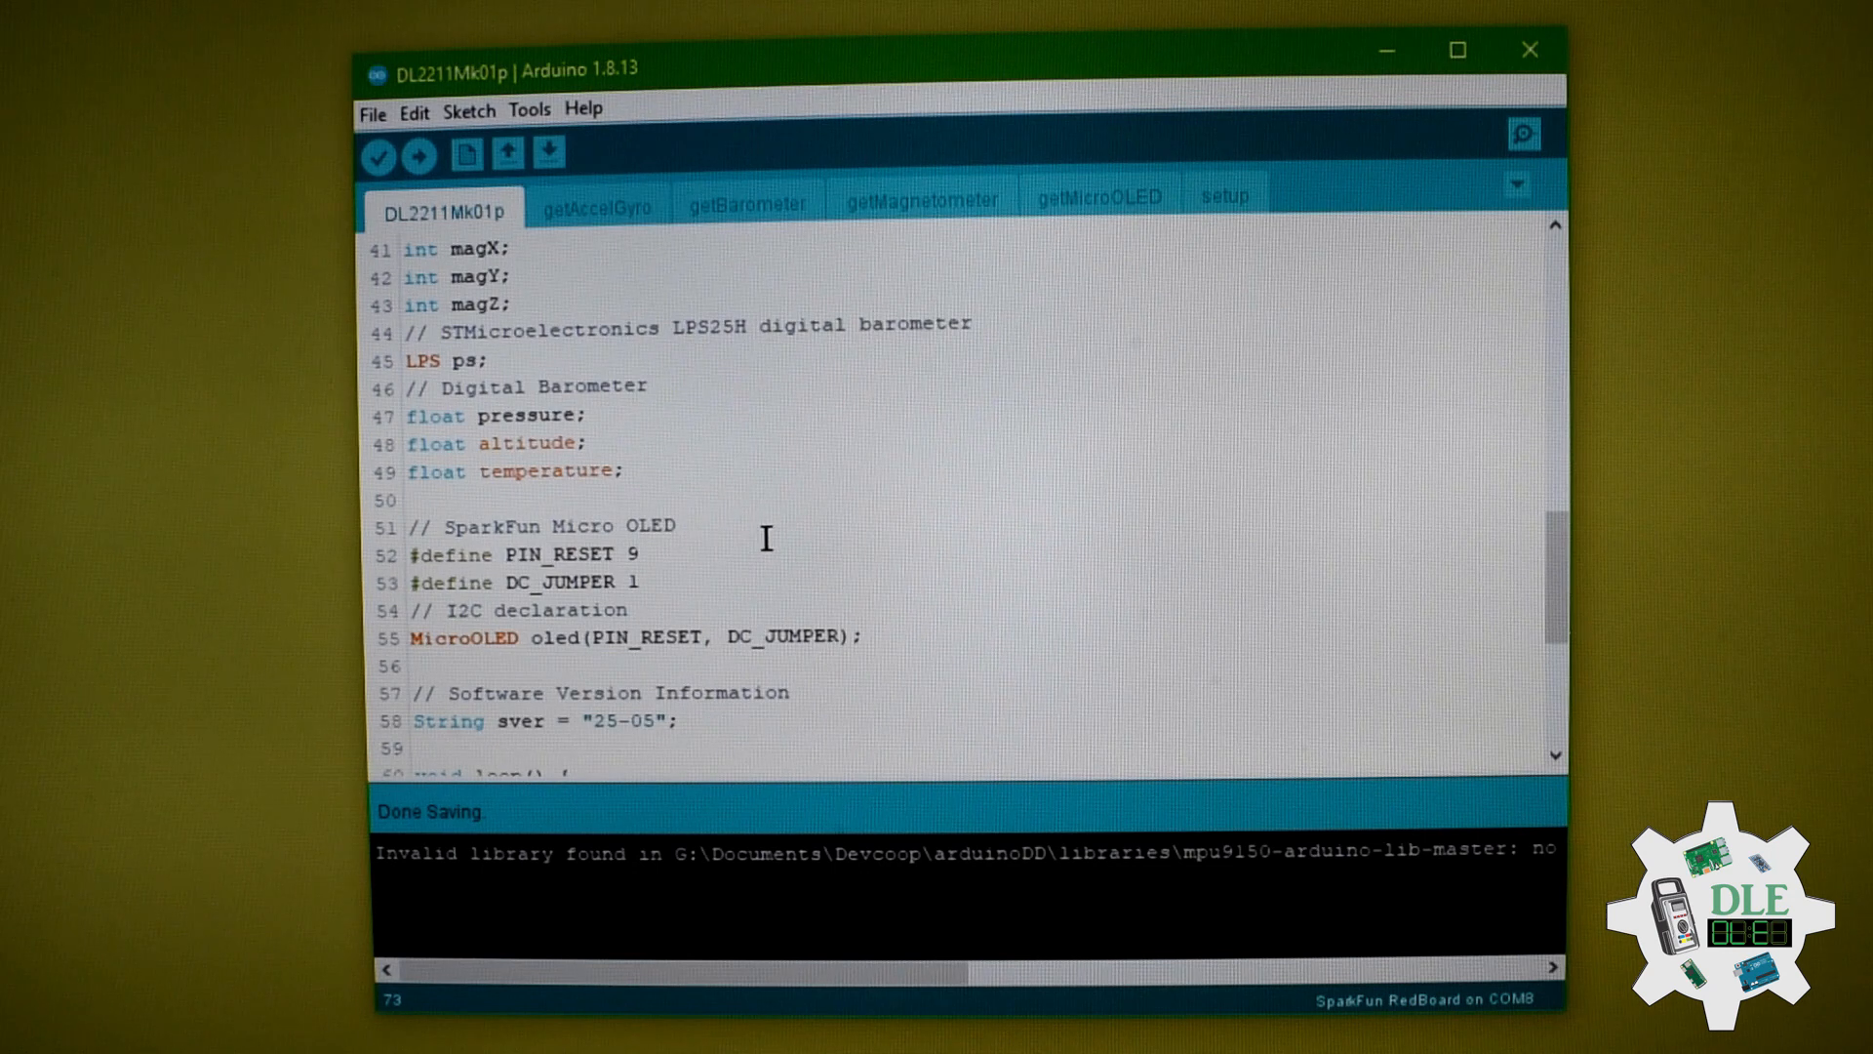
pyautogui.scroll(-3)
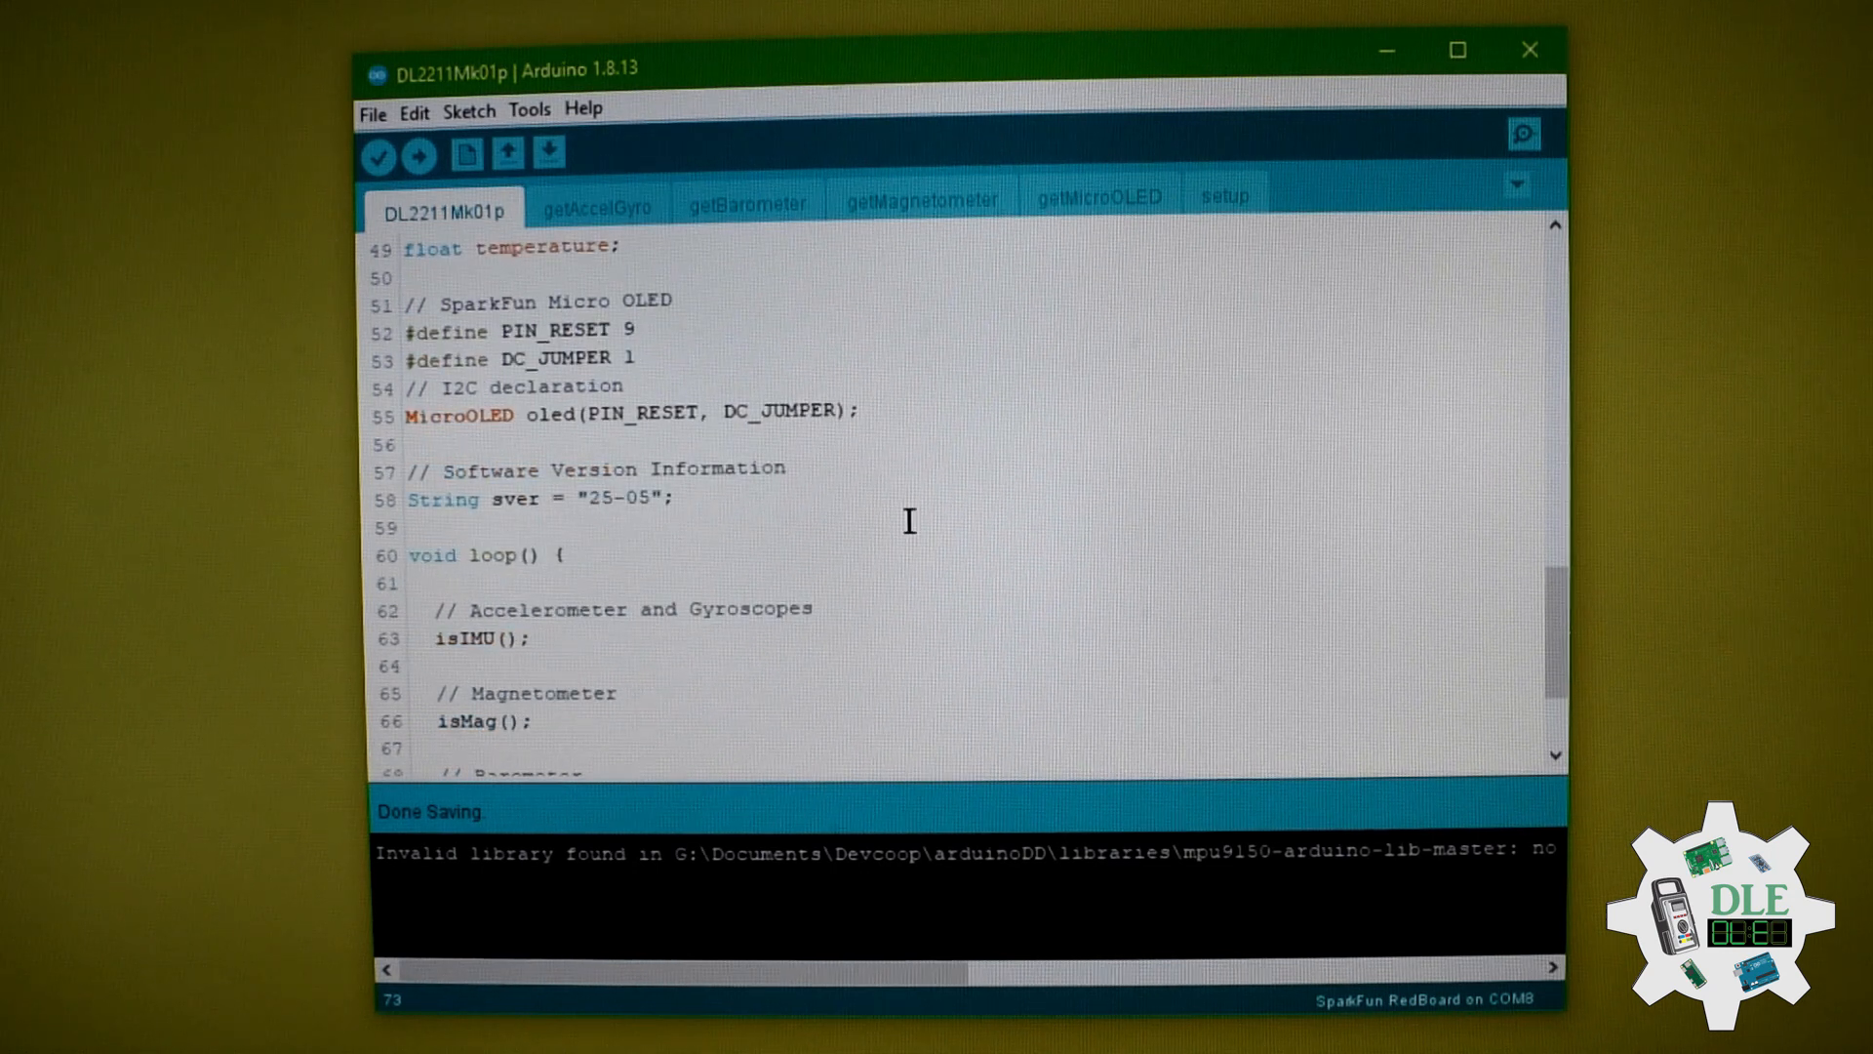
pyautogui.scroll(-3)
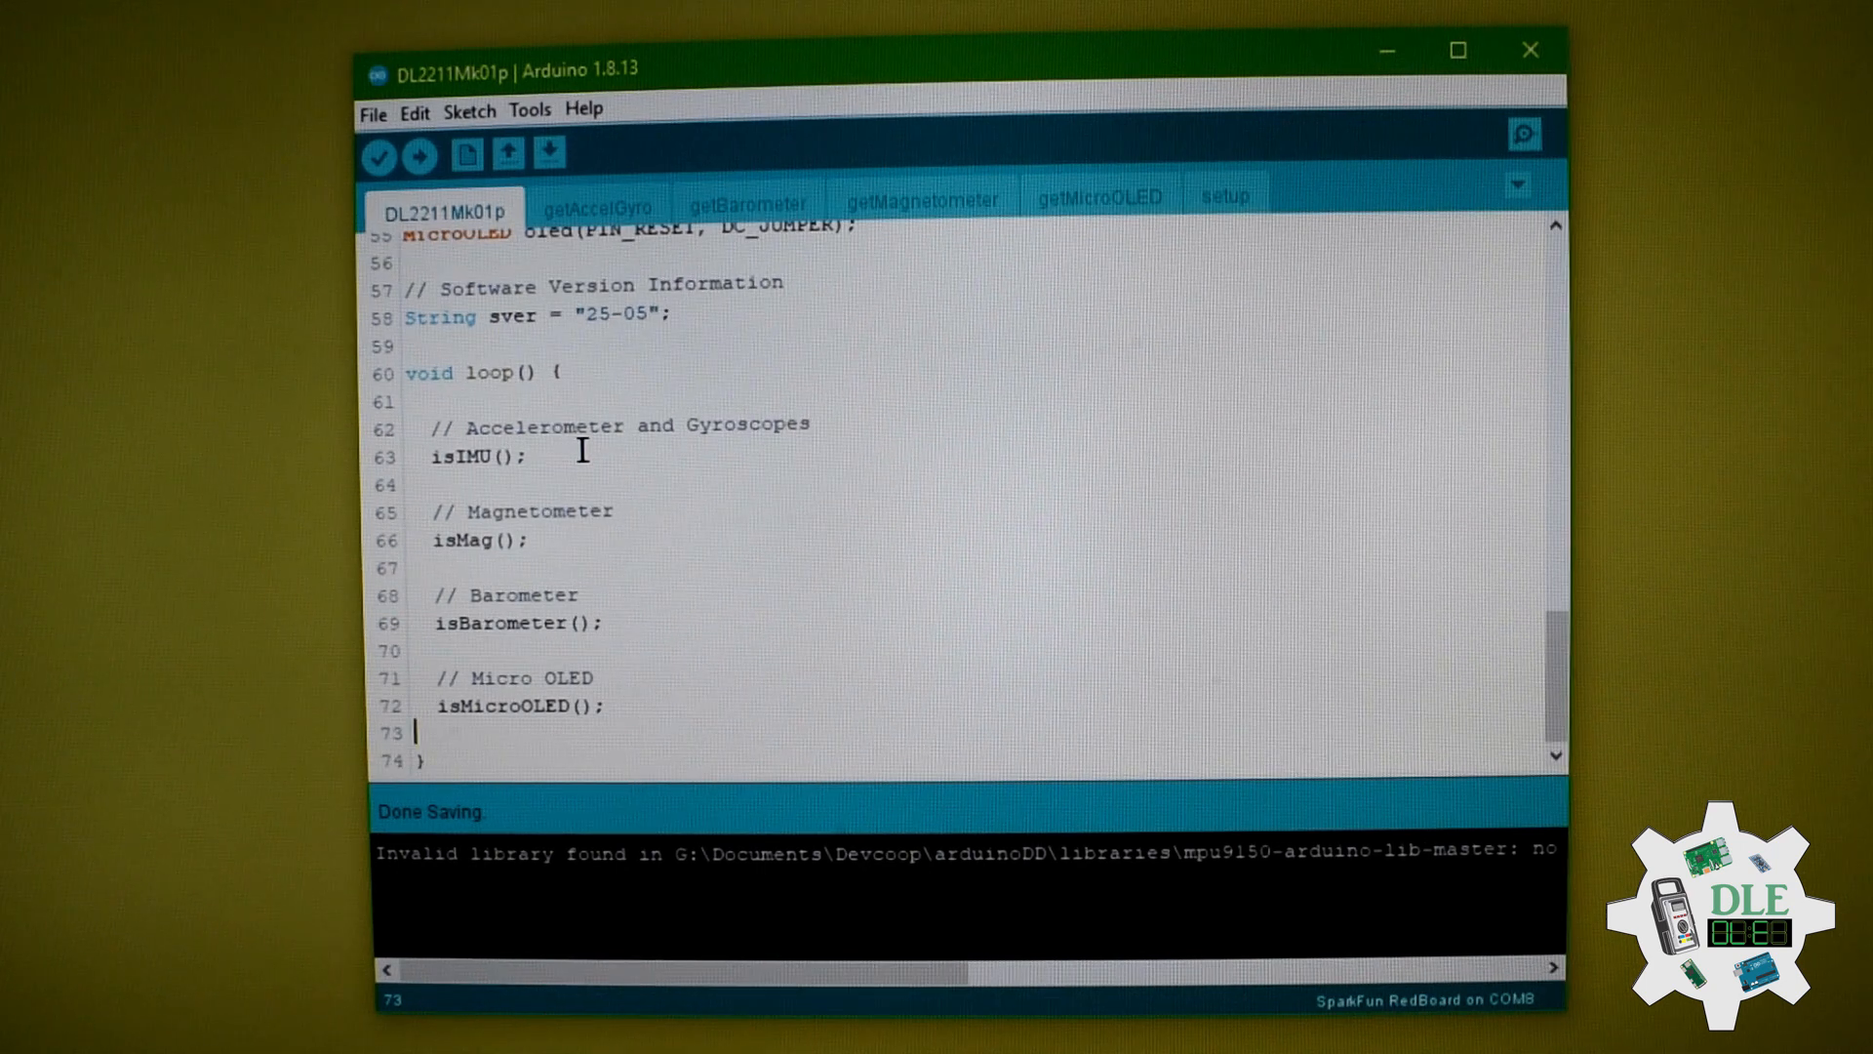
pyautogui.moveTo(650, 469)
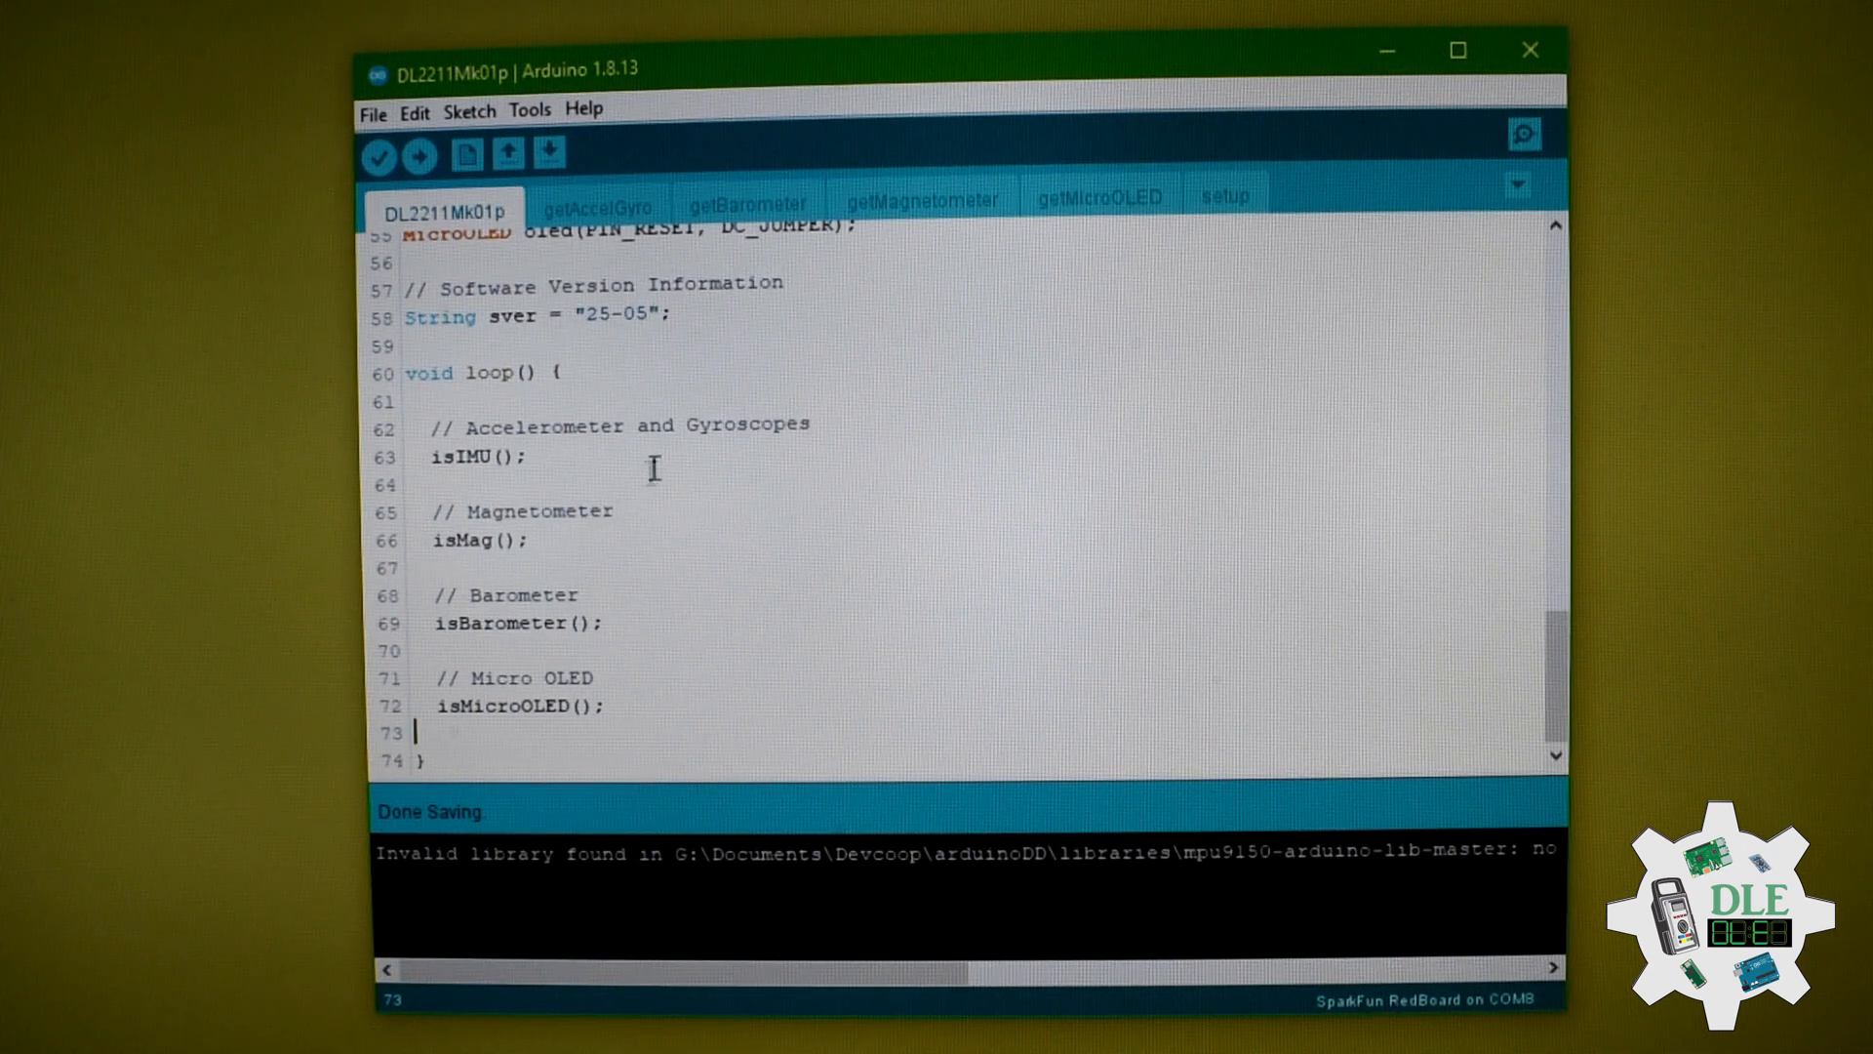
pyautogui.moveTo(639, 529)
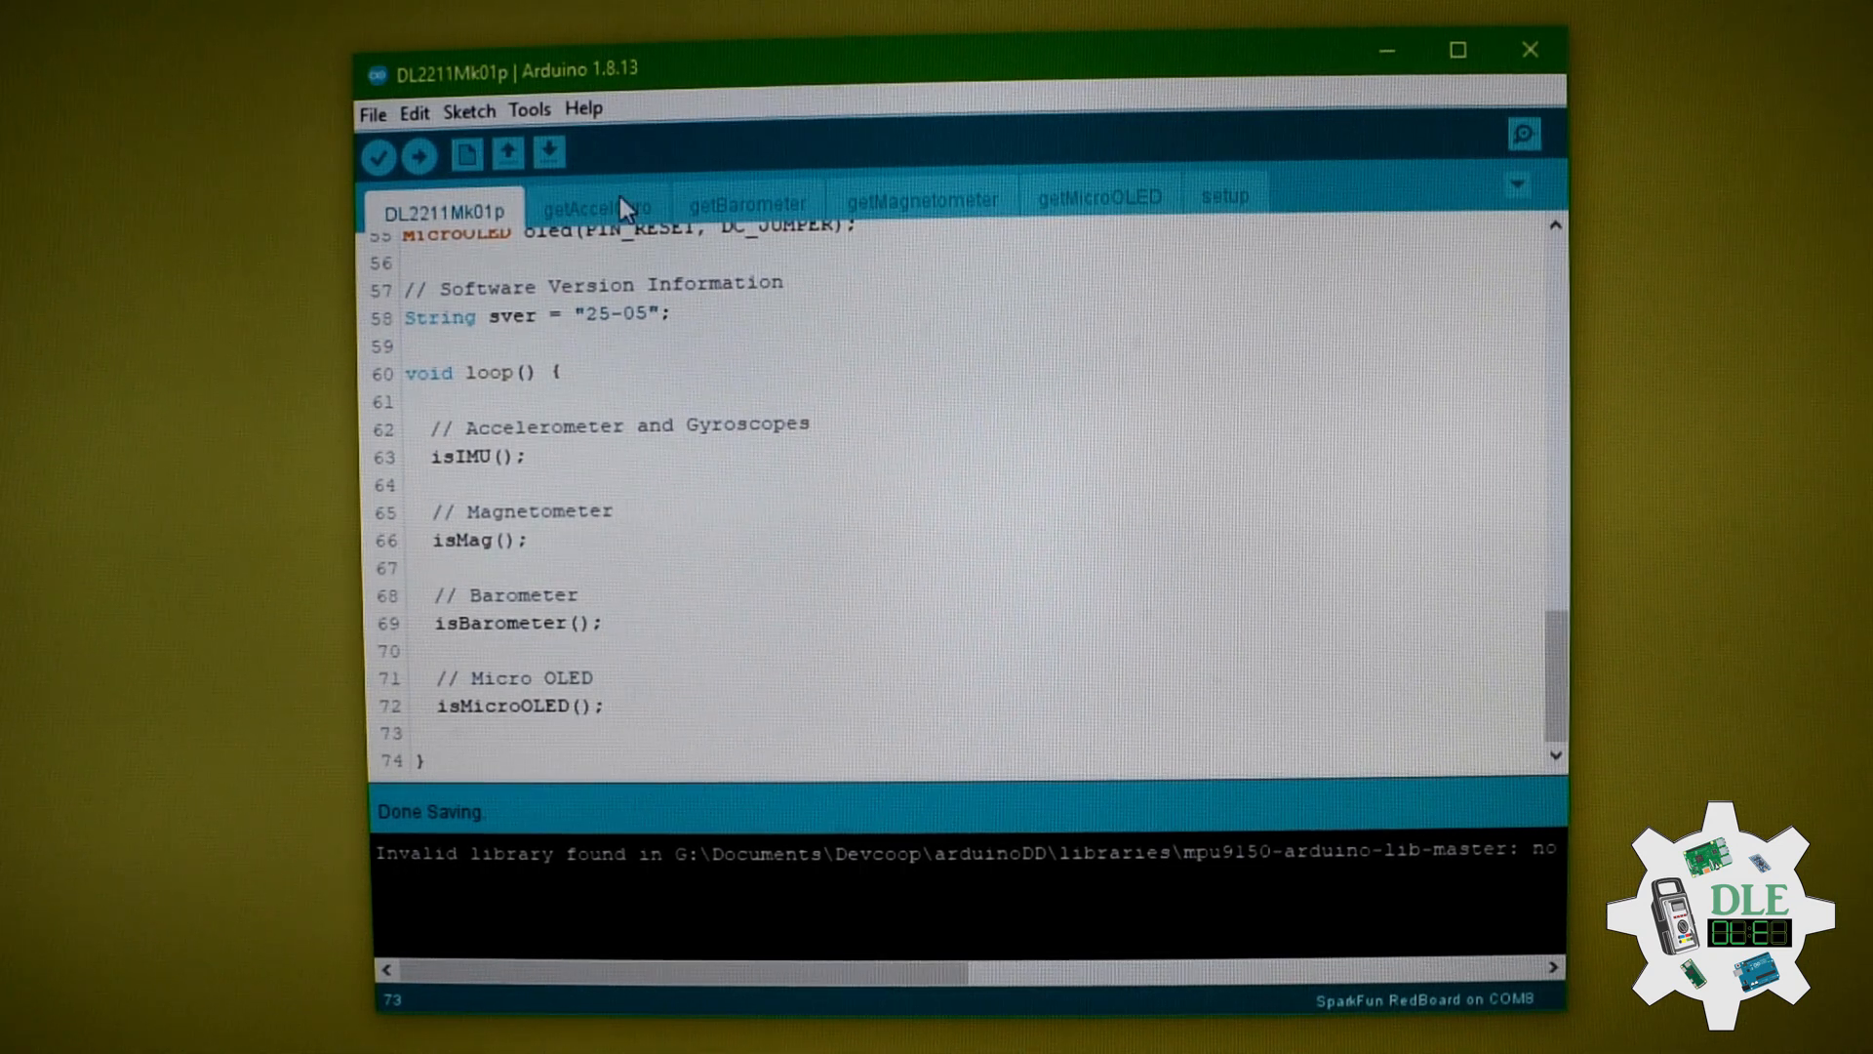
# Step: Show the getAccelGyro file and read through setupIMU() and isIMU()
pyautogui.click(596, 198)
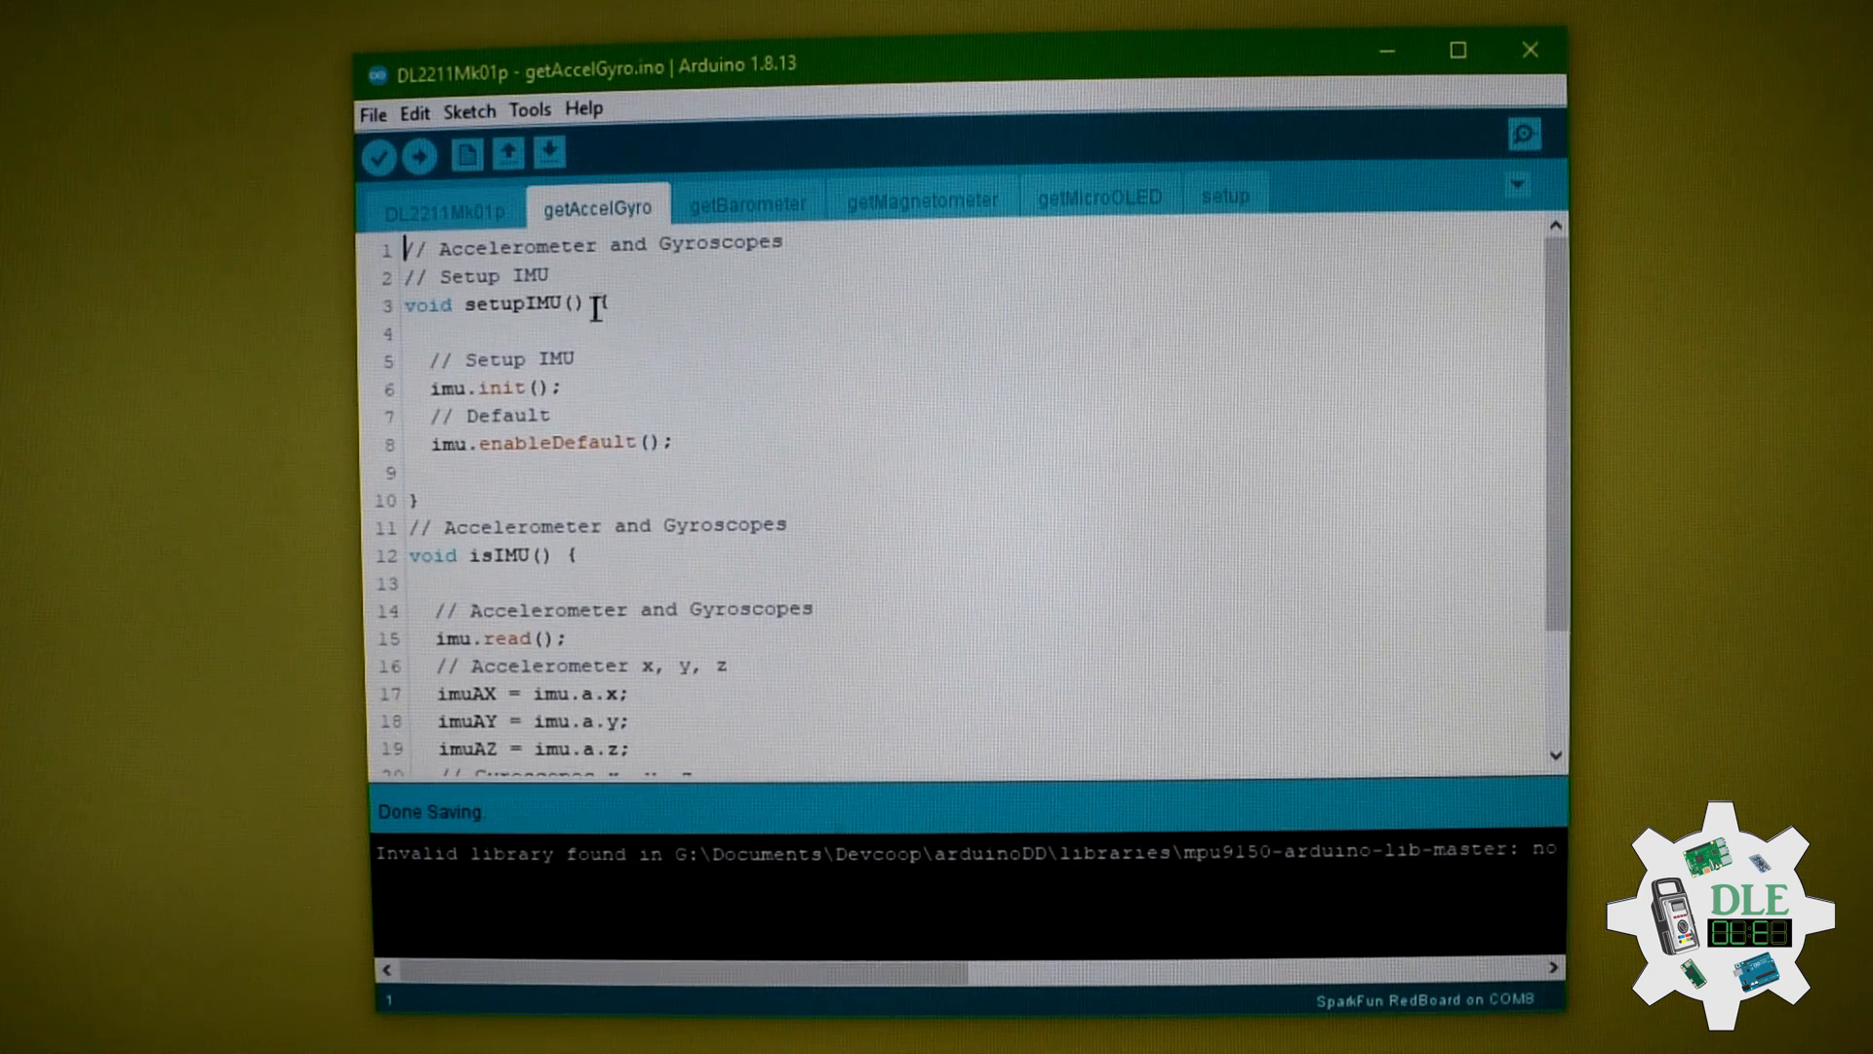
pyautogui.moveTo(788, 481)
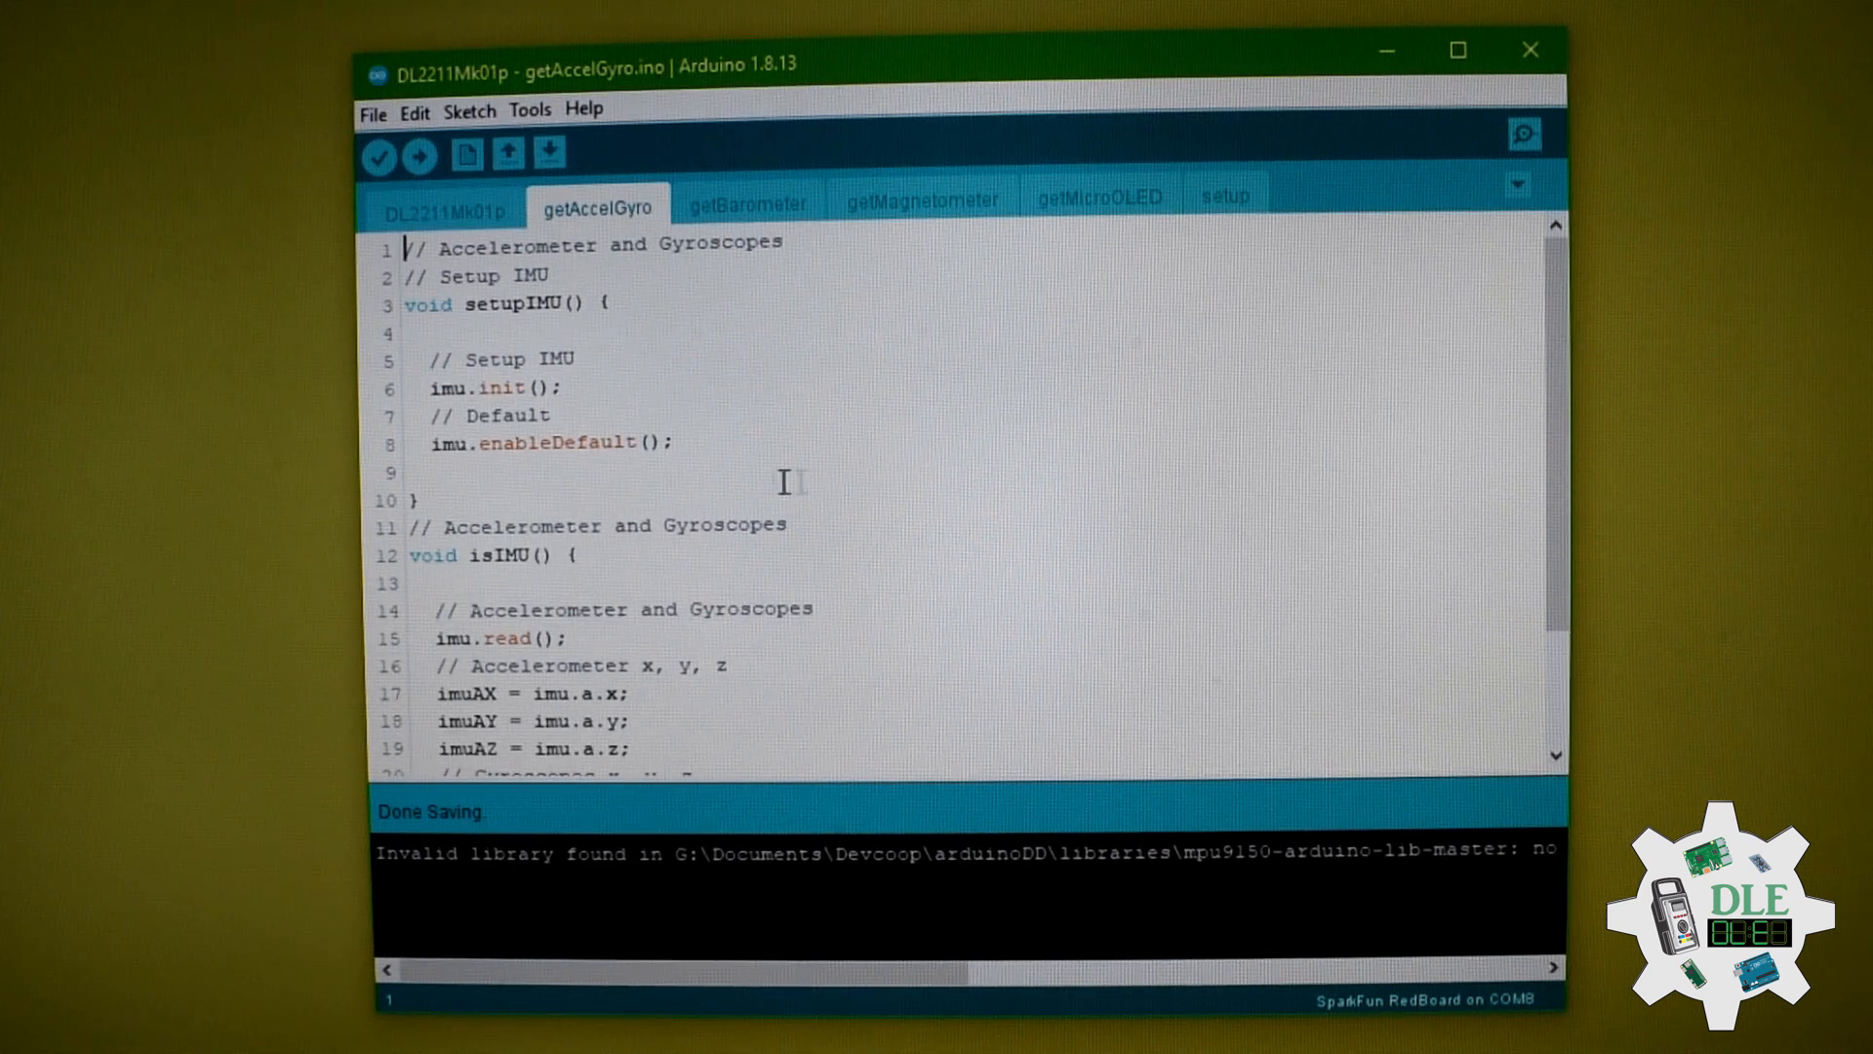
pyautogui.scroll(-3)
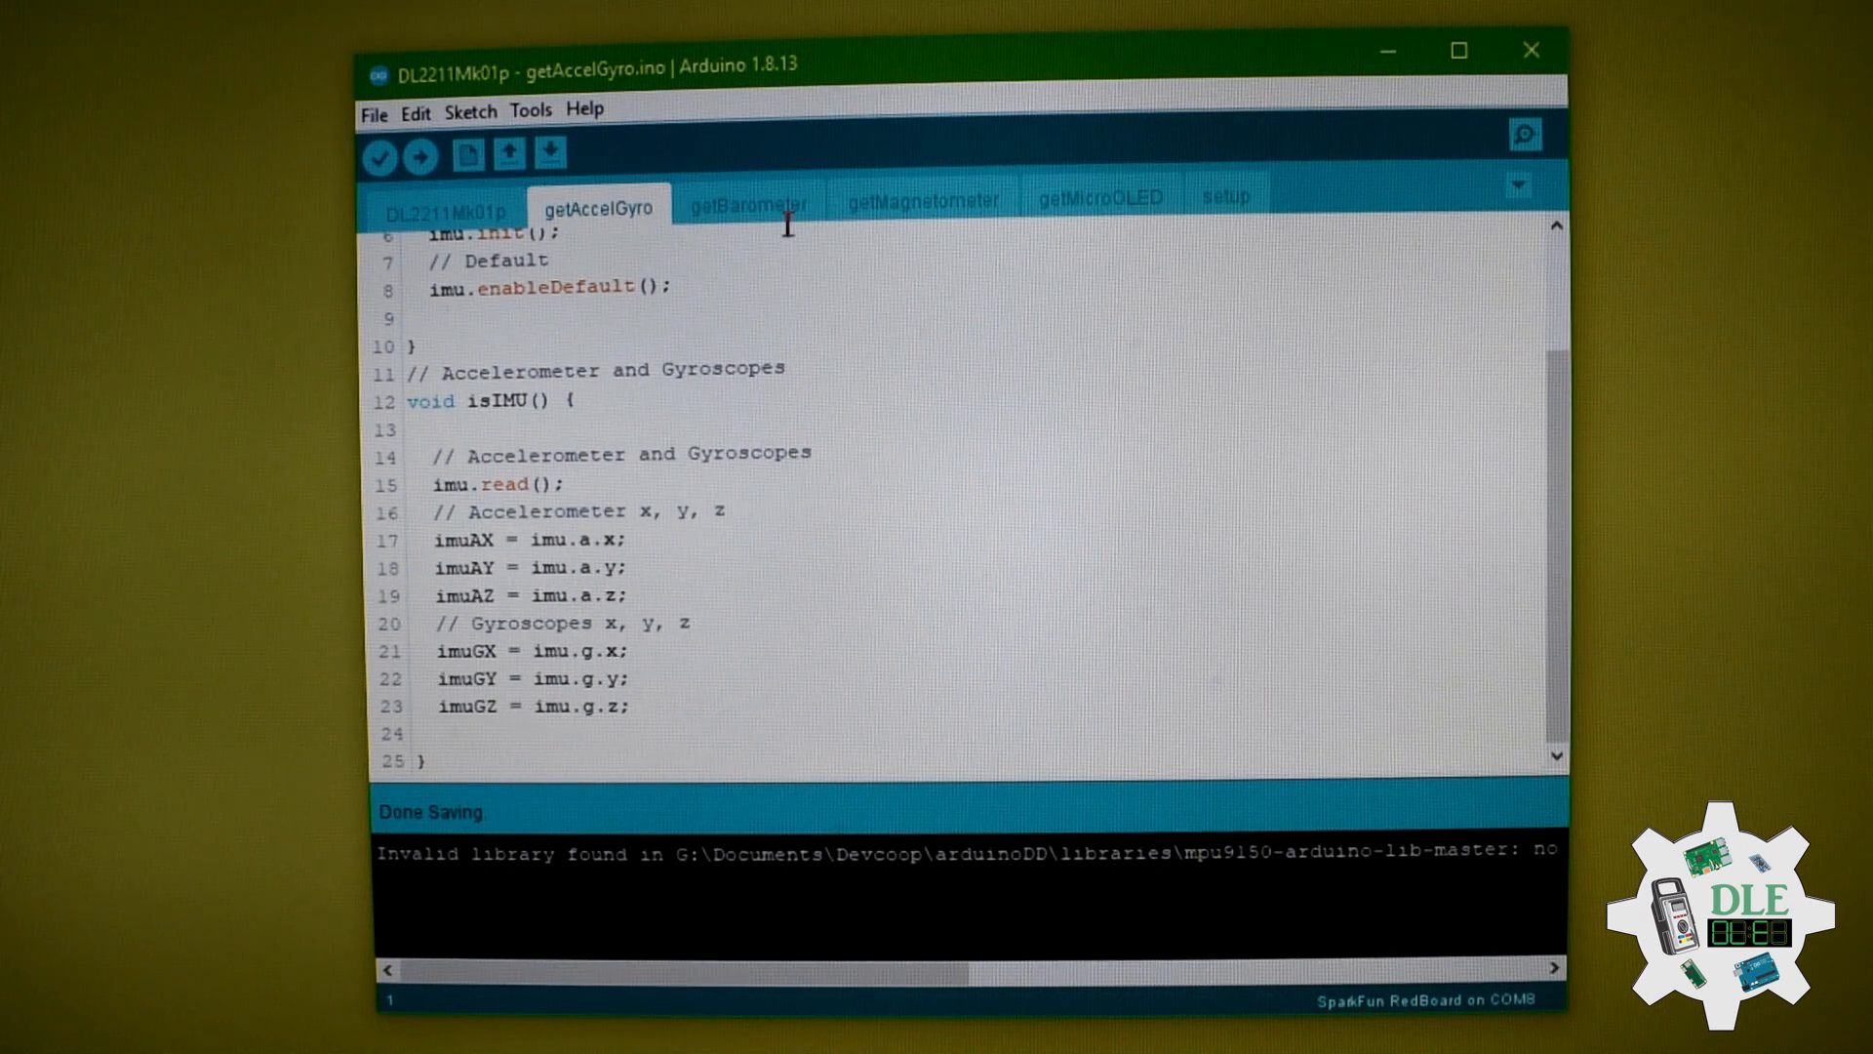
# Step: Read through the getBarometer code, then show the getMagnetometer file with setupMag and isMag
pyautogui.click(750, 202)
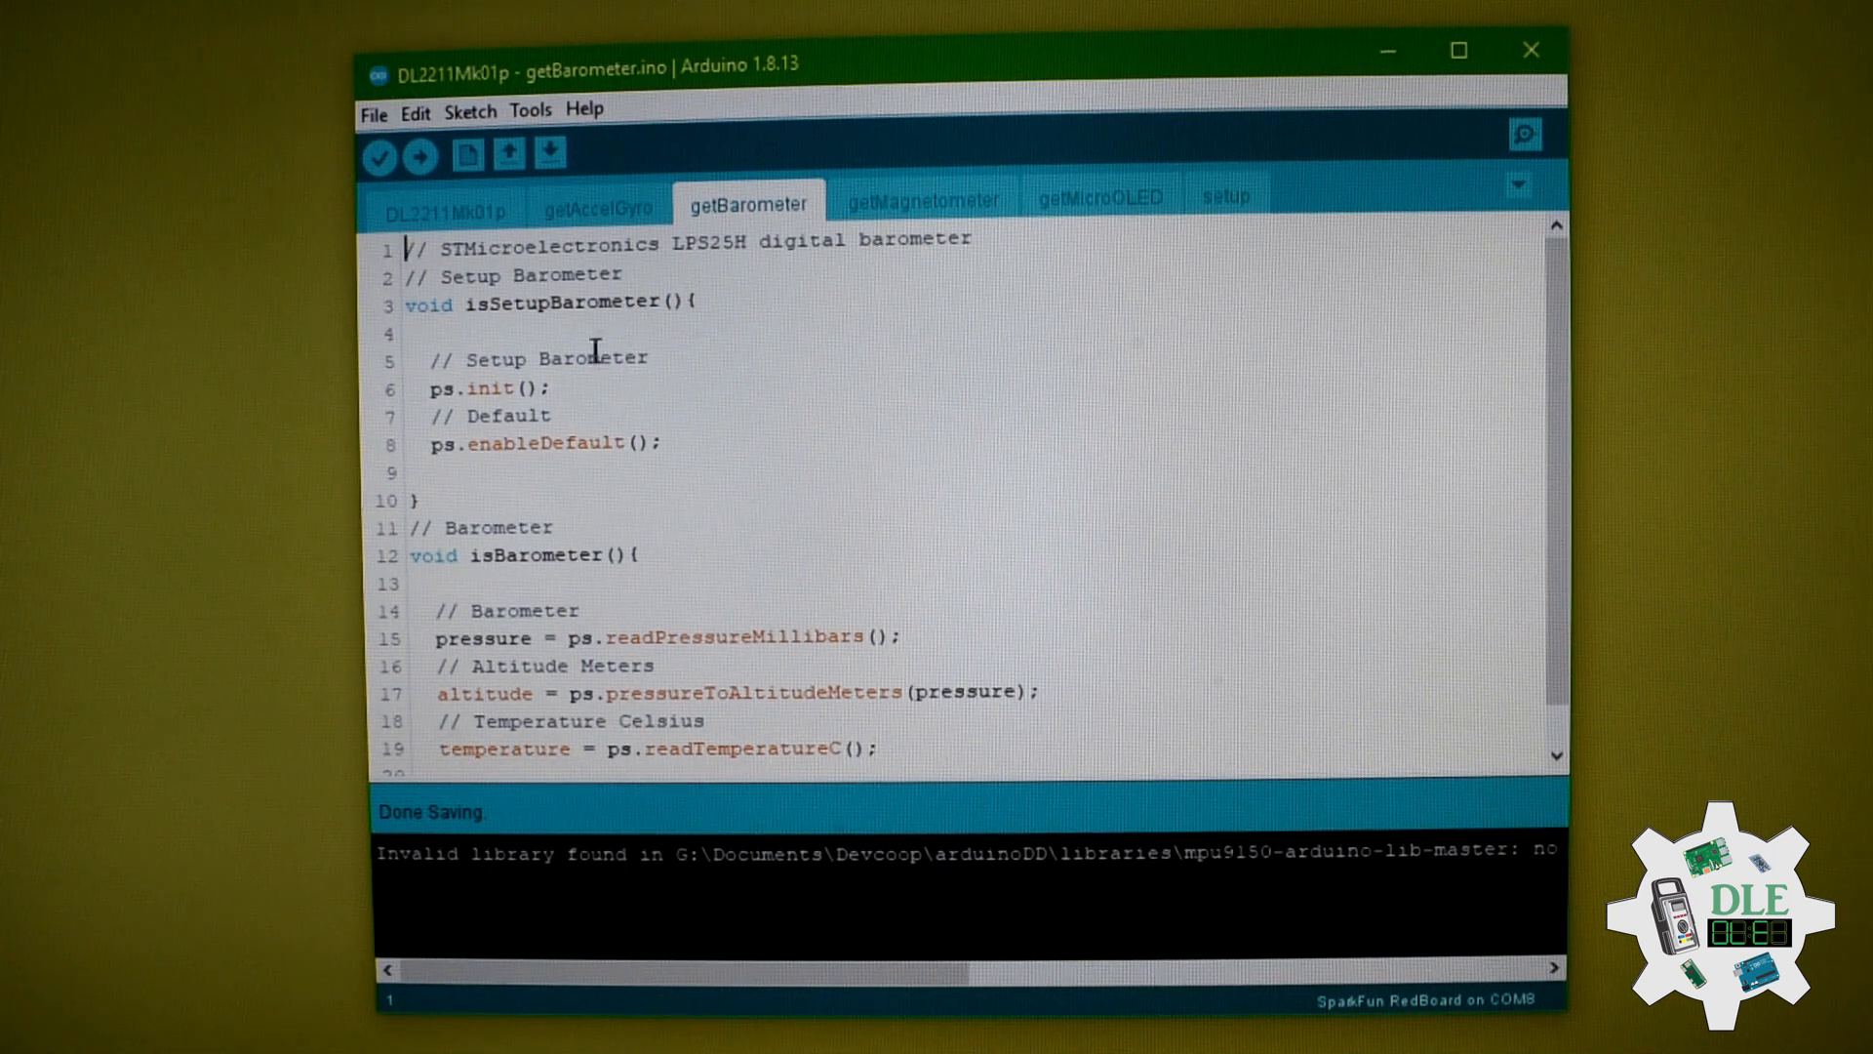
pyautogui.scroll(-3)
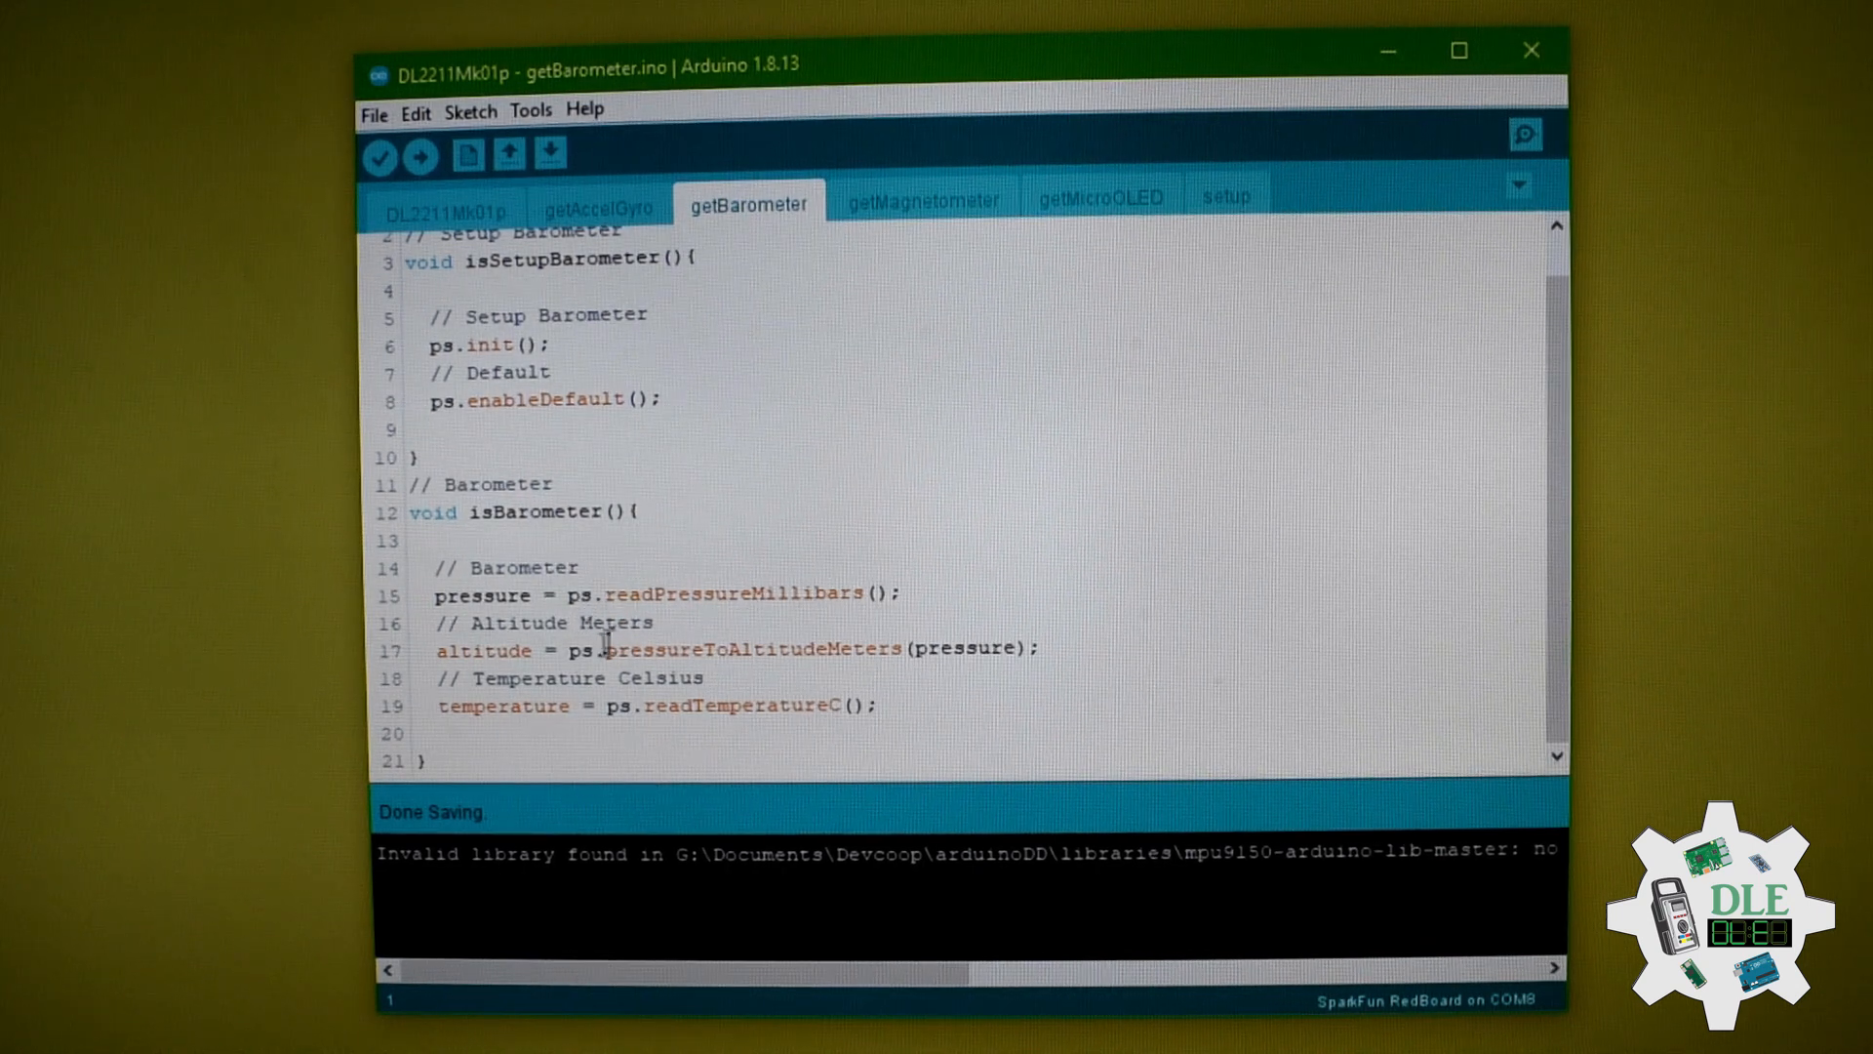
pyautogui.moveTo(548, 691)
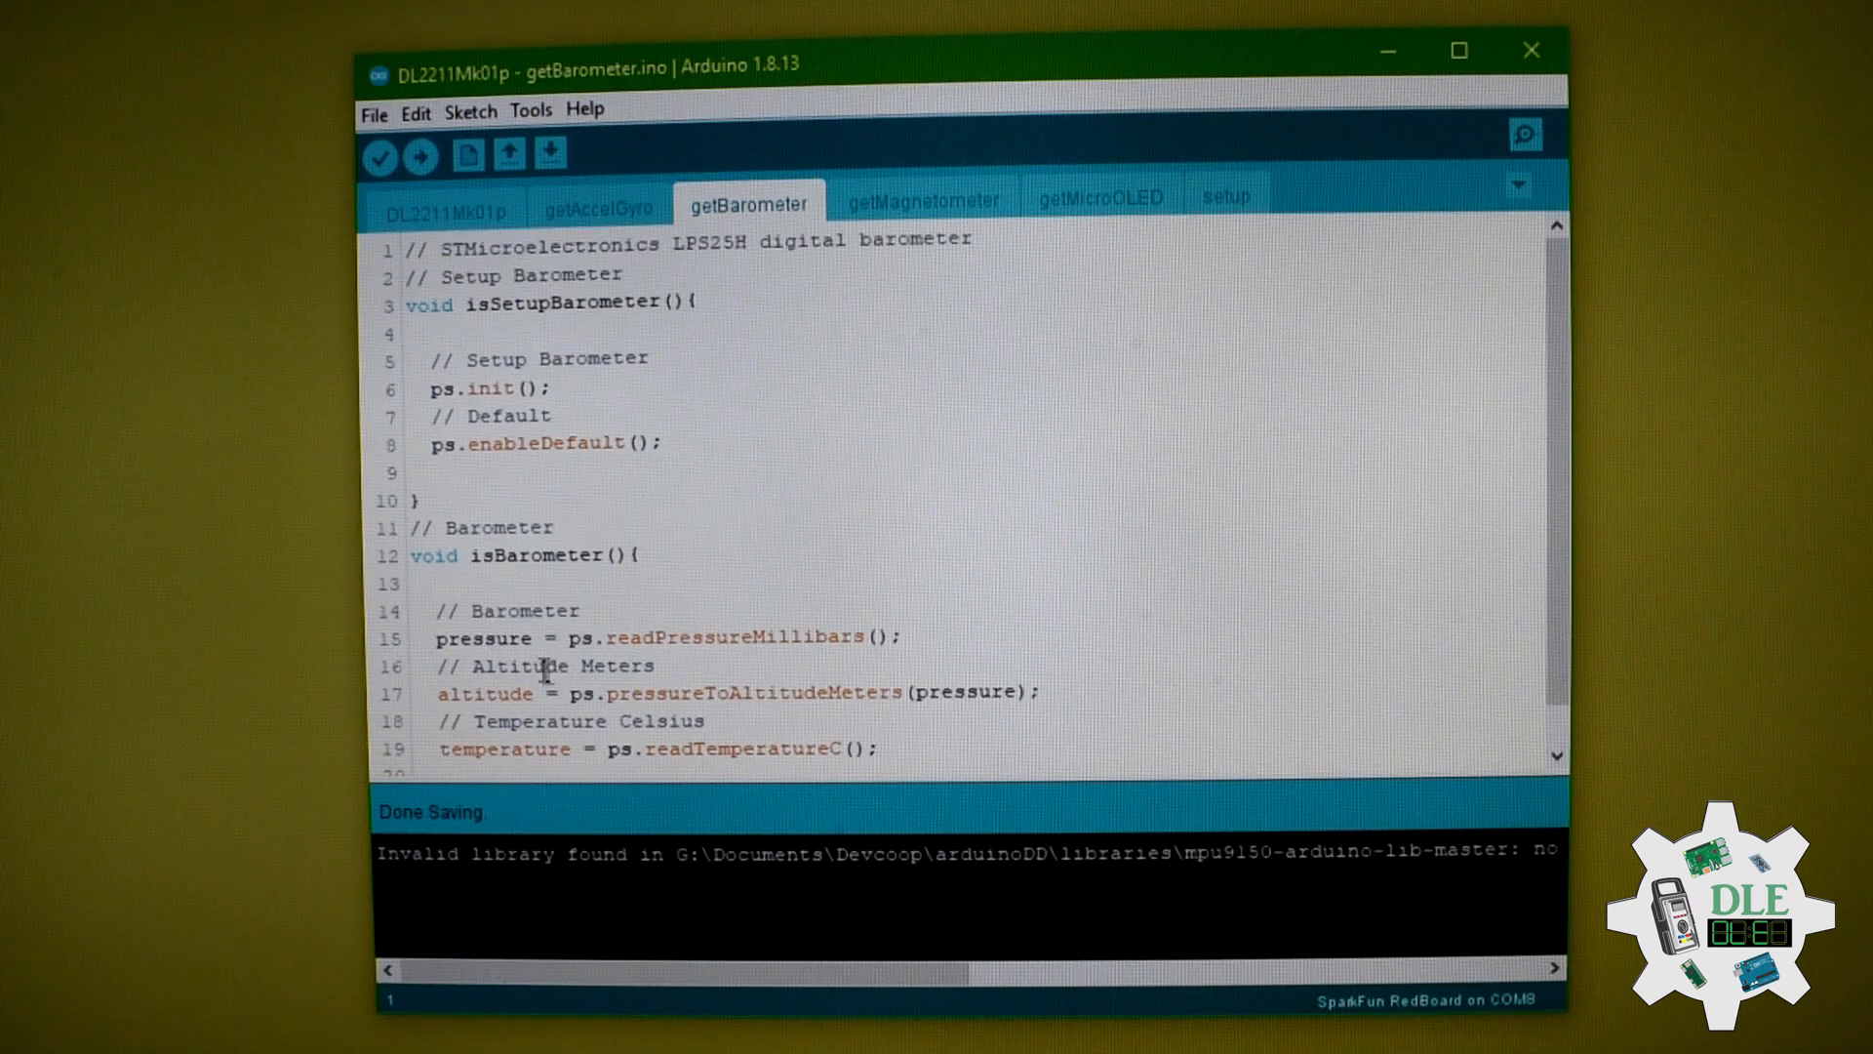
pyautogui.click(920, 197)
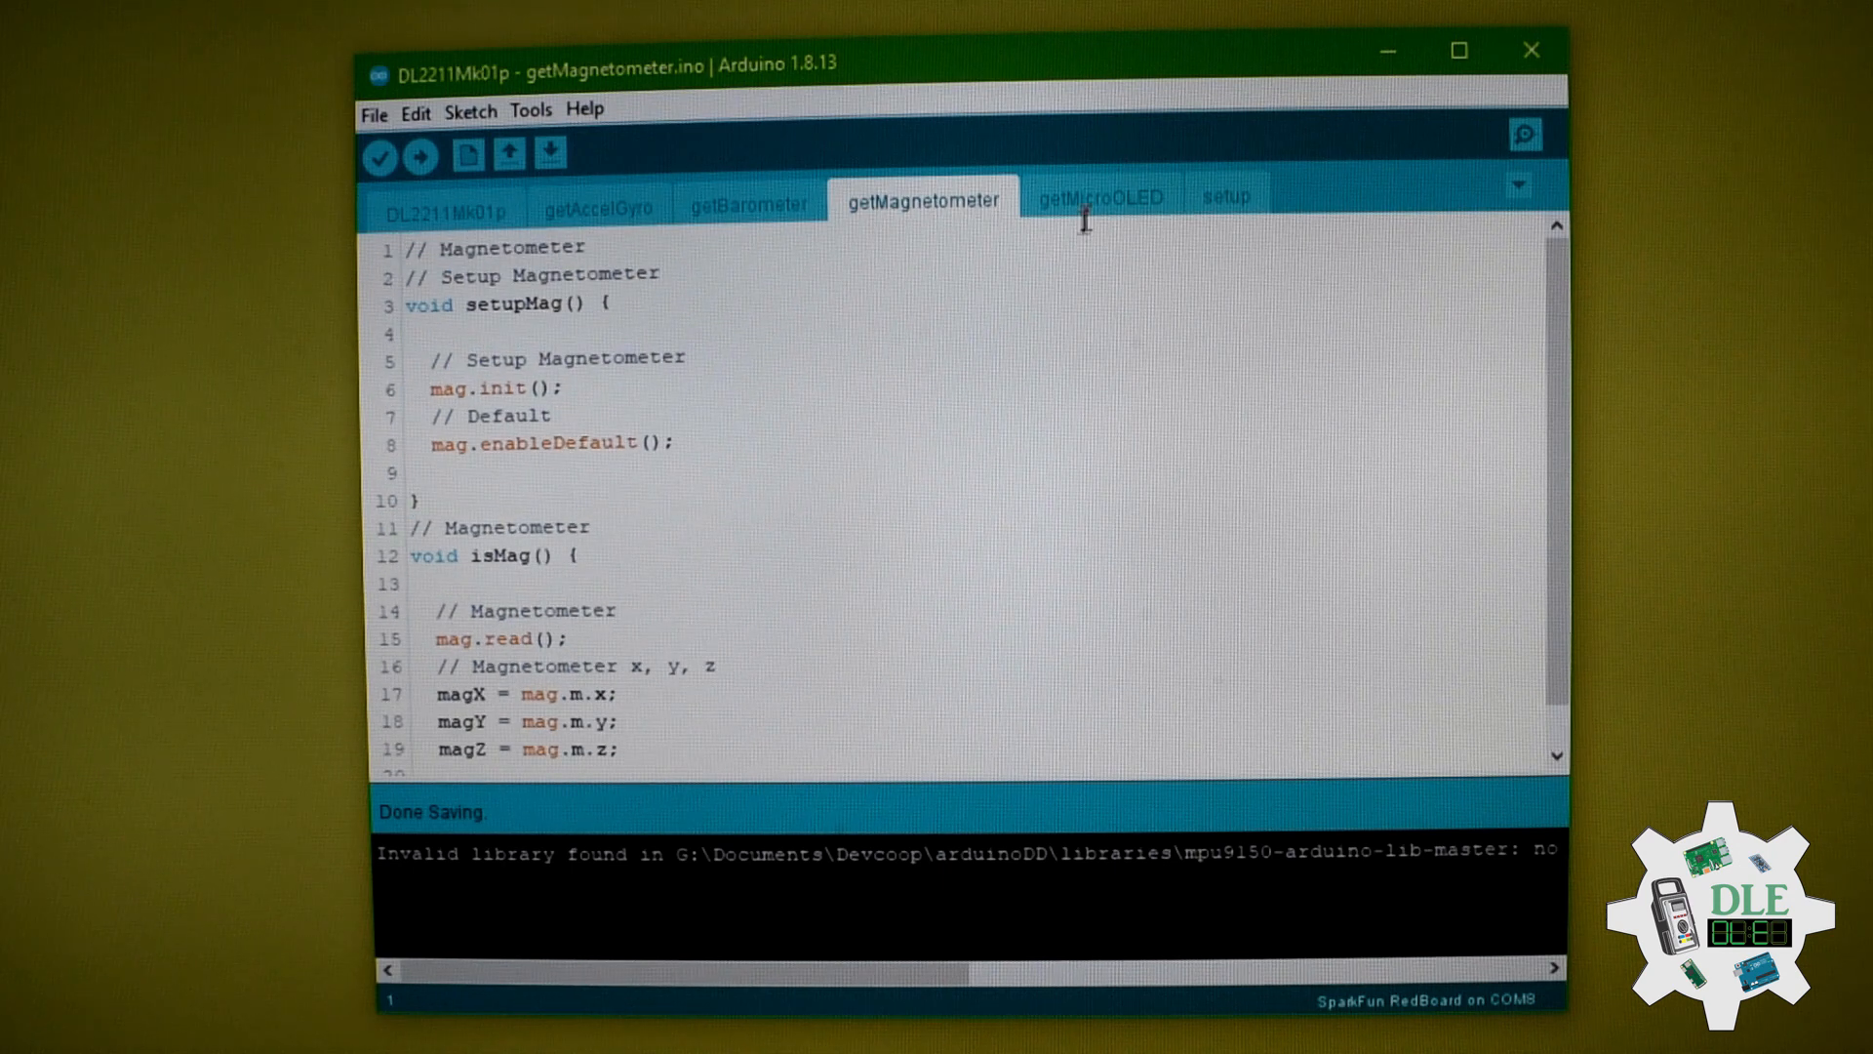
# Step: Read getMicroOLED down to isMicroOLED()'s final pressure, altitude and temperature display block
pyautogui.click(1098, 197)
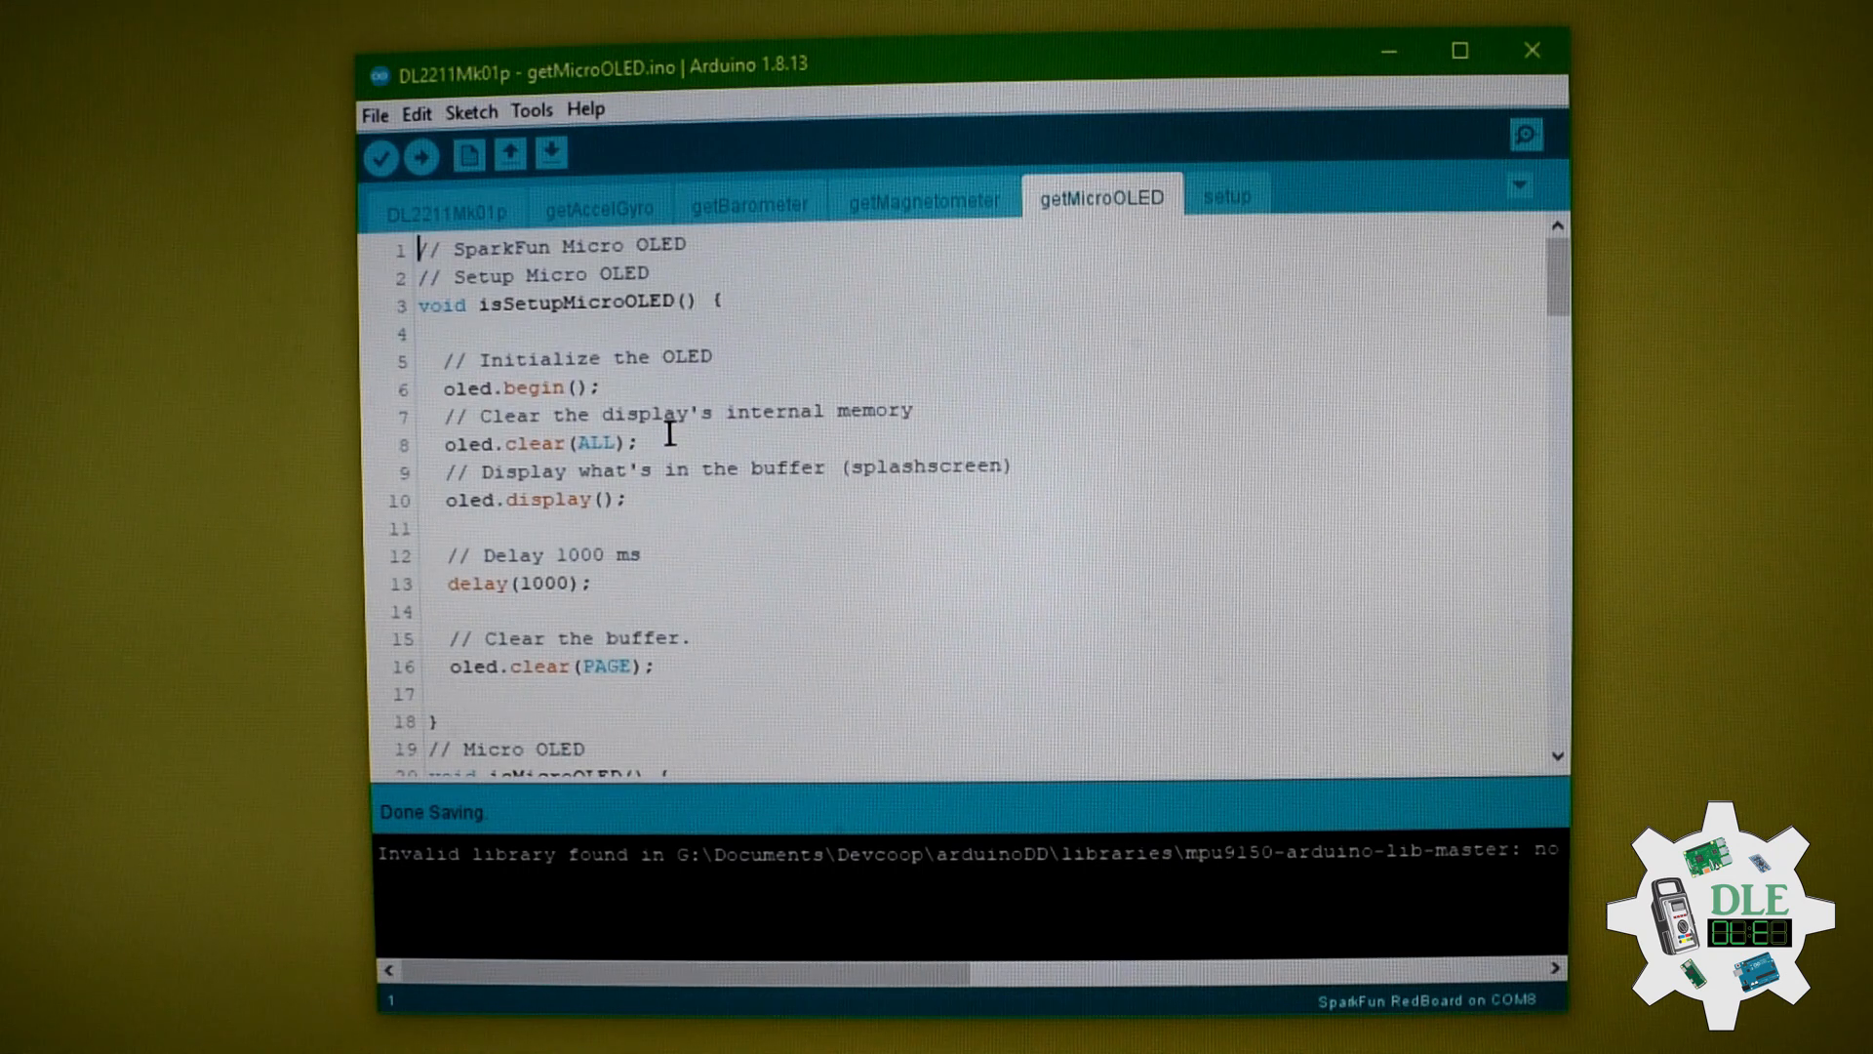
pyautogui.scroll(-3)
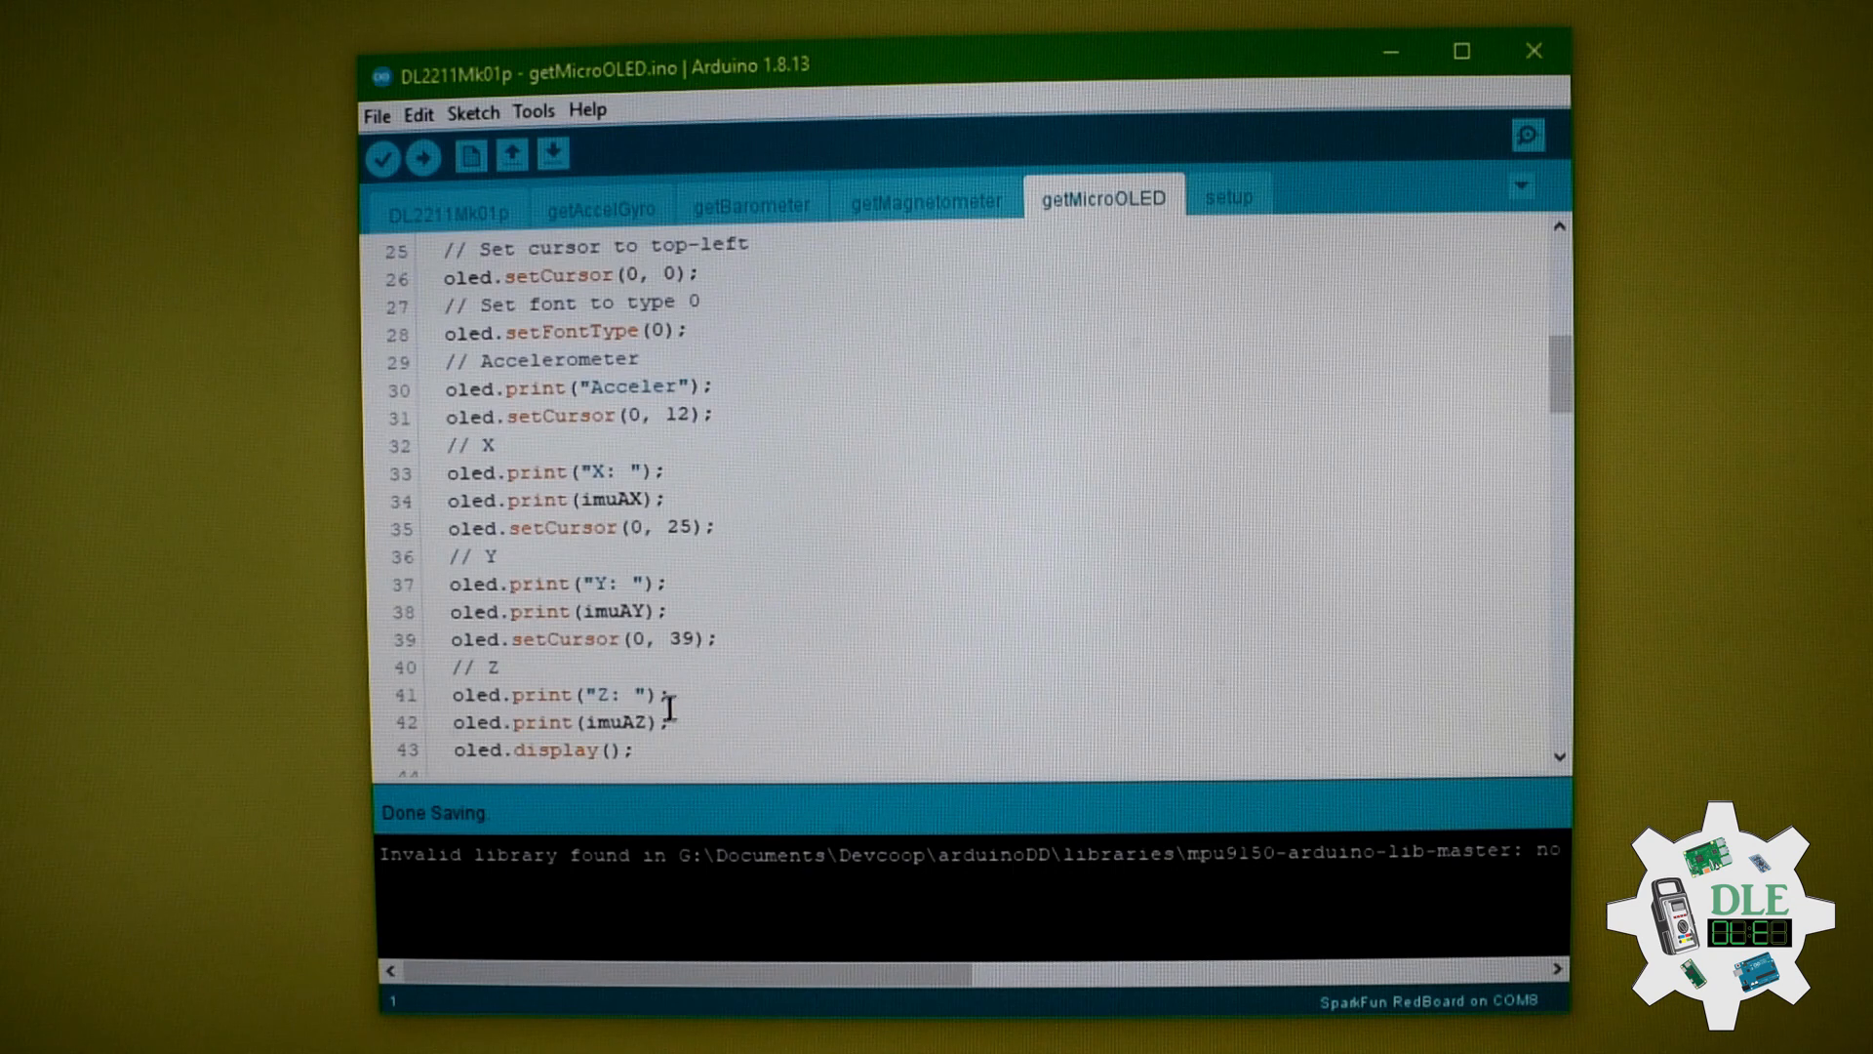
pyautogui.scroll(-3)
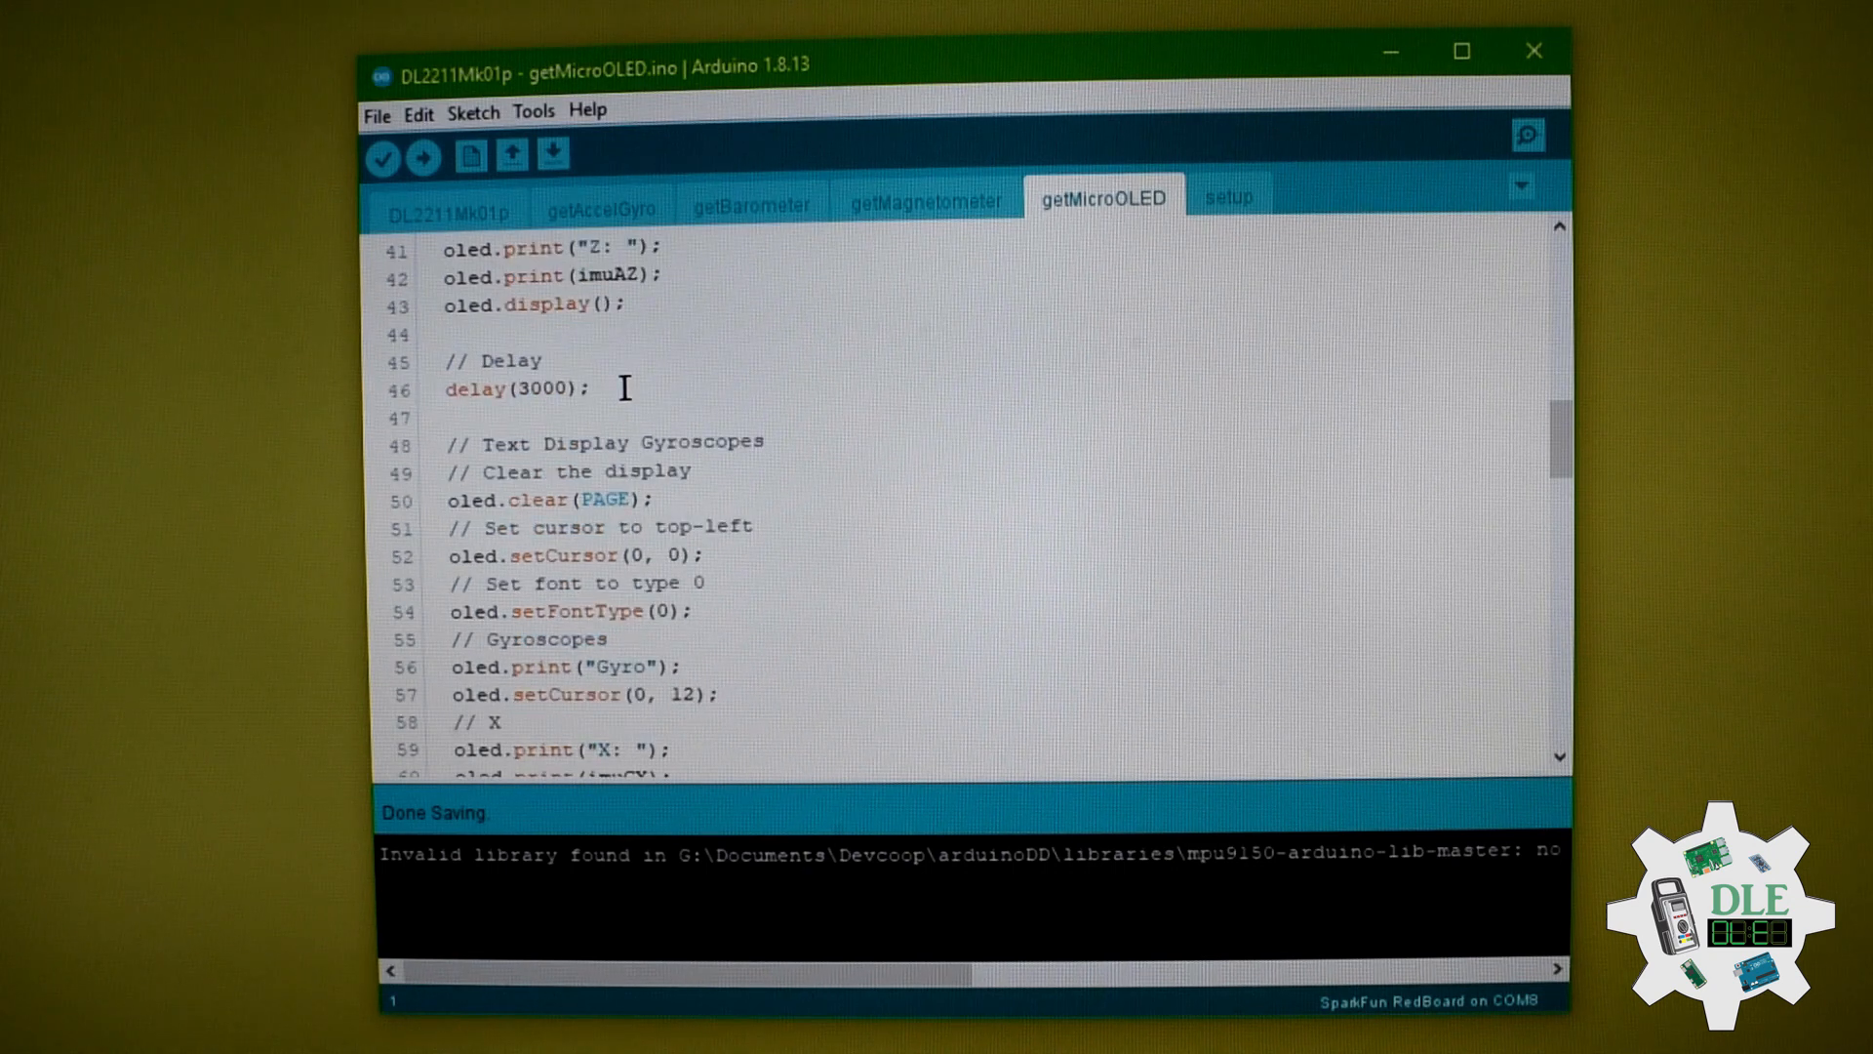
pyautogui.scroll(-3)
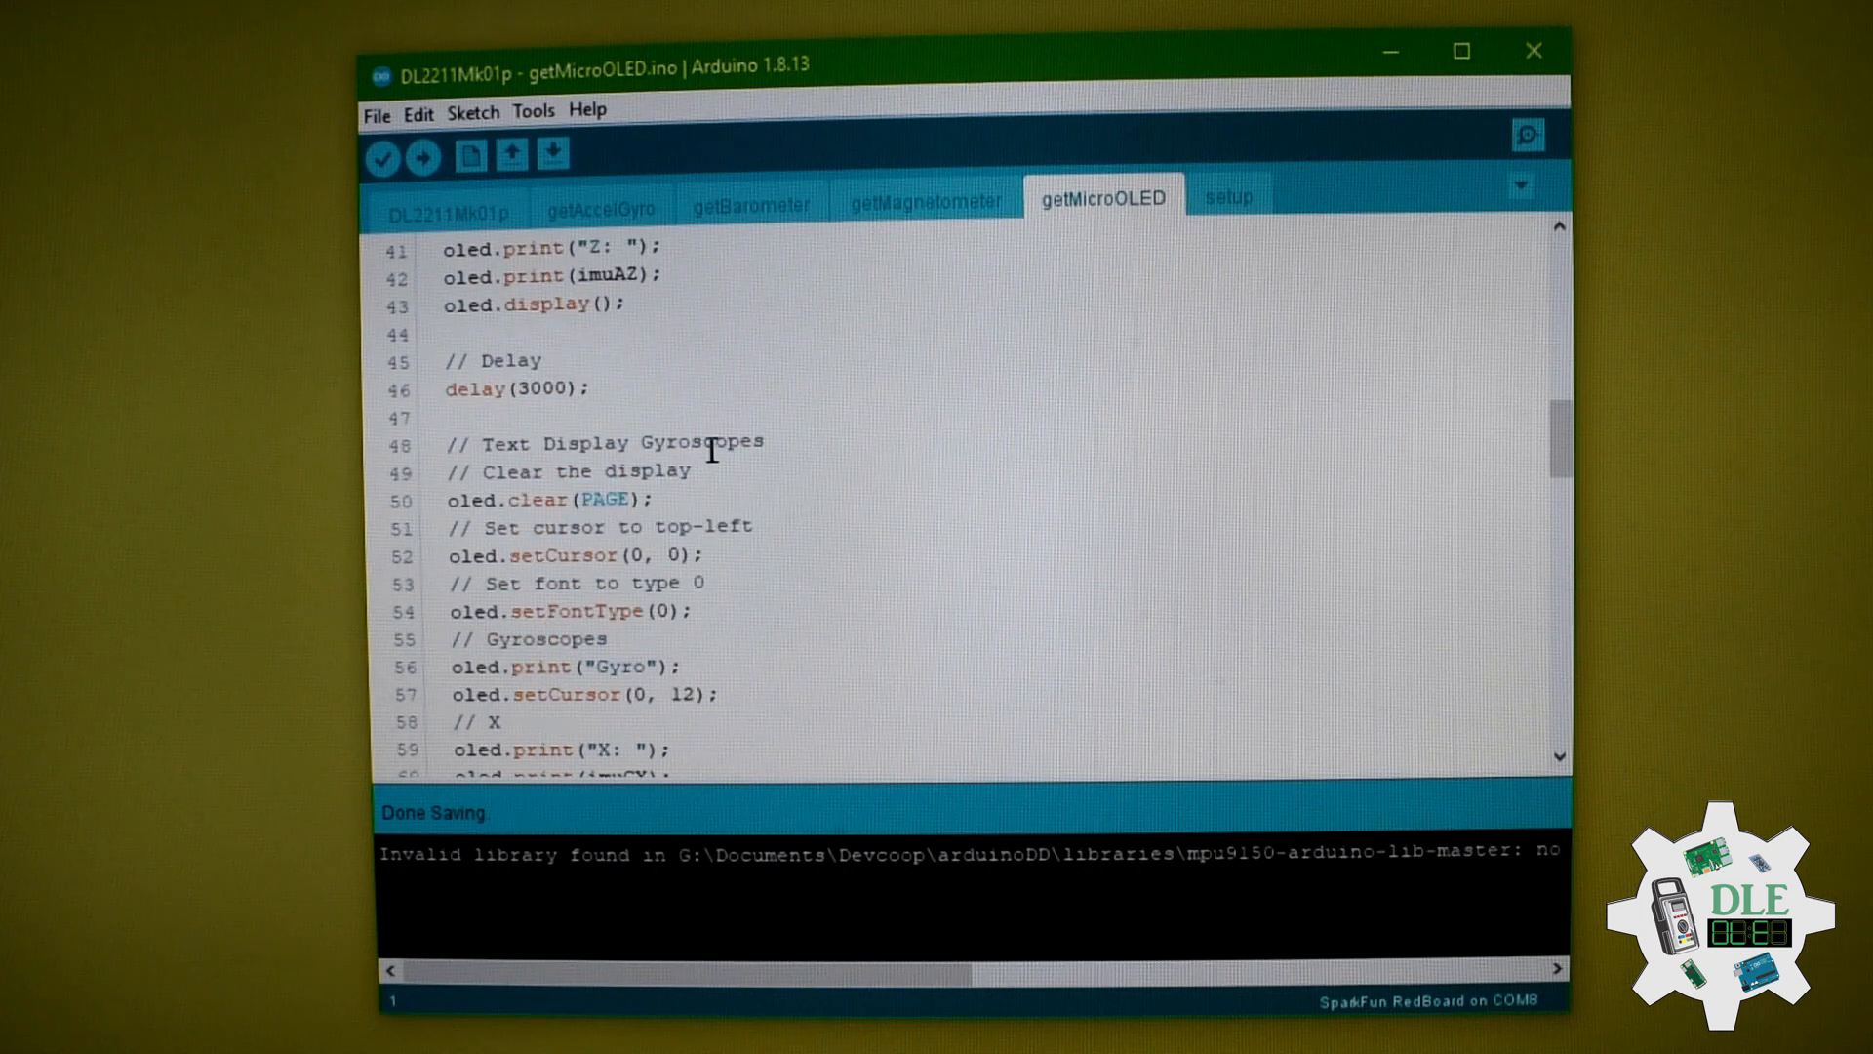
pyautogui.scroll(-3)
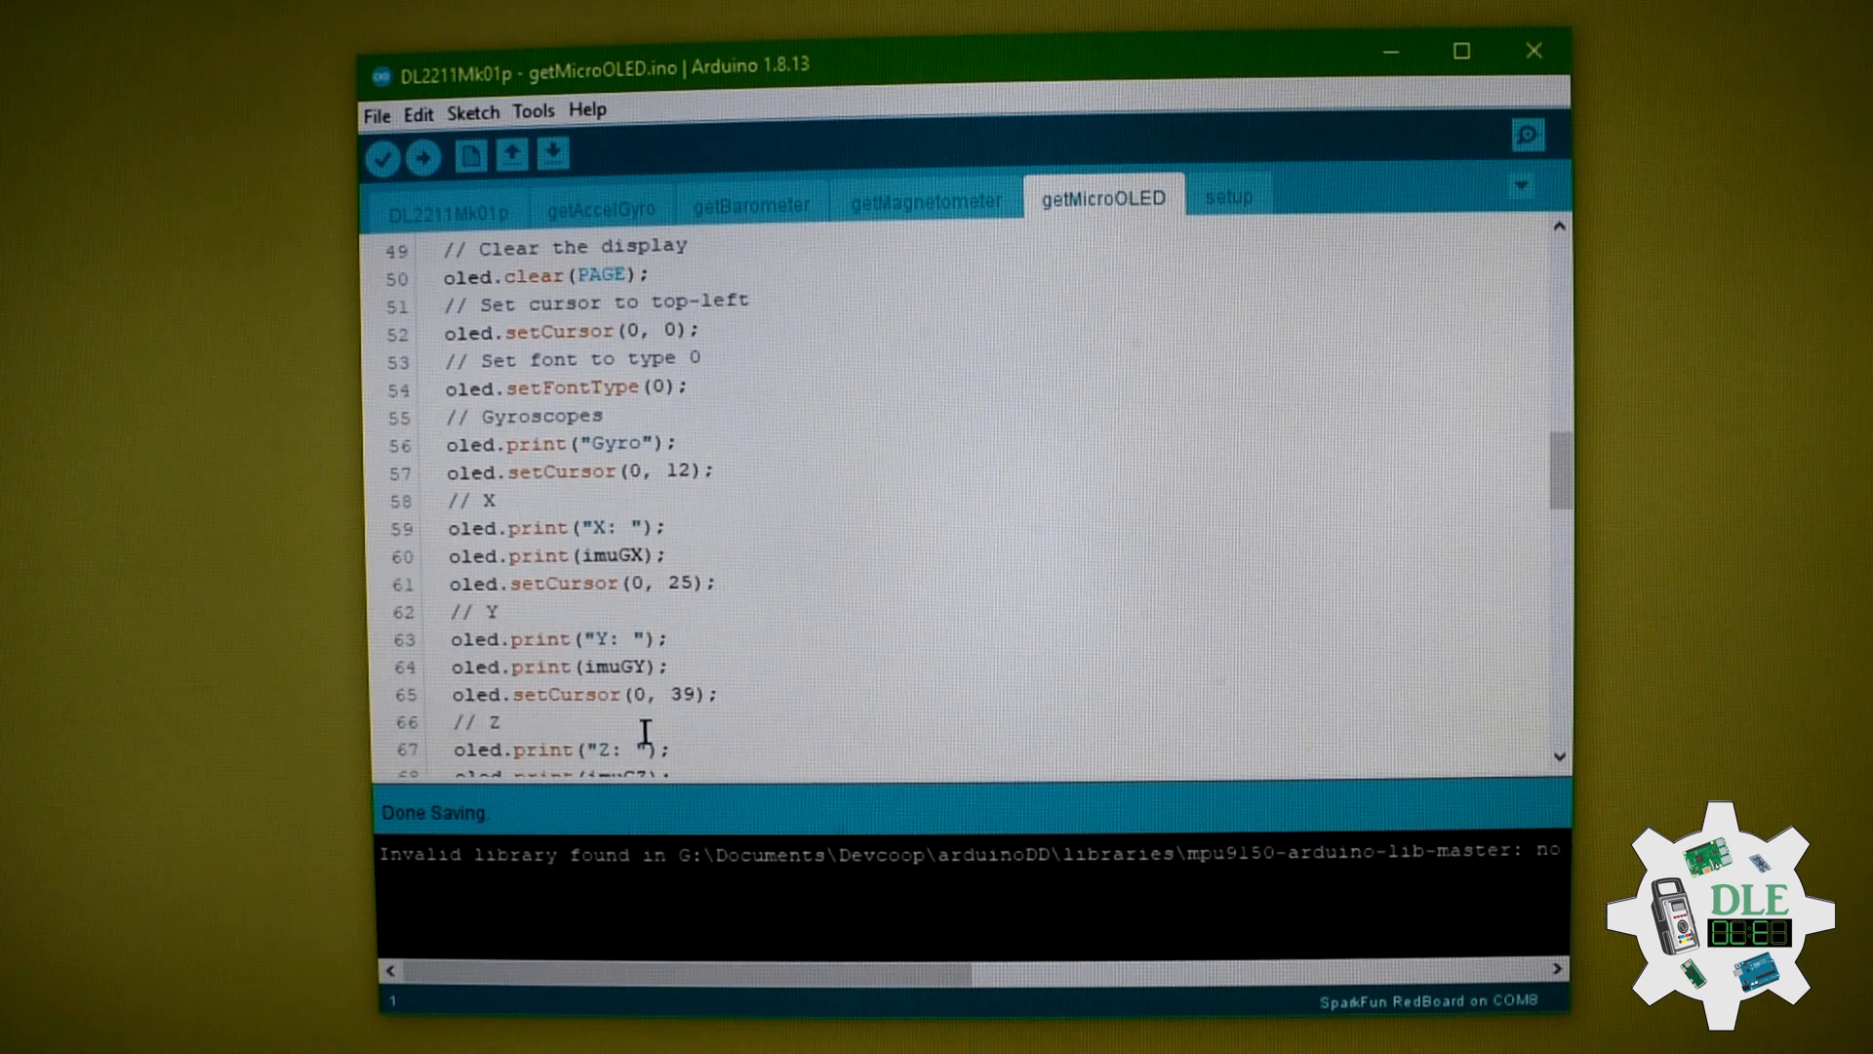
pyautogui.scroll(-3)
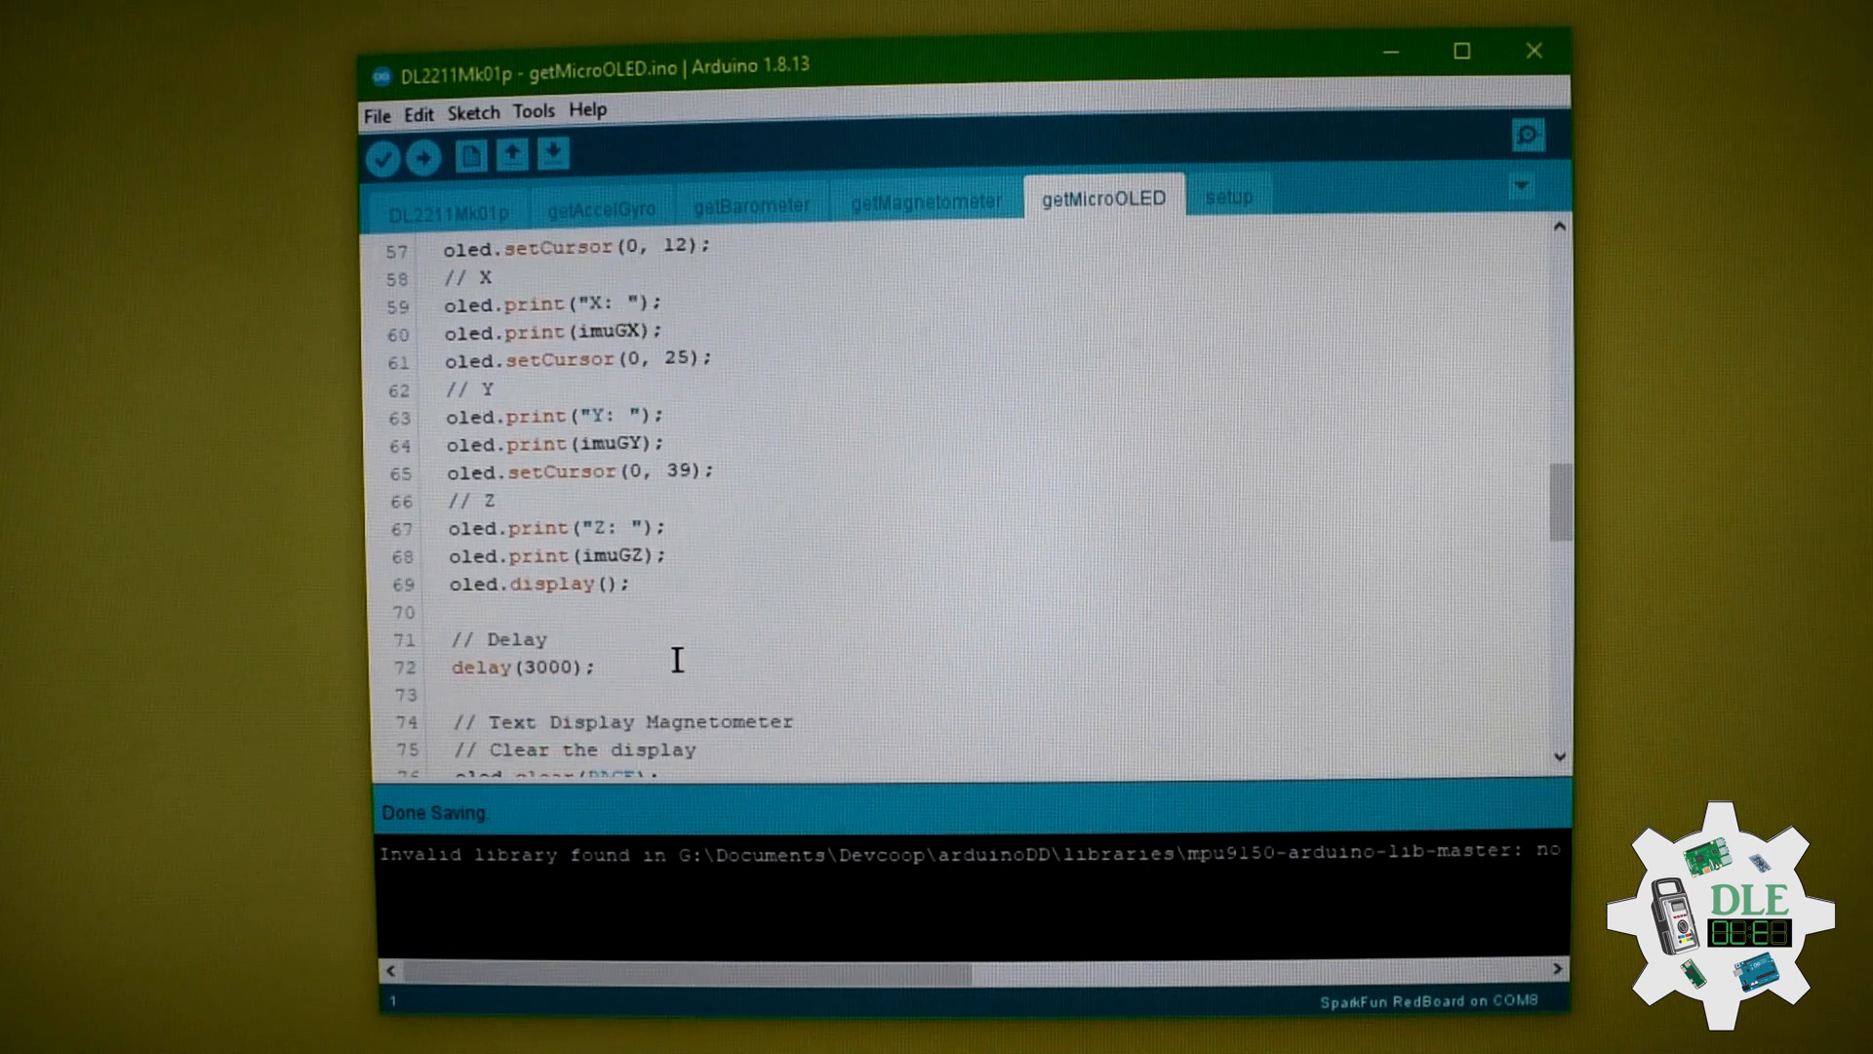
pyautogui.scroll(-3)
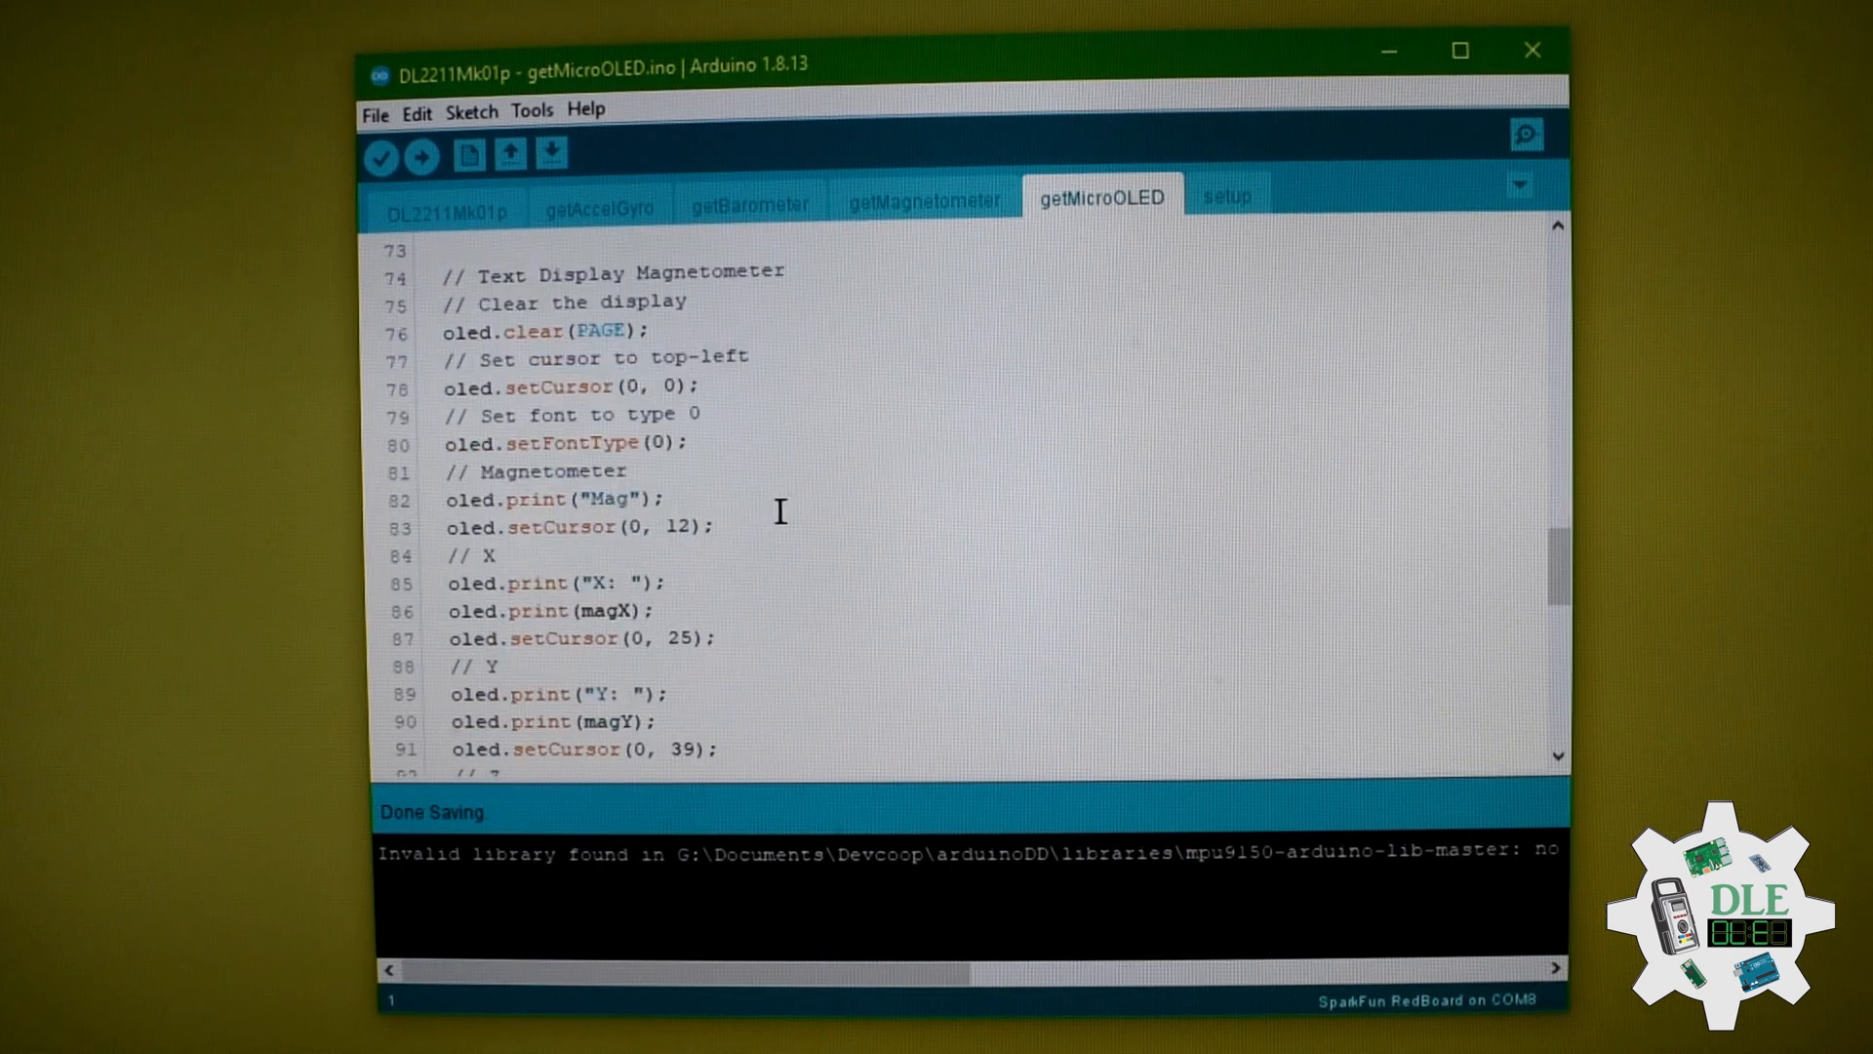
pyautogui.scroll(-3)
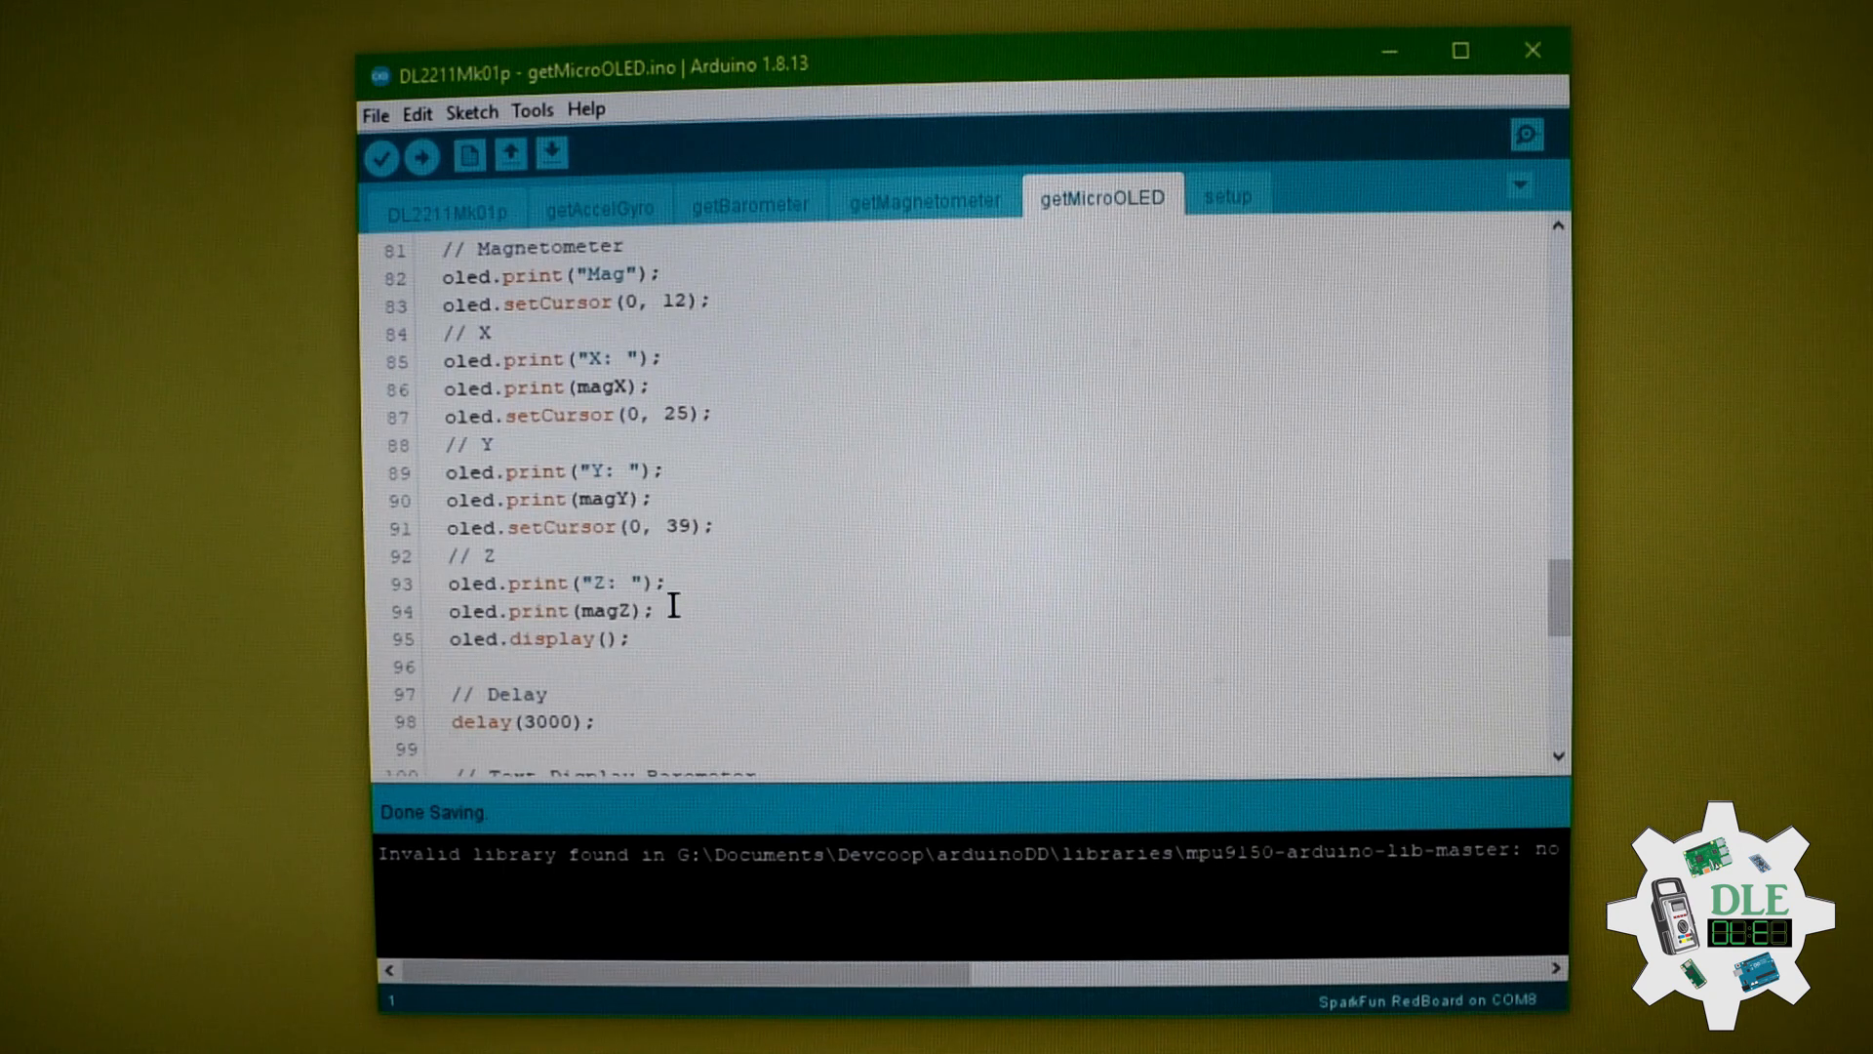
pyautogui.moveTo(681, 717)
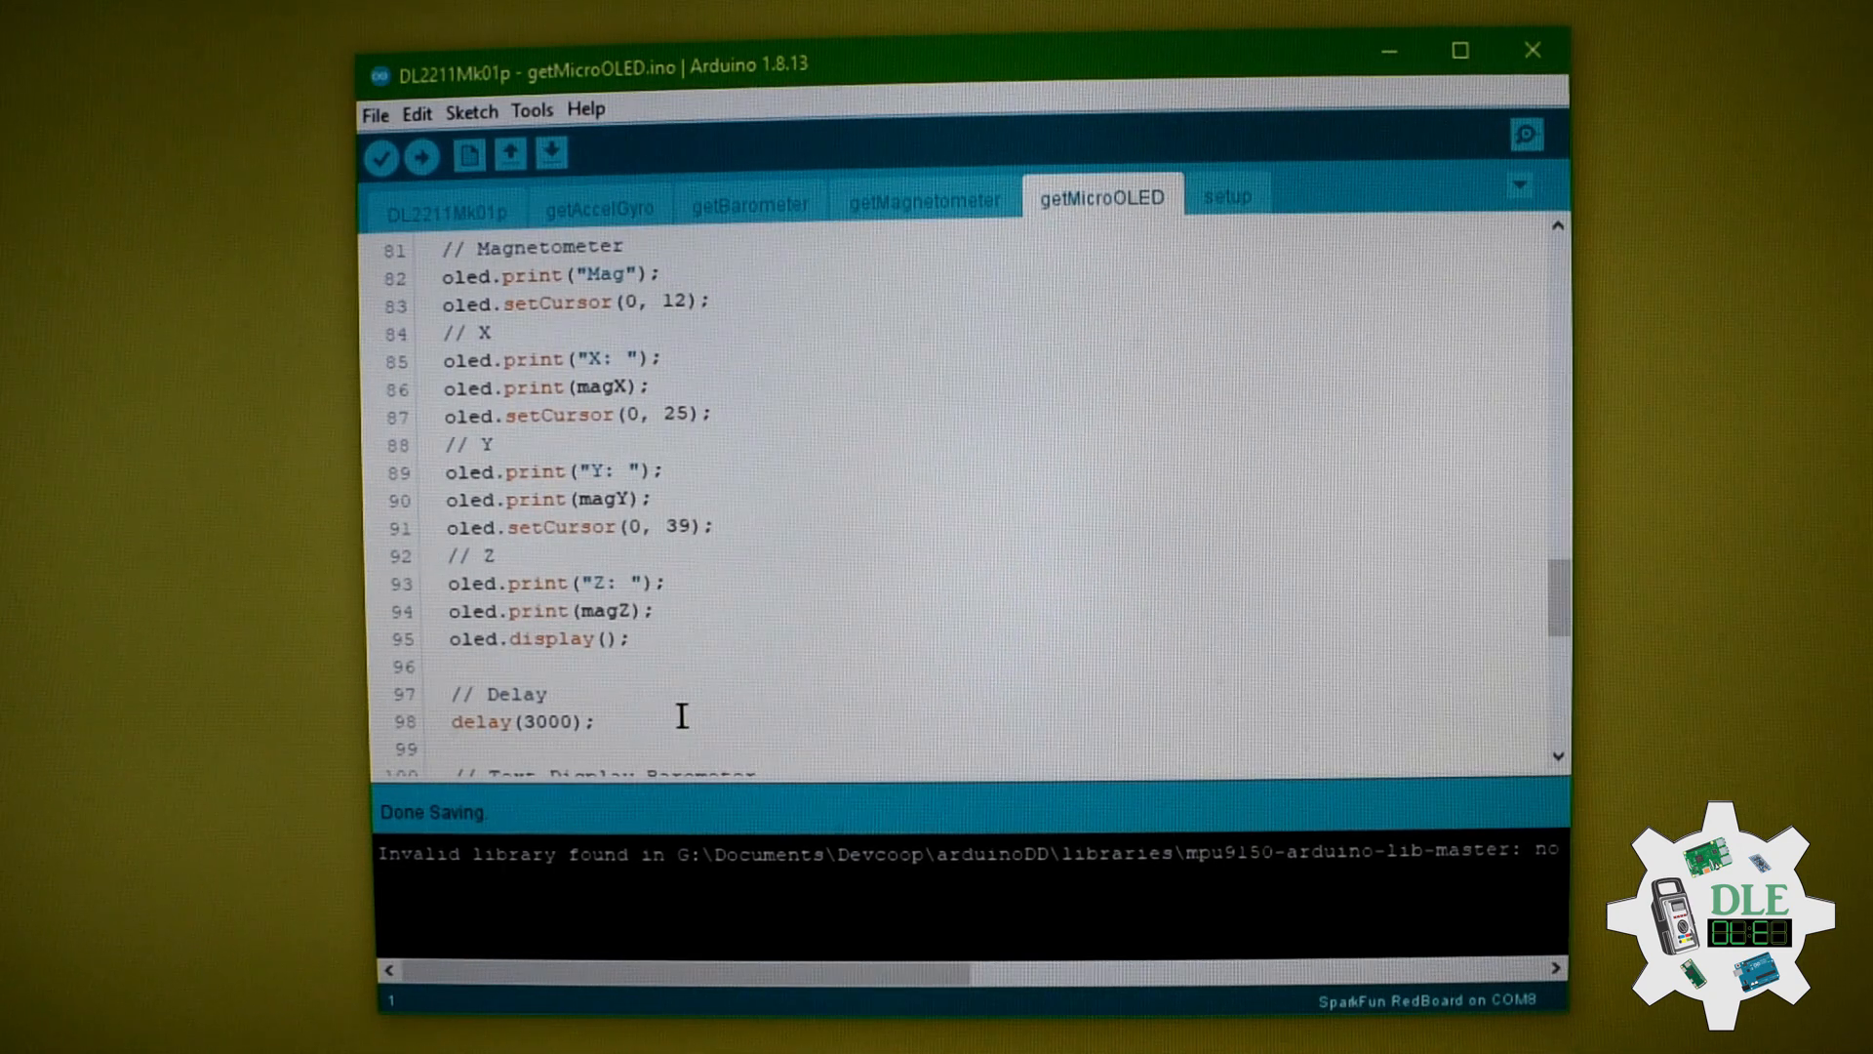
pyautogui.scroll(-3)
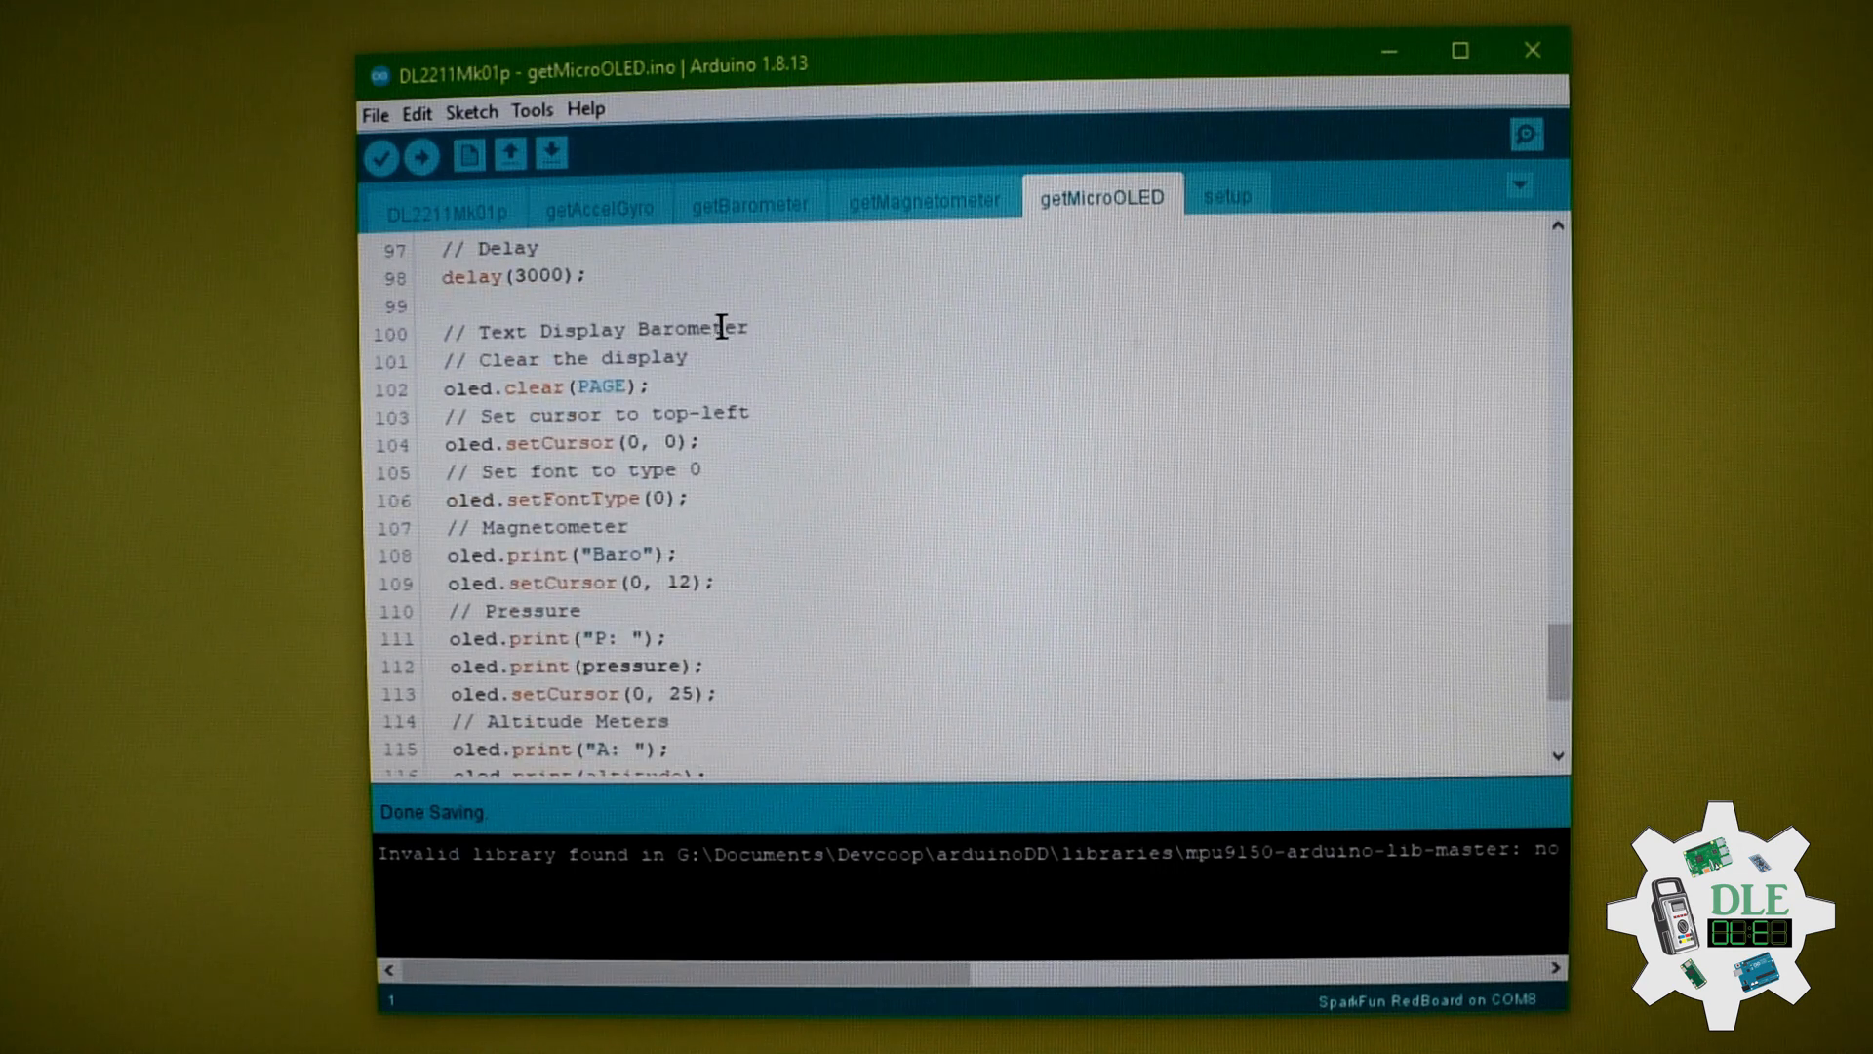
pyautogui.scroll(-3)
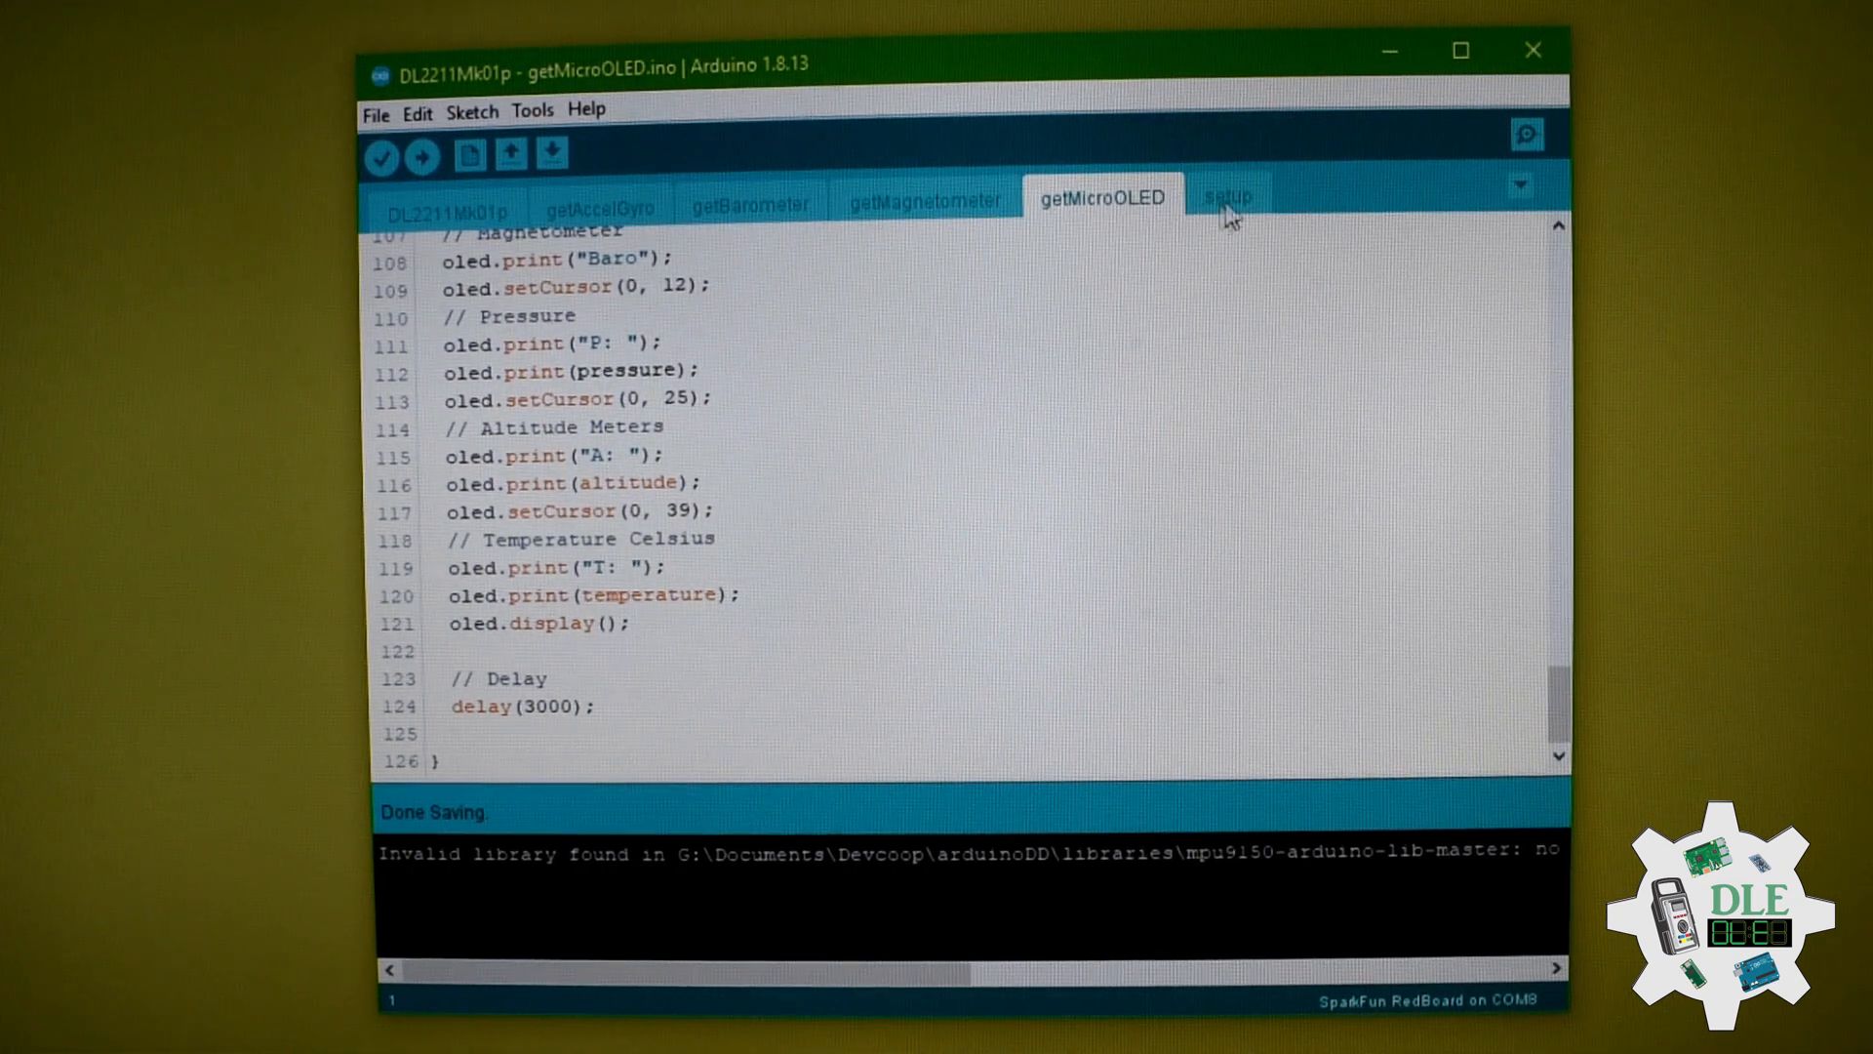
# Step: Show the setup tab and read through setup() initialising I2C, OLED, IMU, magnetometer, barometer
pyautogui.click(1228, 198)
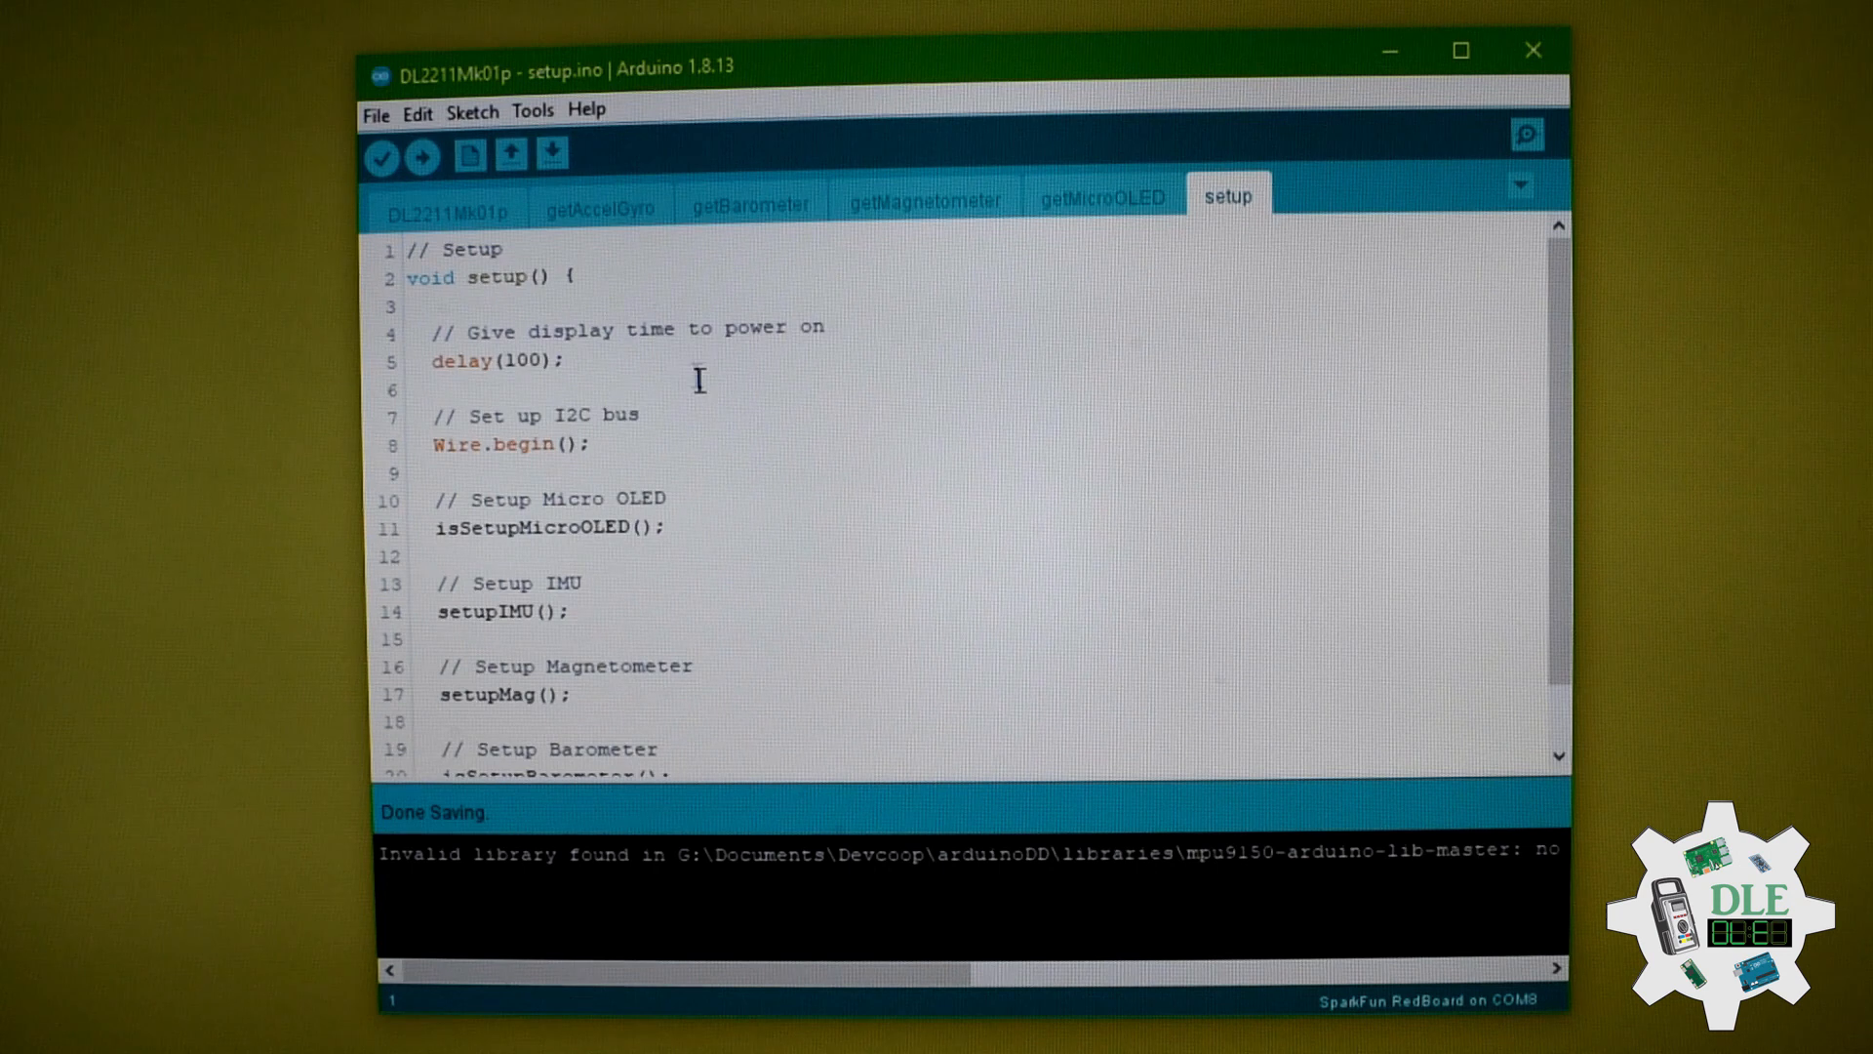
pyautogui.moveTo(663, 436)
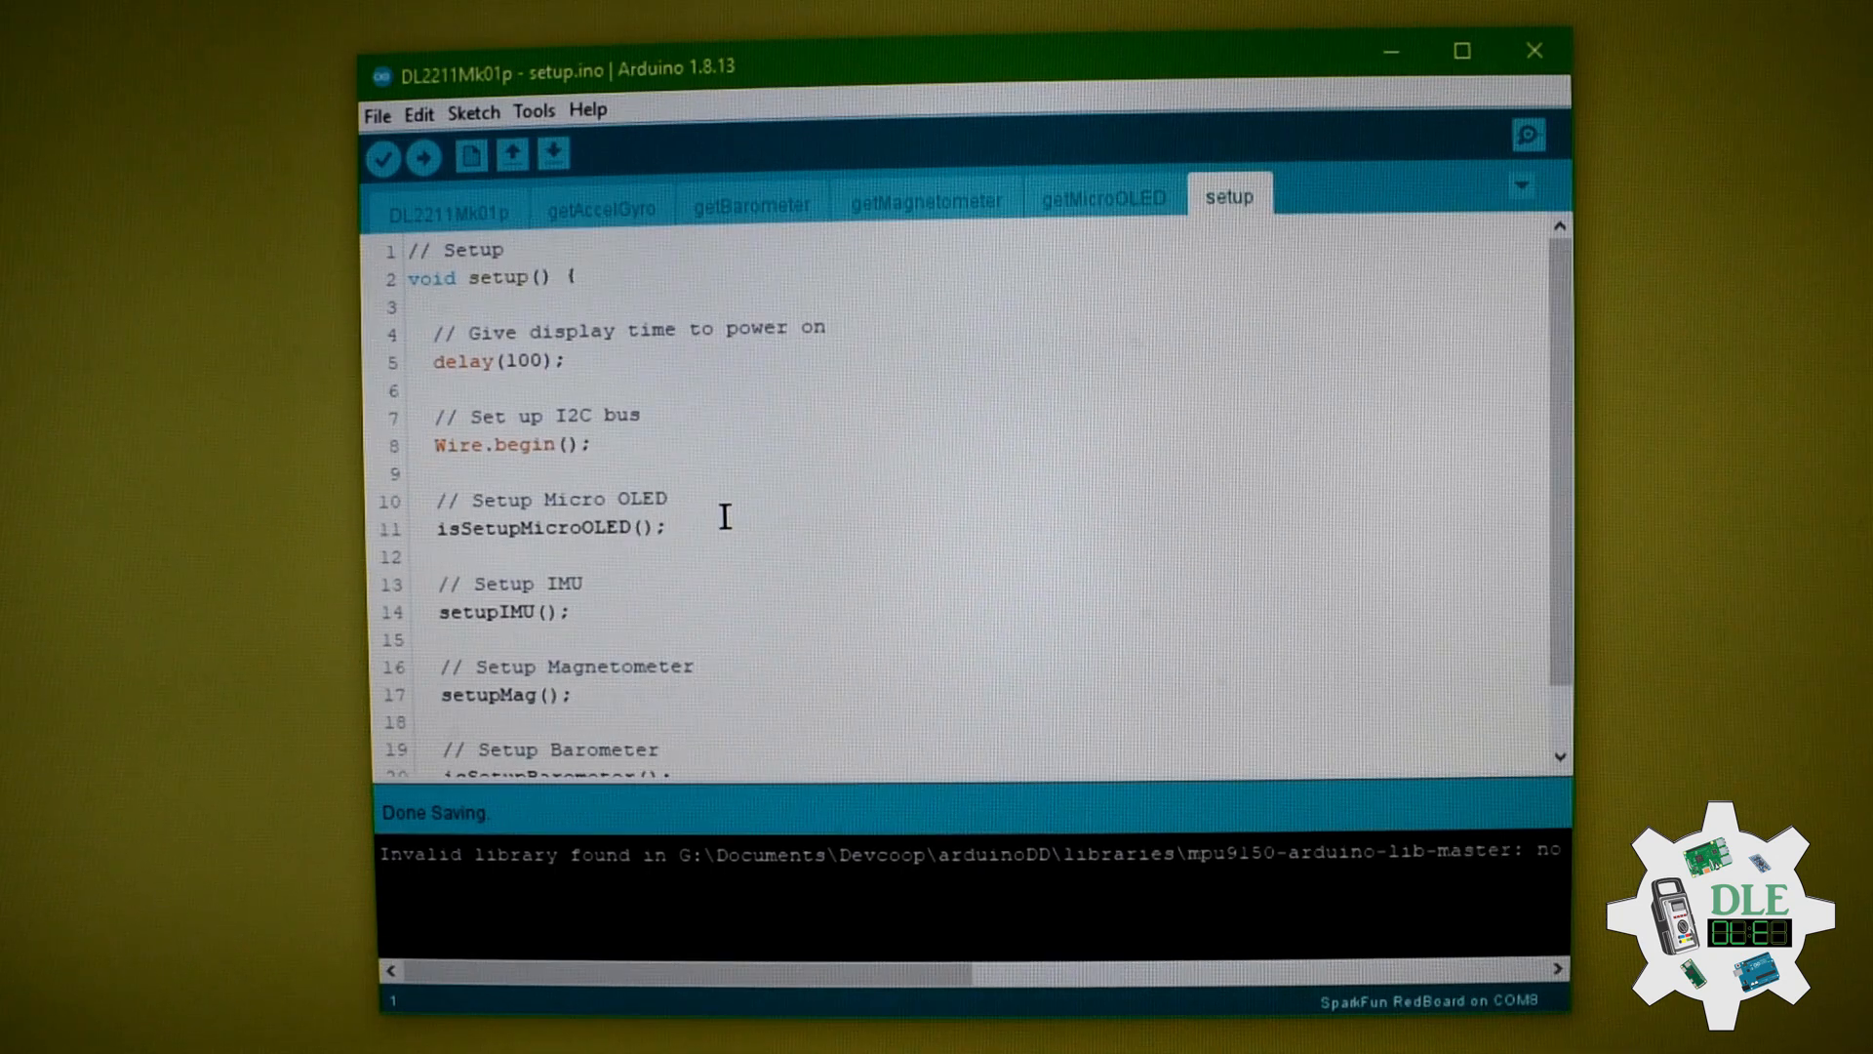
pyautogui.moveTo(502, 499)
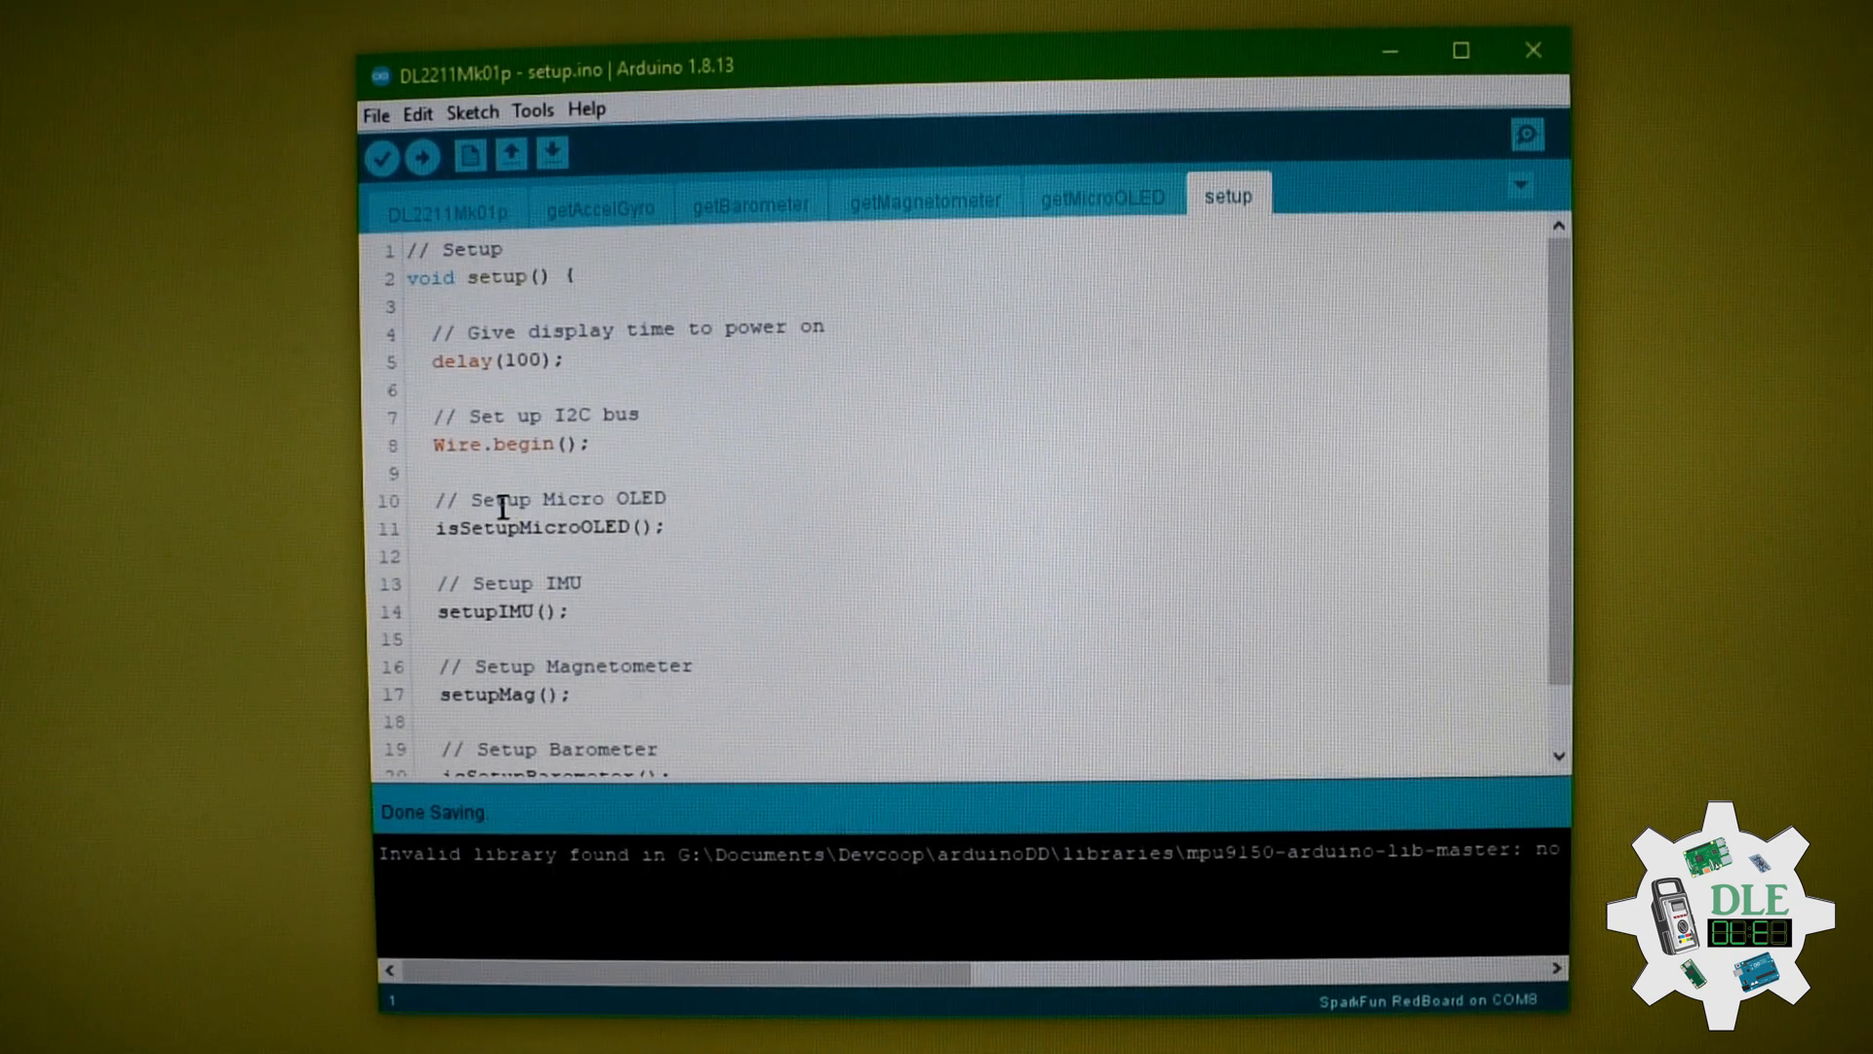
pyautogui.moveTo(594, 586)
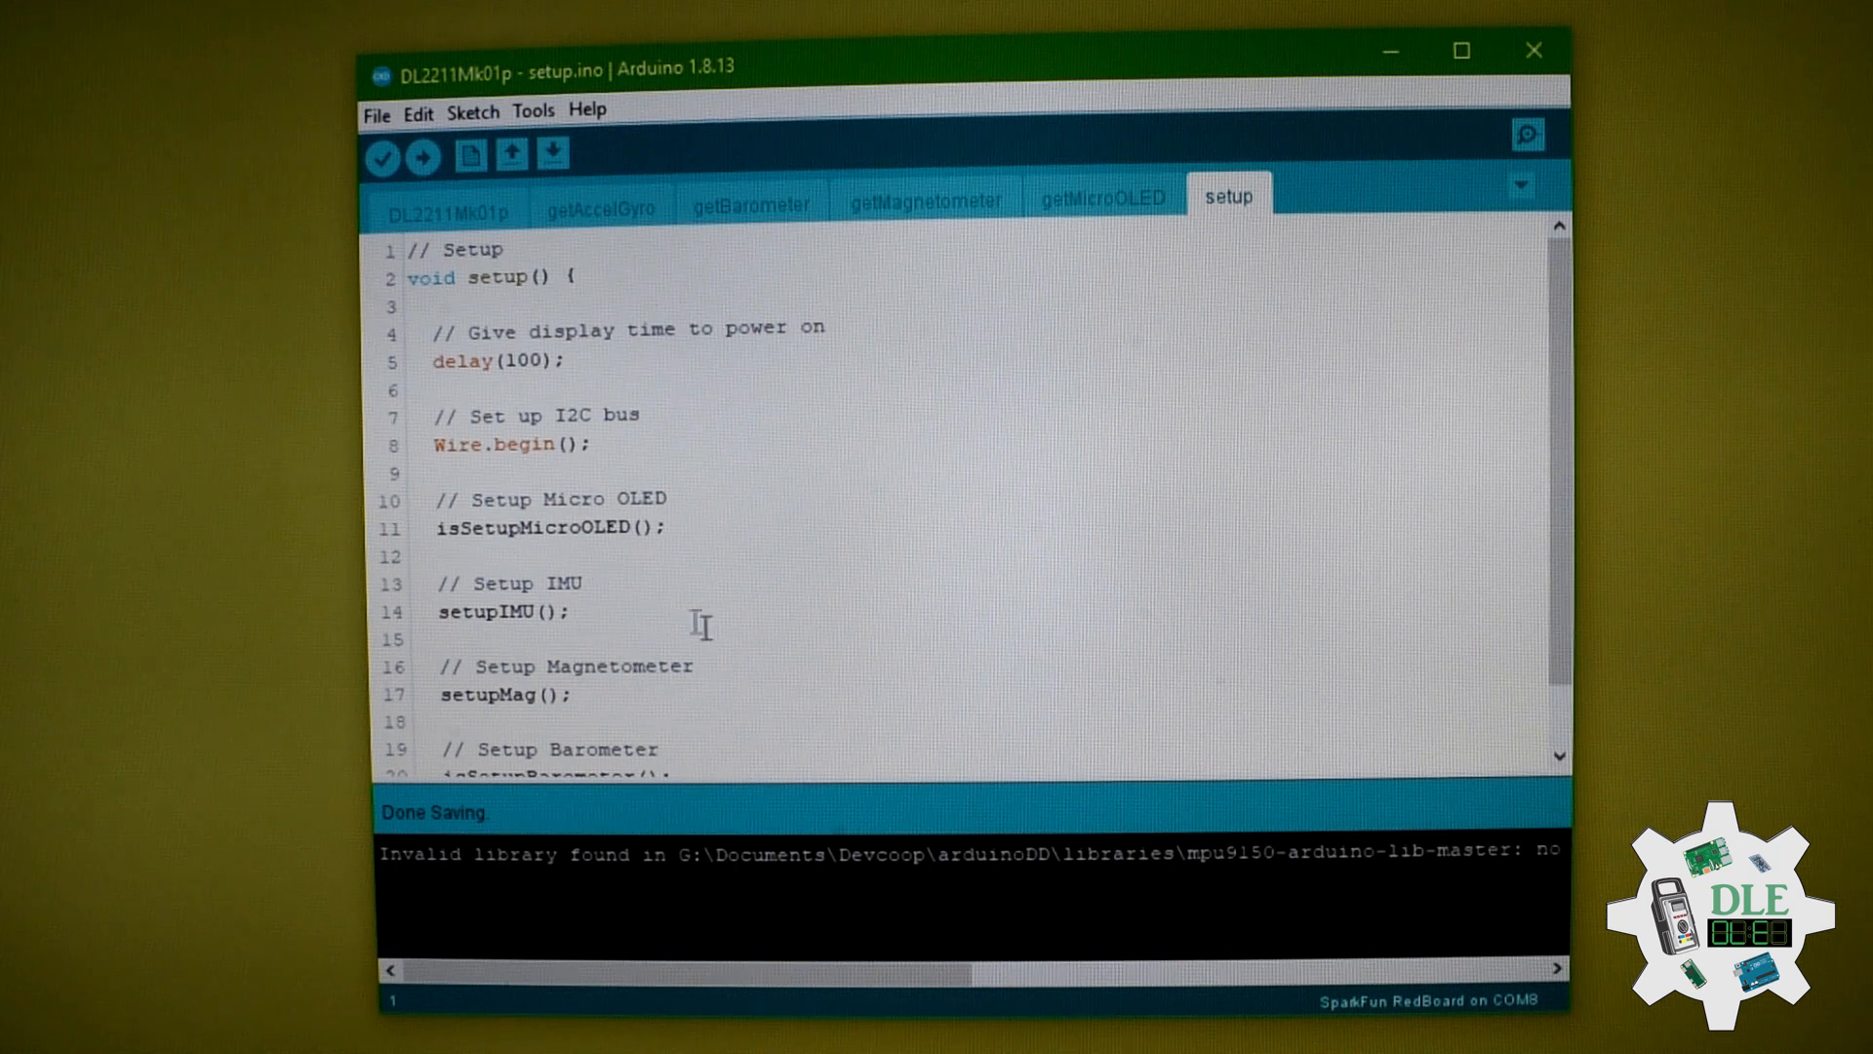
pyautogui.scroll(-3)
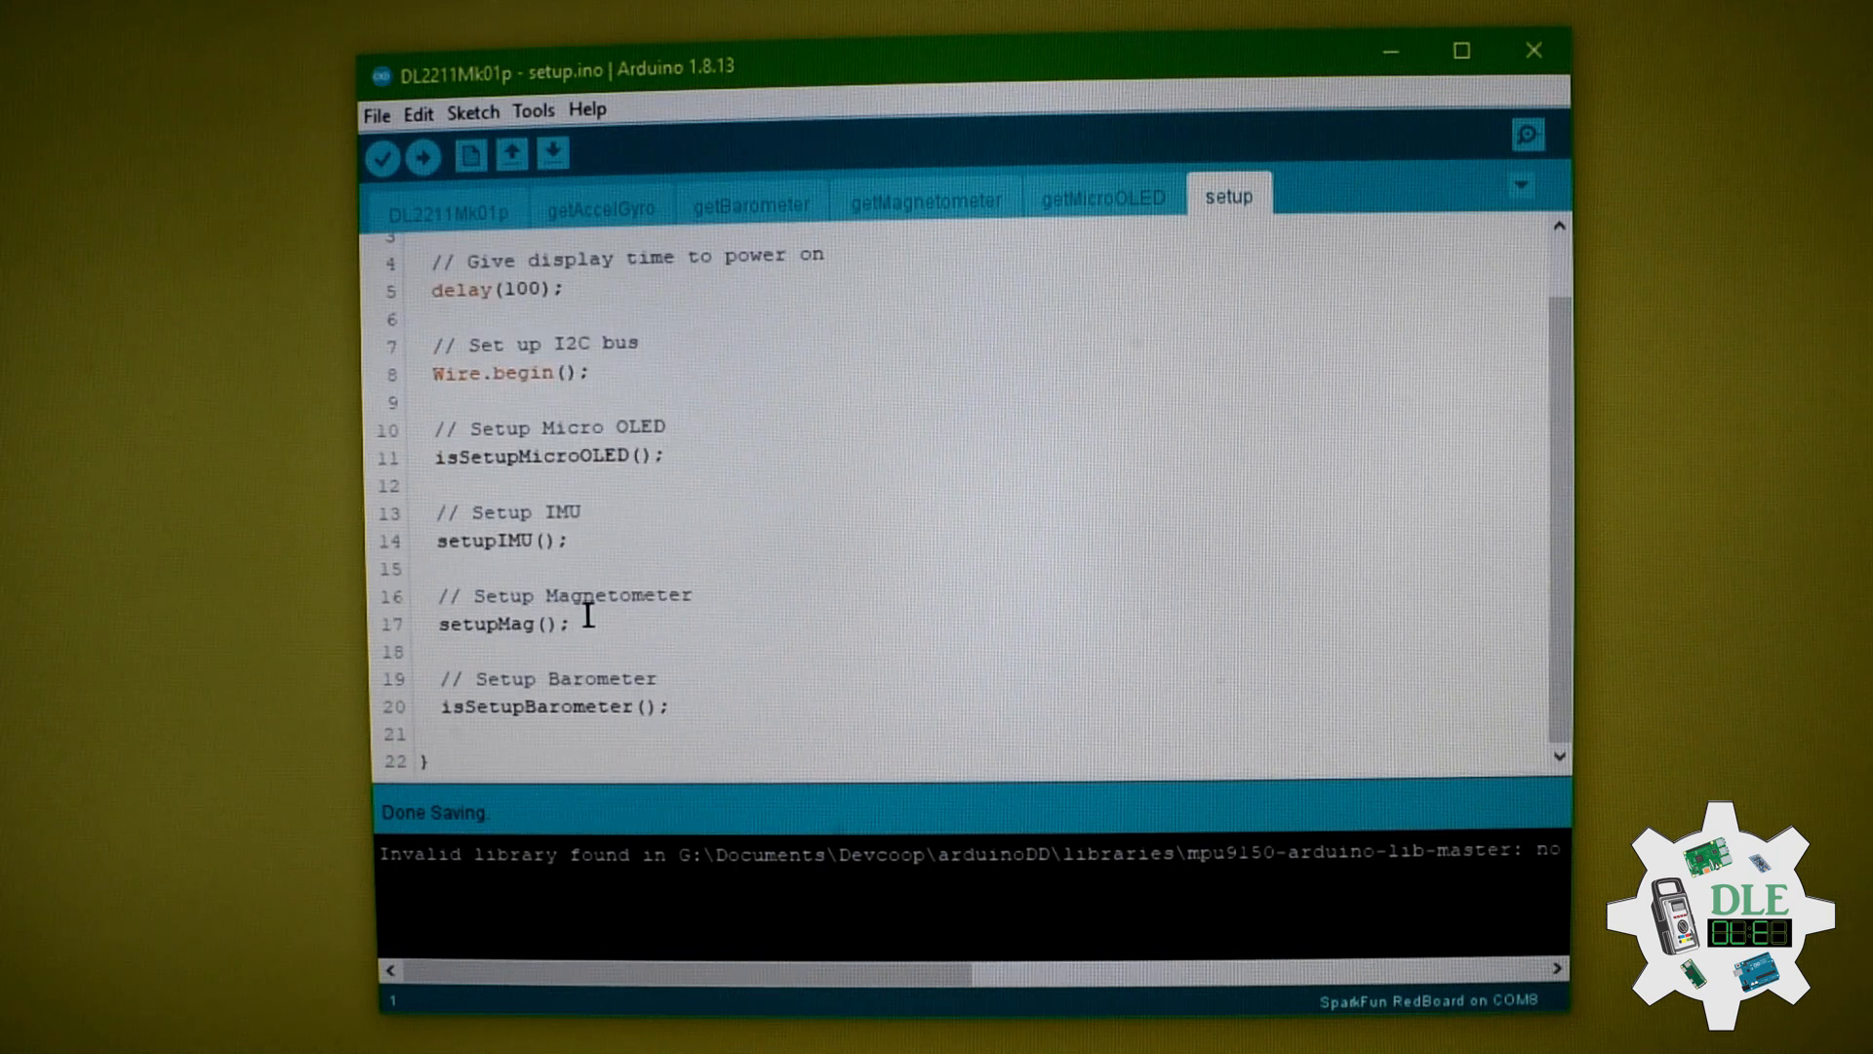